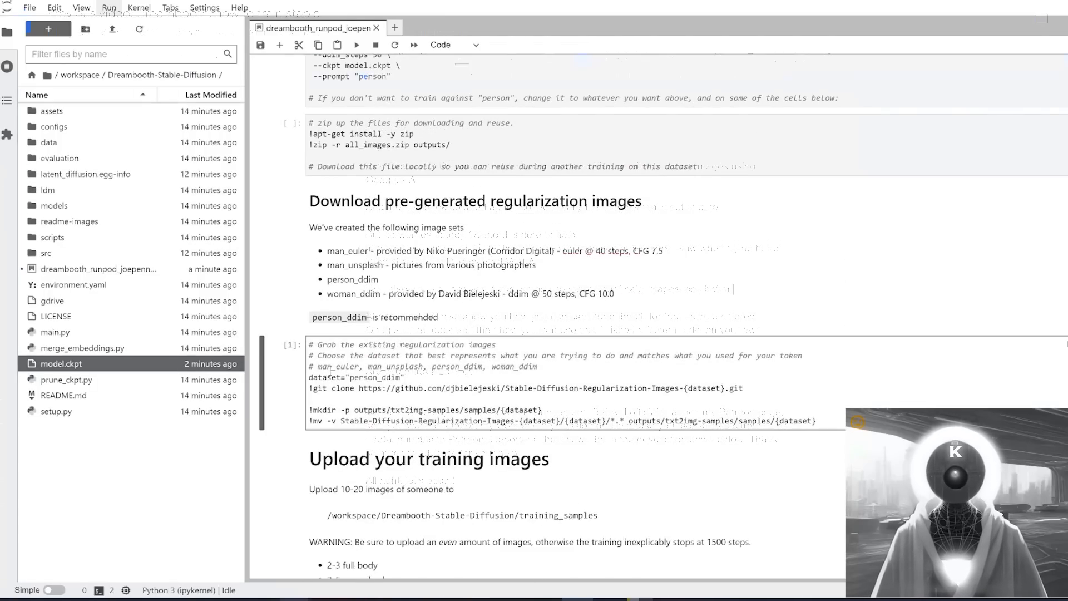
Step: Run the regularization-images cell and watch the person_ddim clone output appear
click(356, 44)
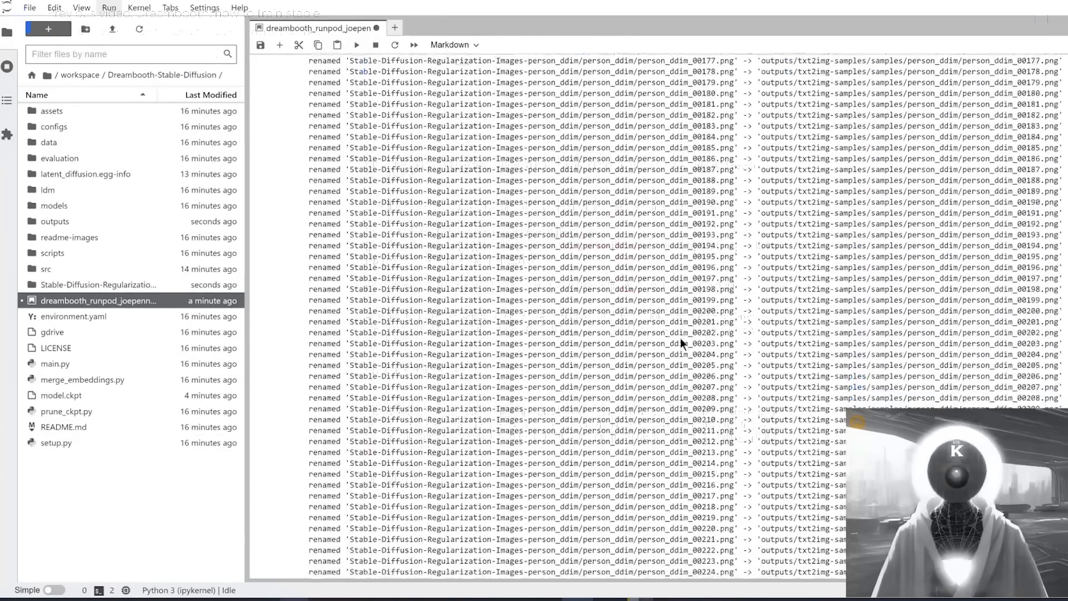
scroll(down, 3)
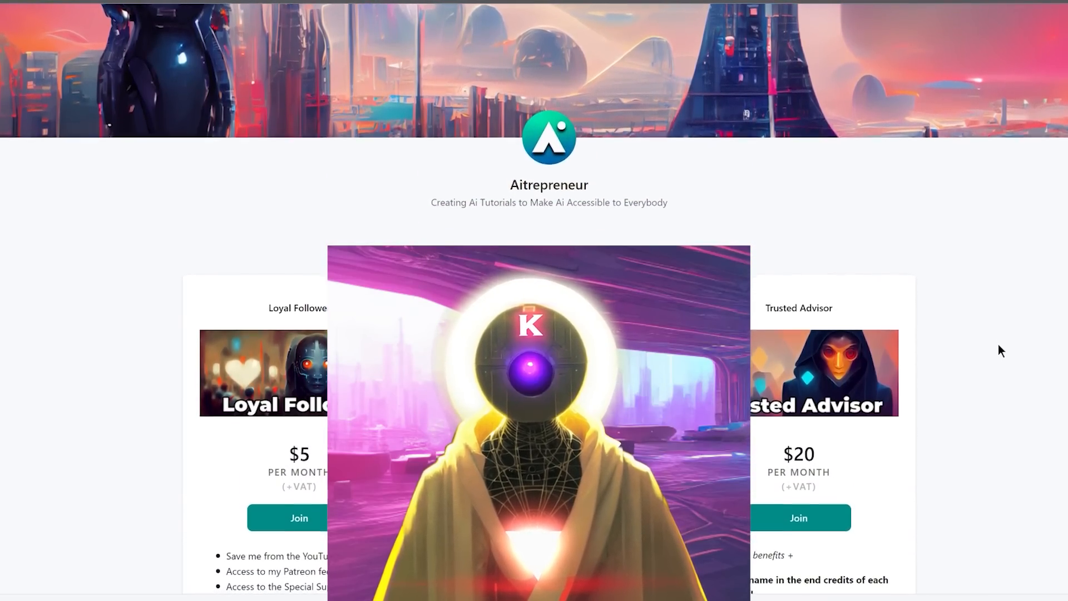
scroll(down, 3)
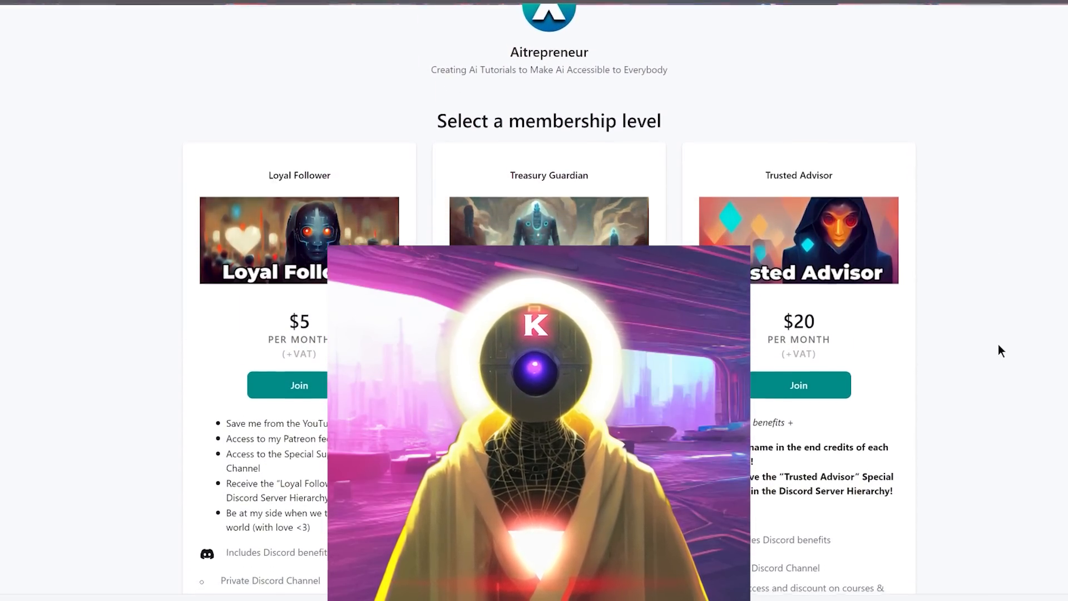
scroll(down, 3)
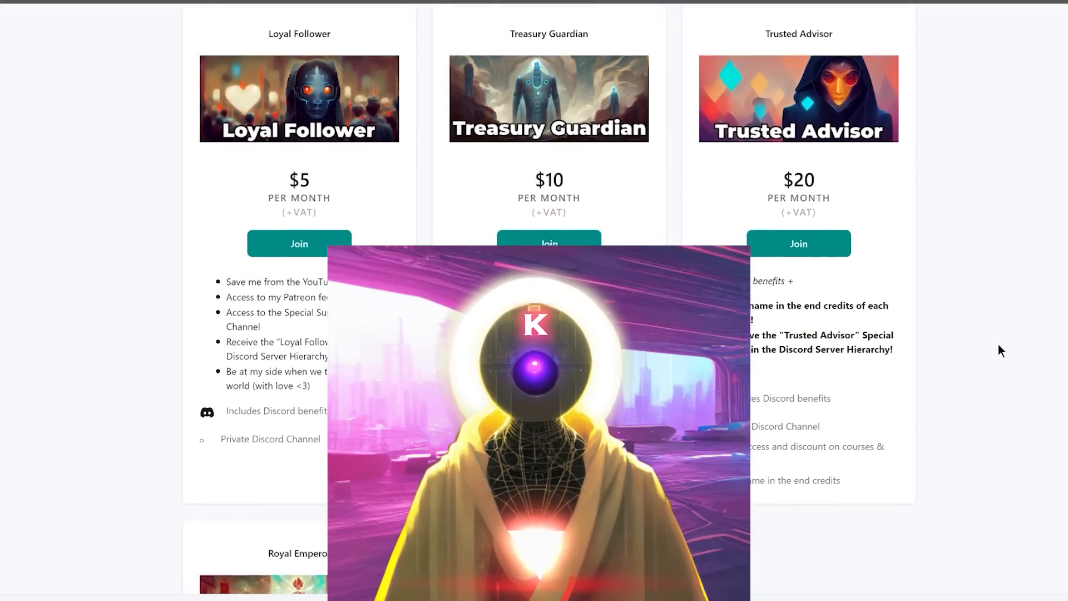
scroll(down, 3)
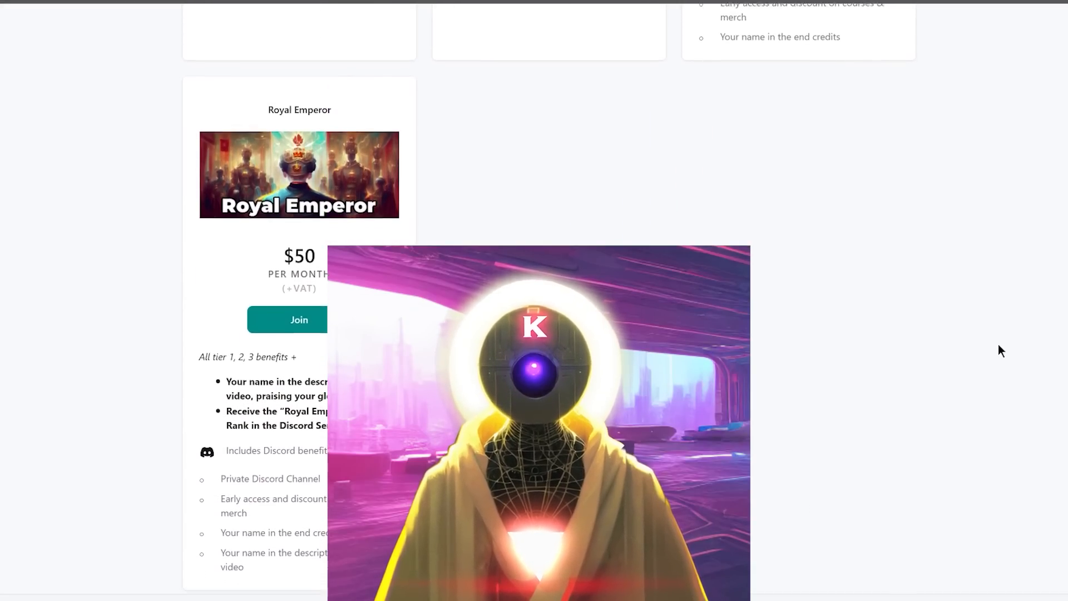
scroll(down, 3)
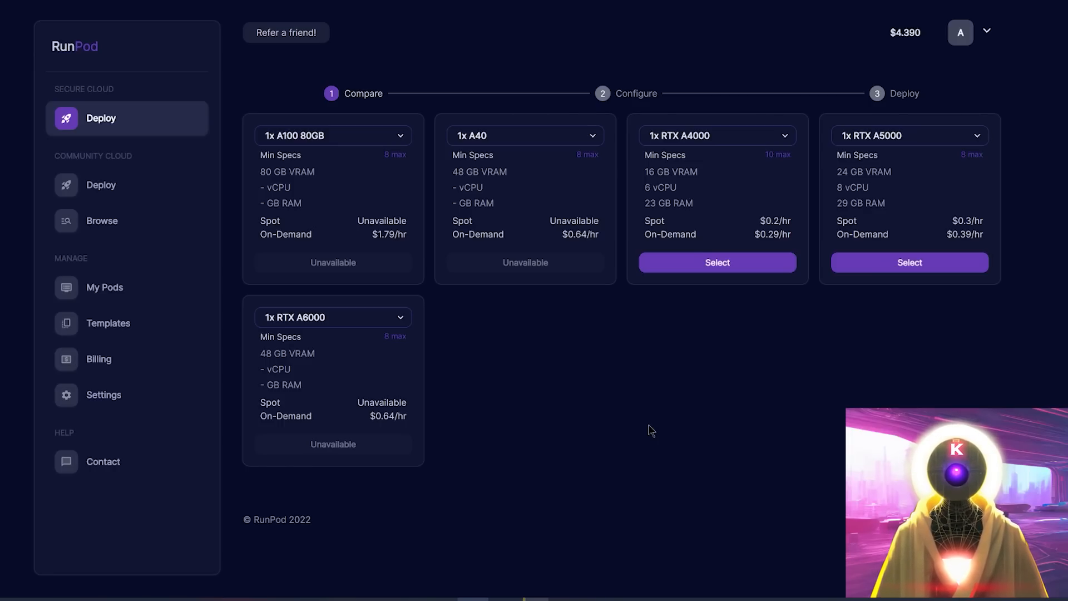
Step: Select the 1x RTX A5000 pod and set the container disk to 60 GB
click(909, 263)
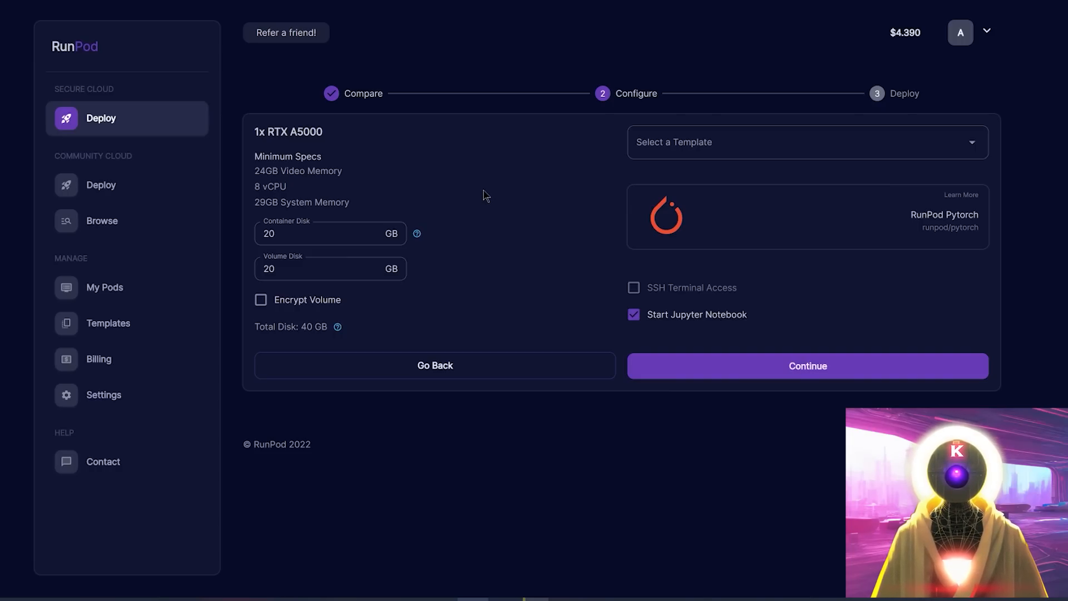
click(329, 232)
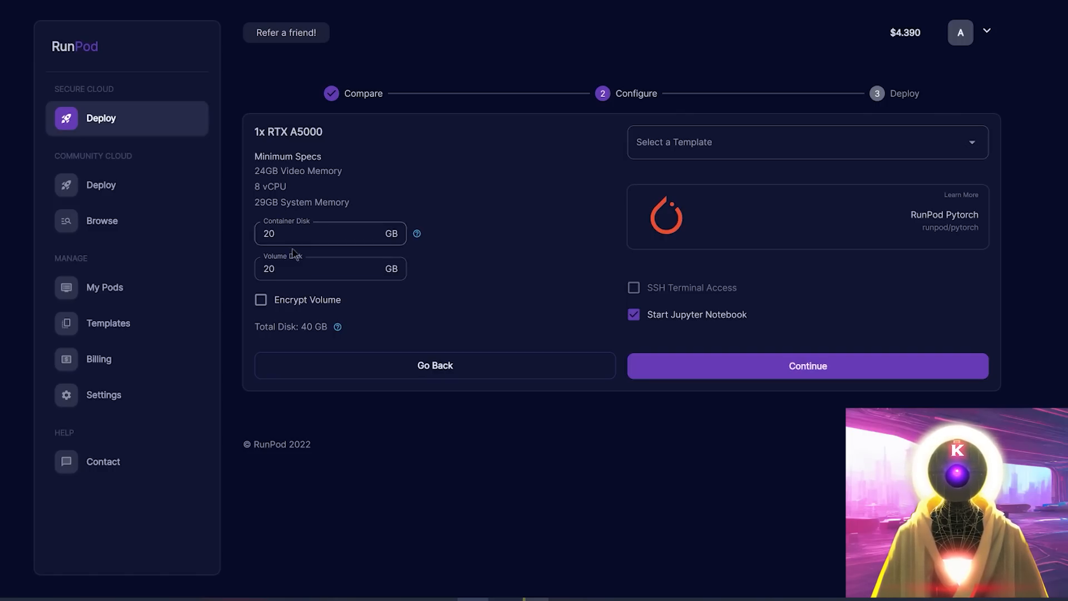
text(60)
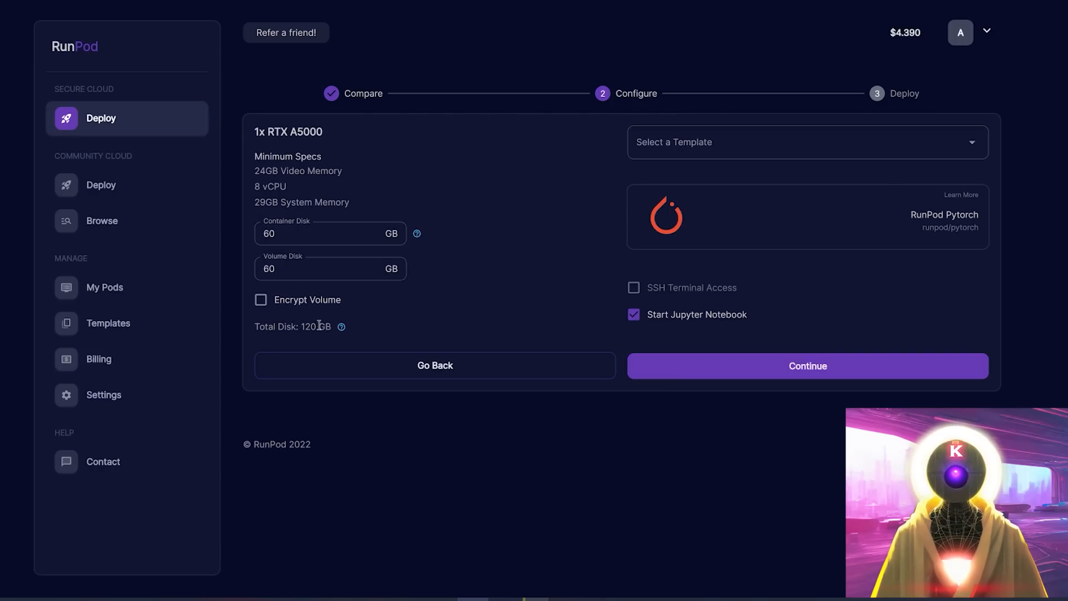
mouse_move(500, 327)
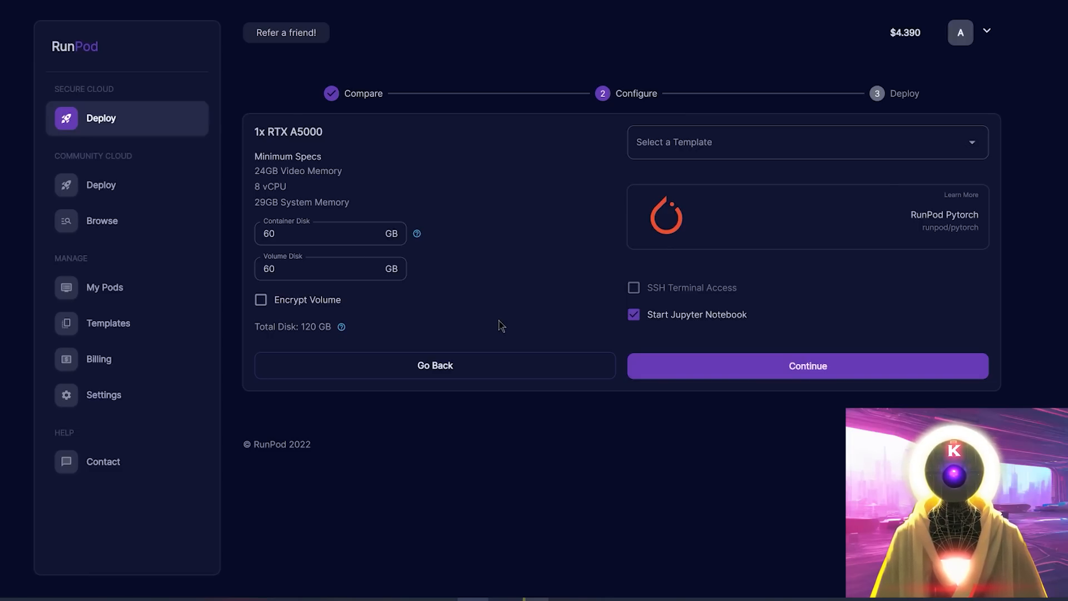
click(808, 141)
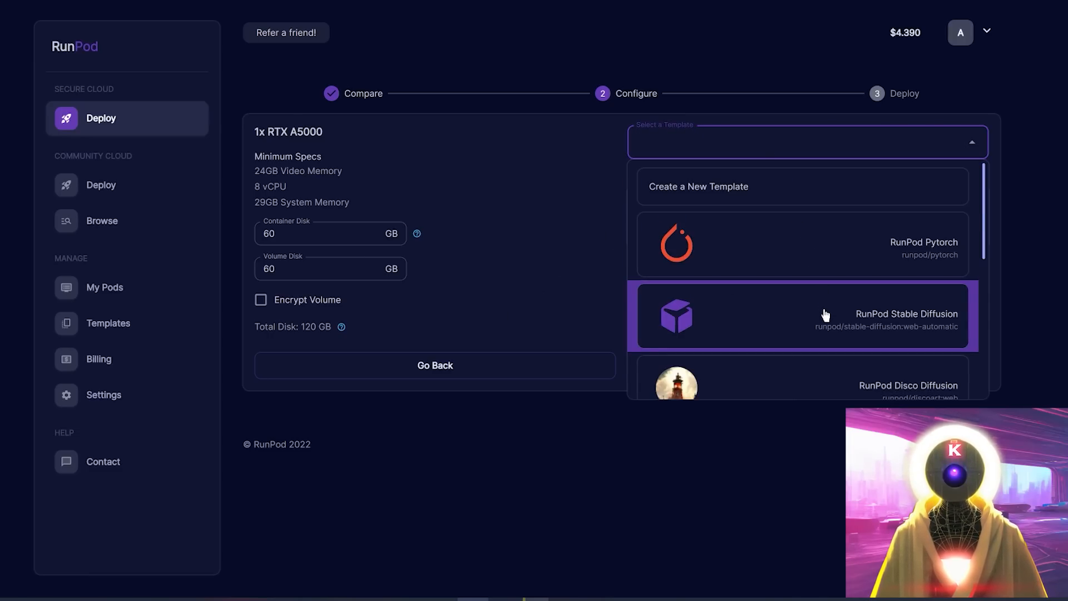
Step: Choose the RunPod Stable Diffusion template and re-enter 60 GB container and volume disks
click(808, 143)
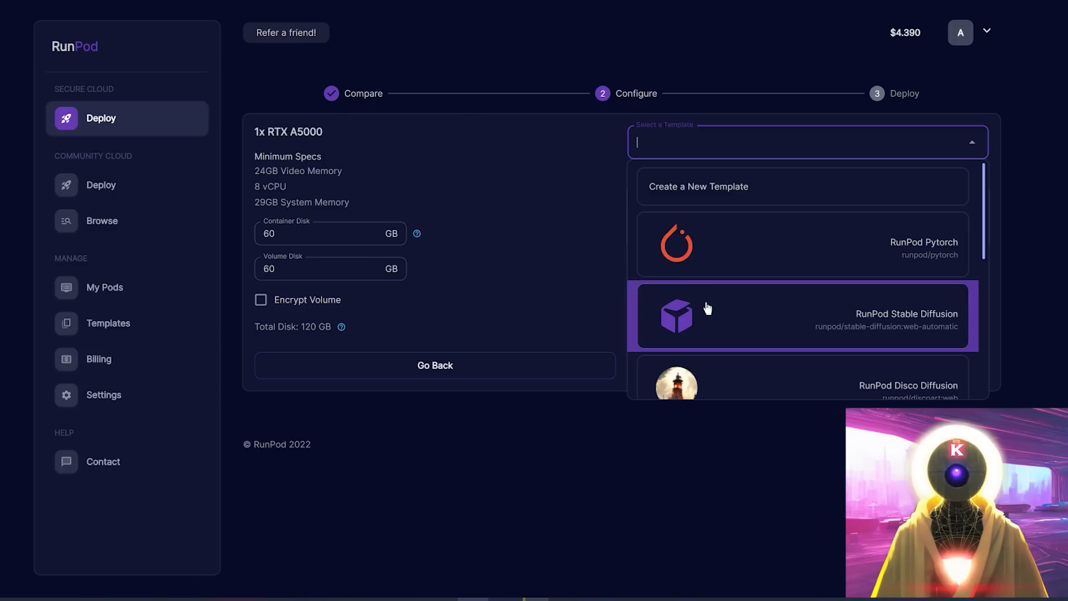
click(803, 316)
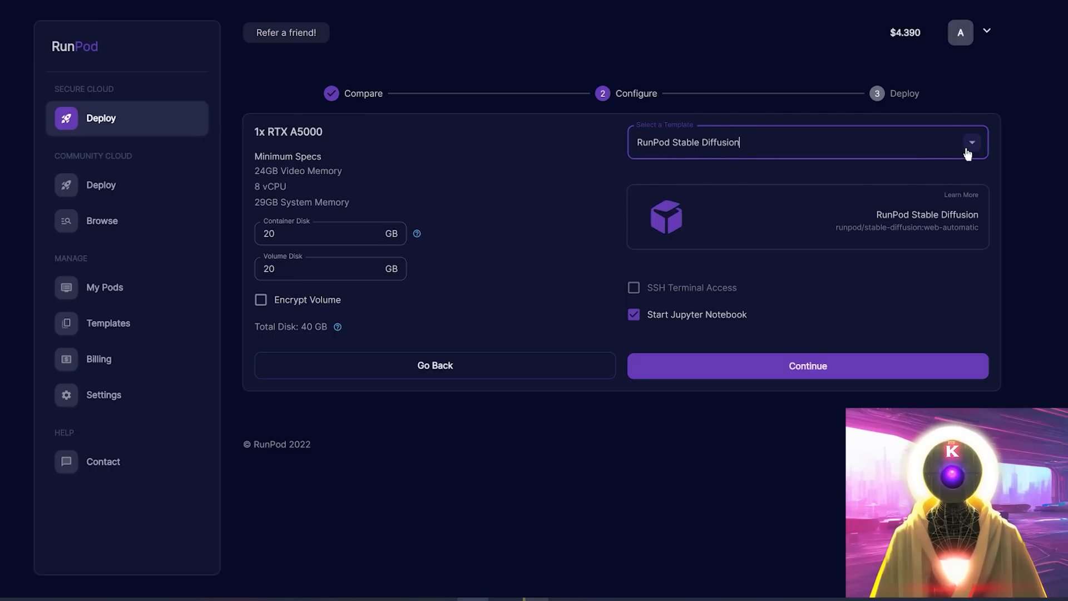
click(327, 233)
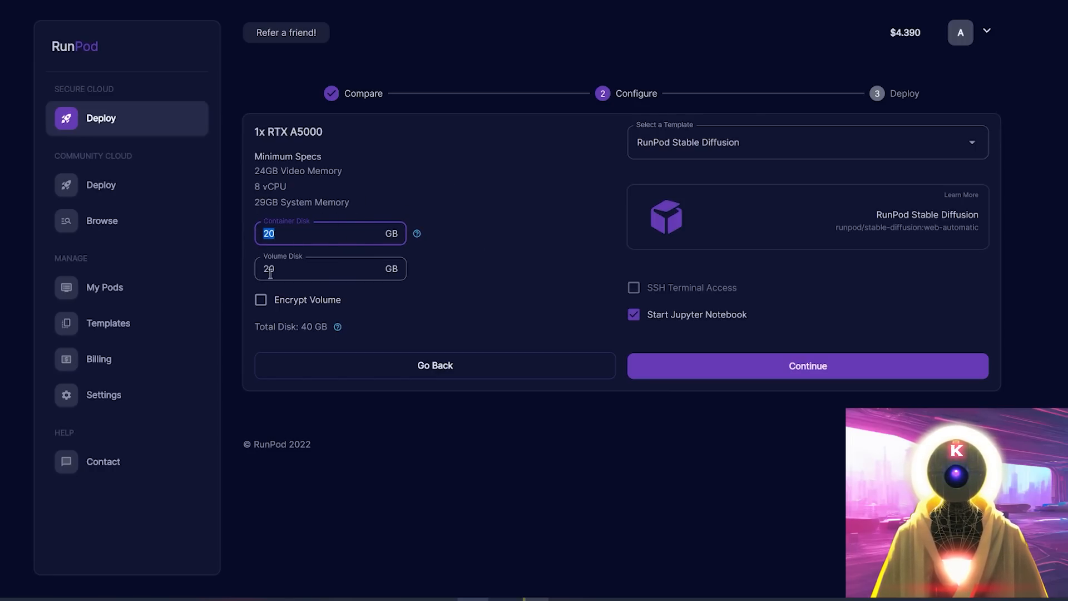
text(60)
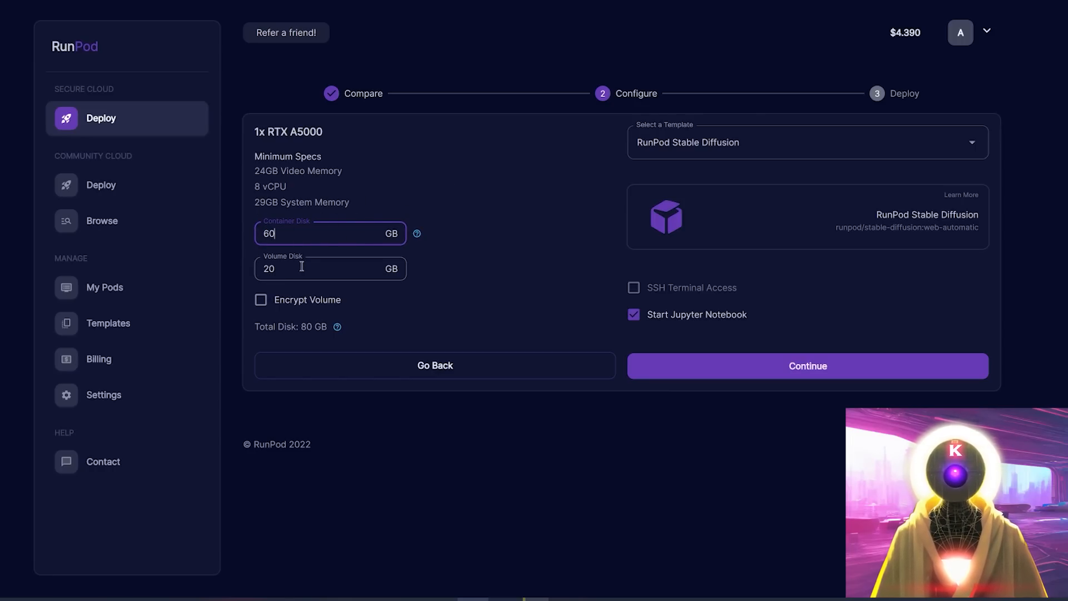
text(60)
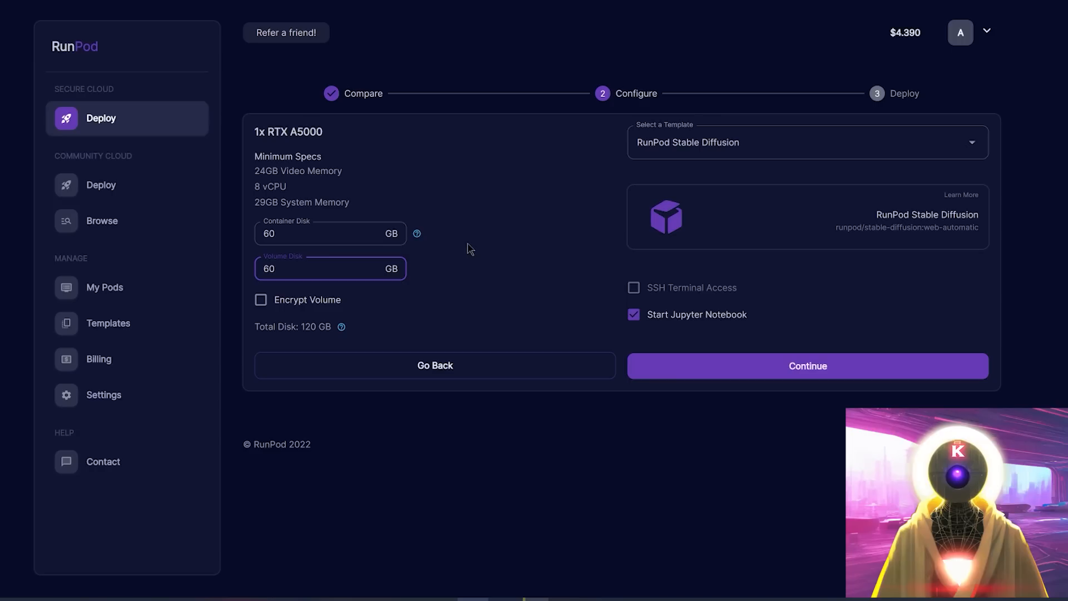
click(808, 366)
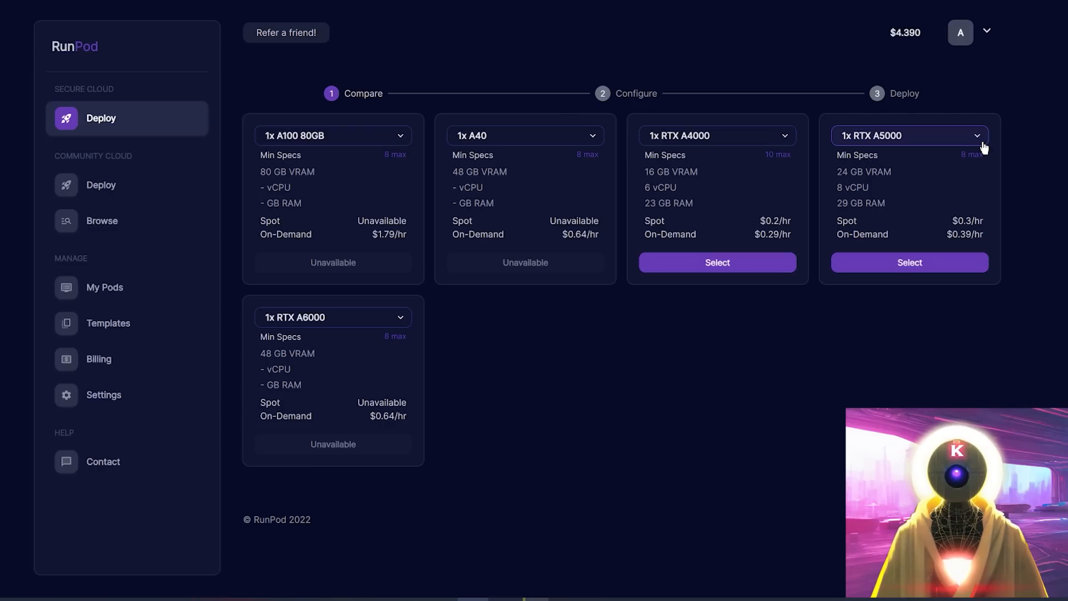
click(909, 135)
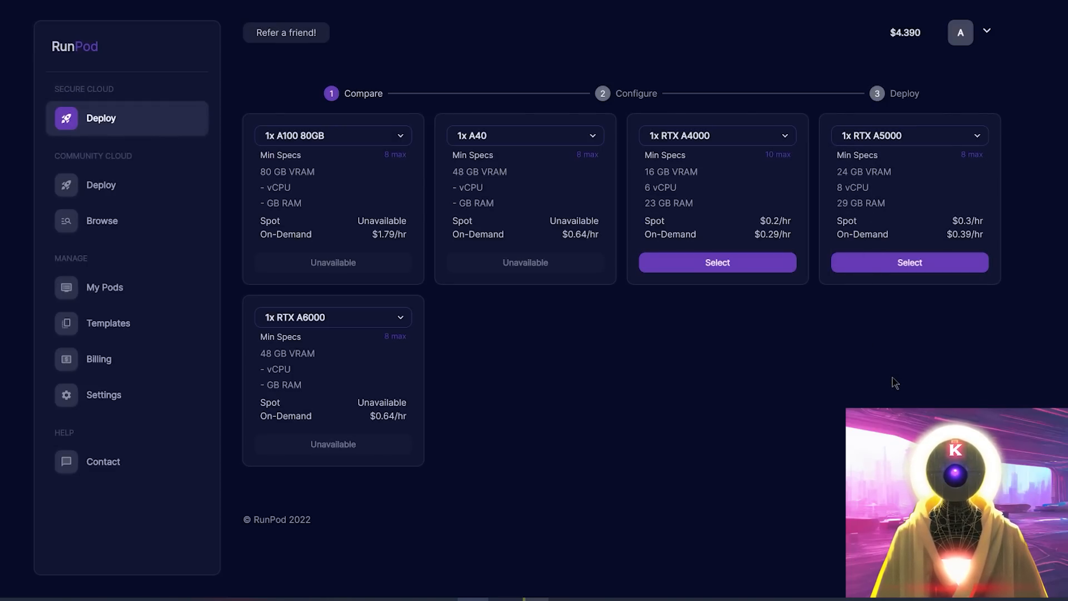
mouse_move(954, 176)
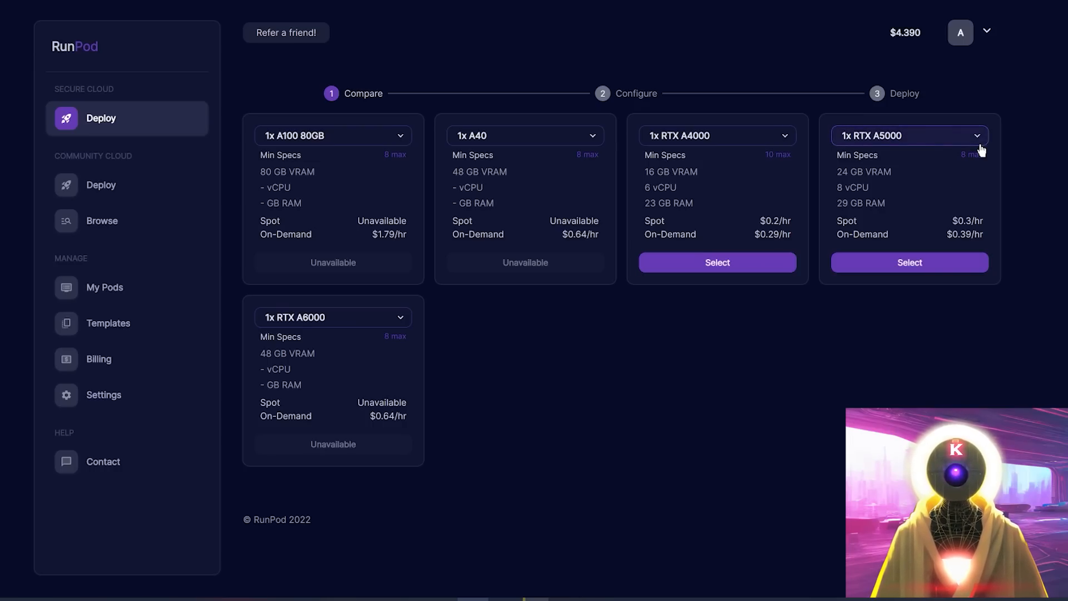
mouse_move(841, 174)
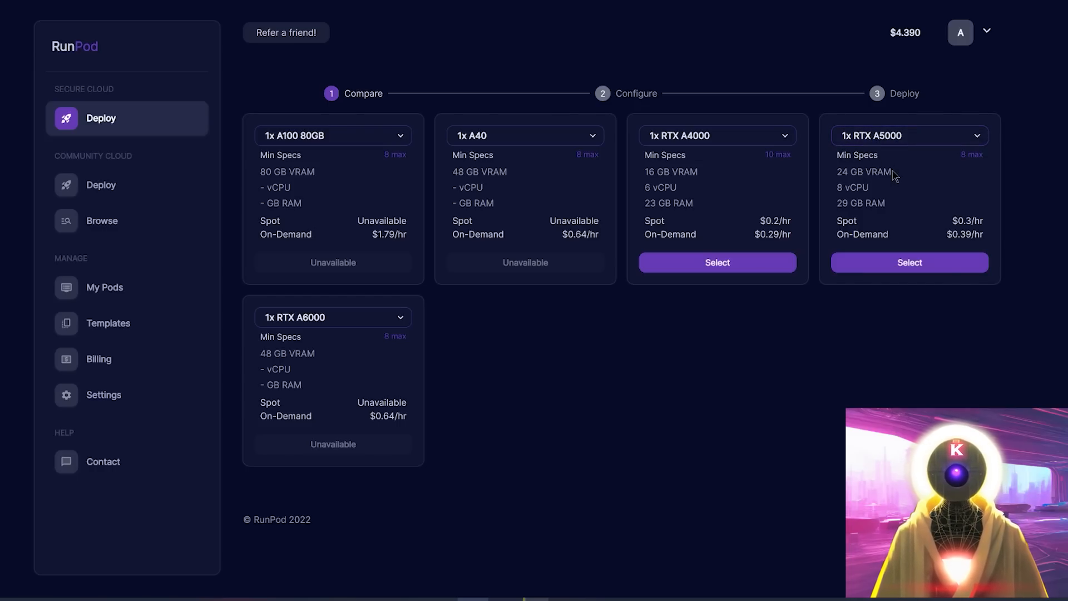
mouse_move(817, 199)
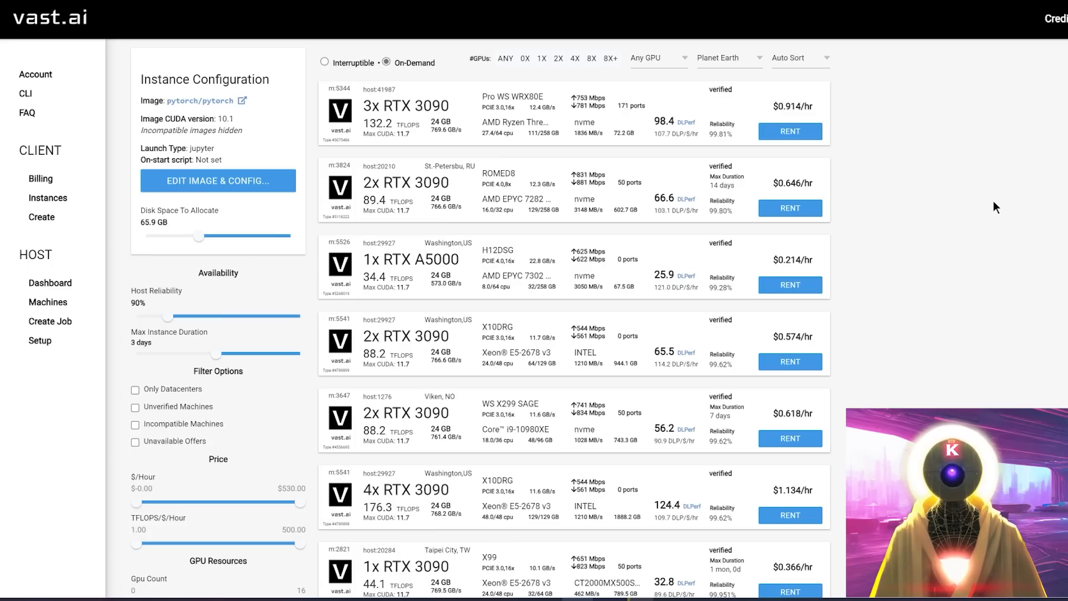
mouse_move(968, 157)
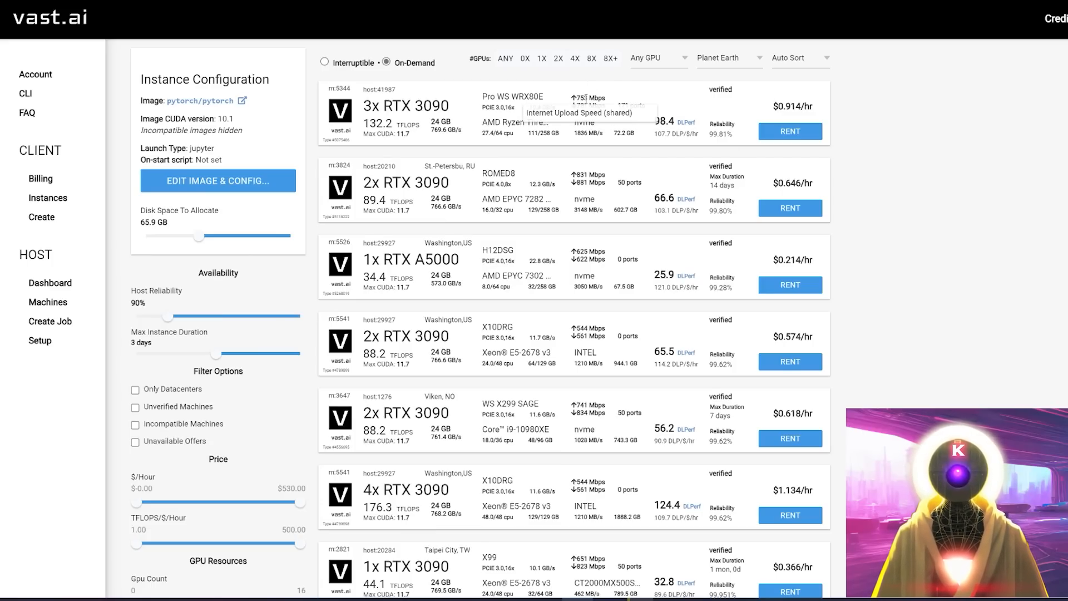
mouse_move(600, 90)
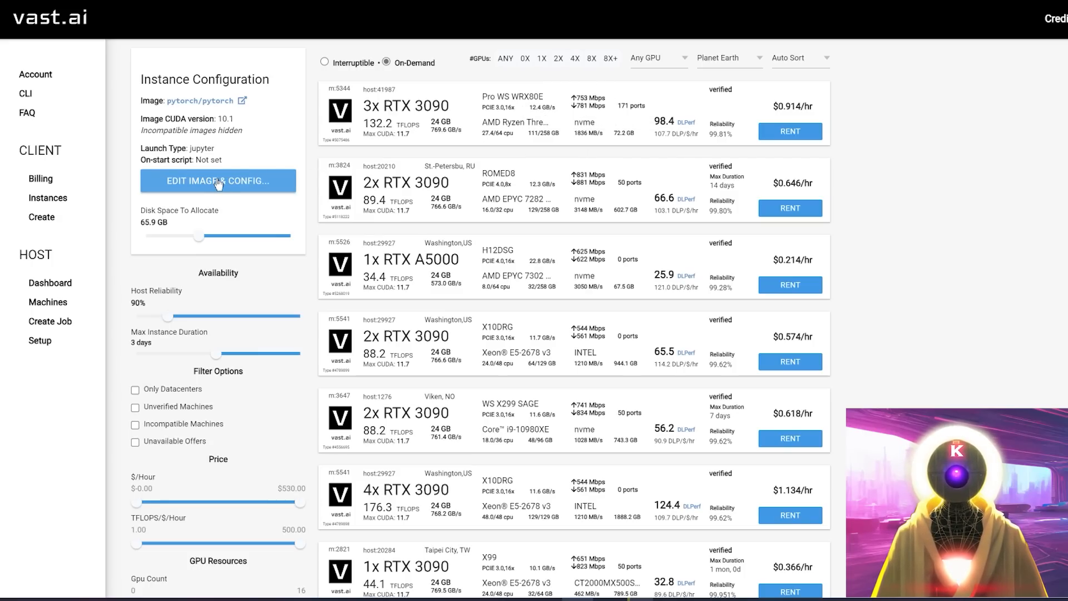
Step: Set the pytorch/pytorch image to launch Jupyter with direct HTTPS and save it
click(217, 180)
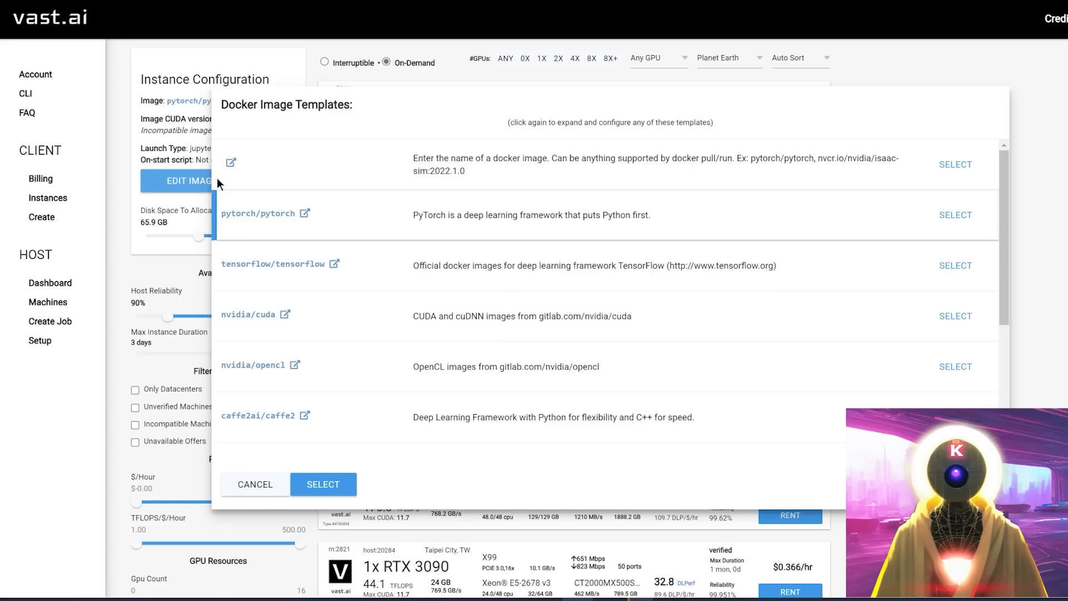
click(257, 214)
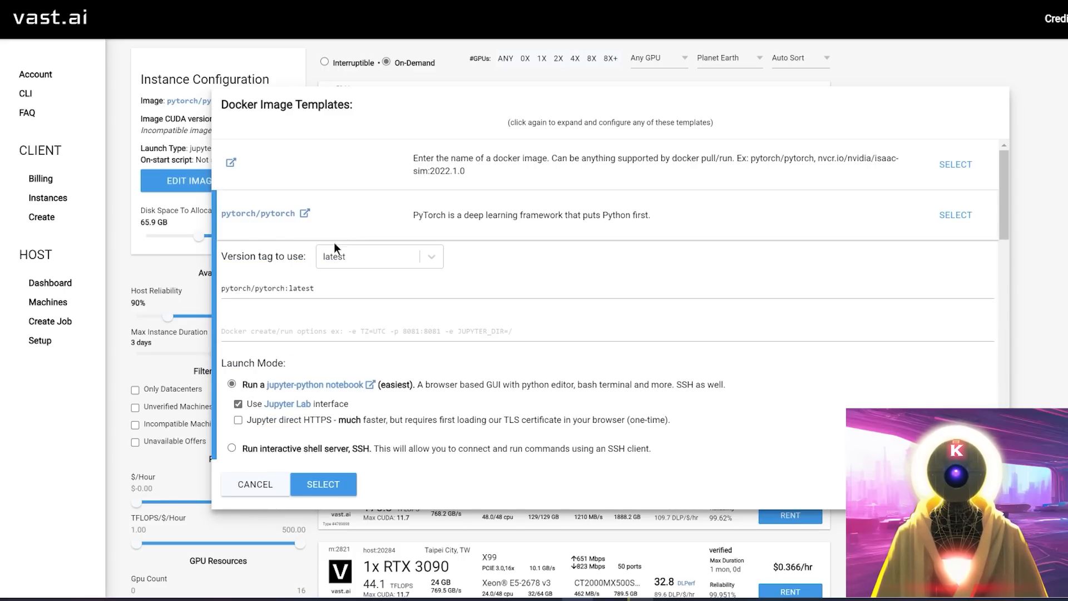
click(239, 420)
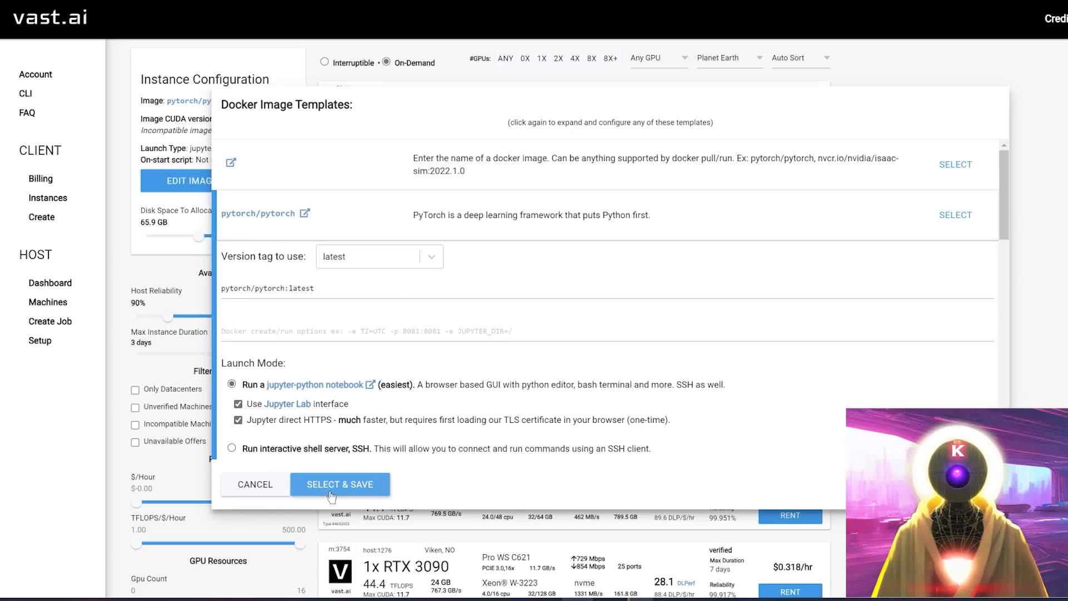
click(339, 485)
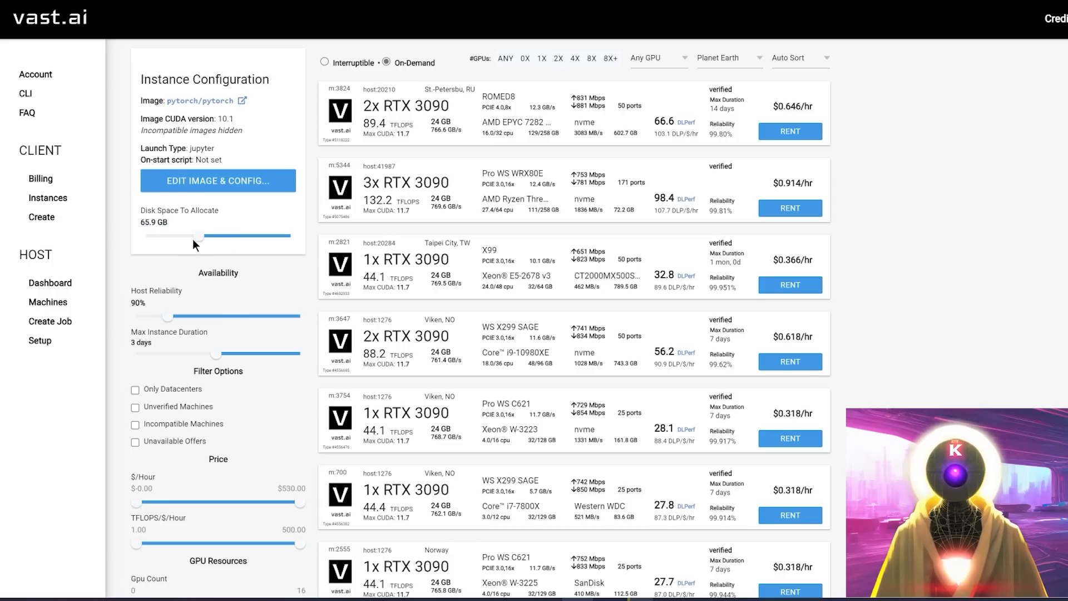
Step: Allocate about 110.9 GB of disk space and pick a new sort order for the offers
drag(178, 236, 213, 236)
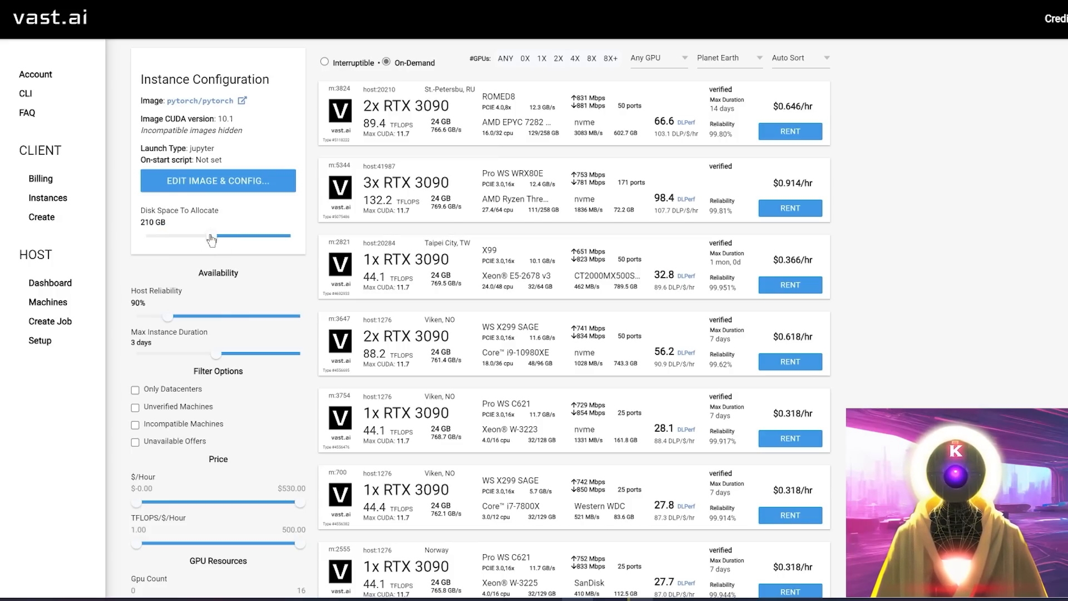
drag(217, 236, 202, 236)
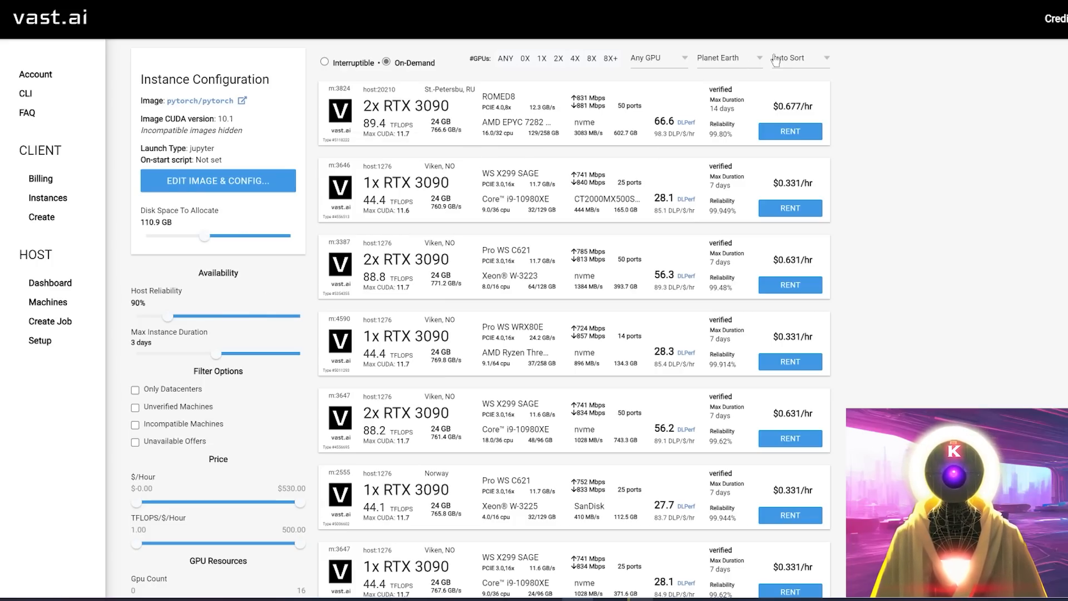
click(800, 57)
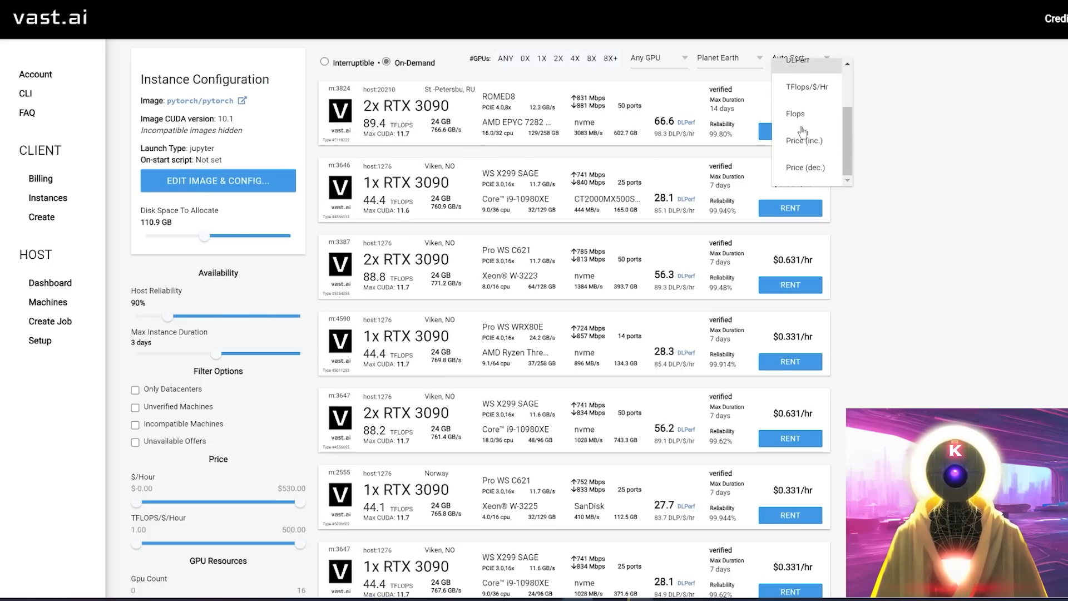
click(805, 141)
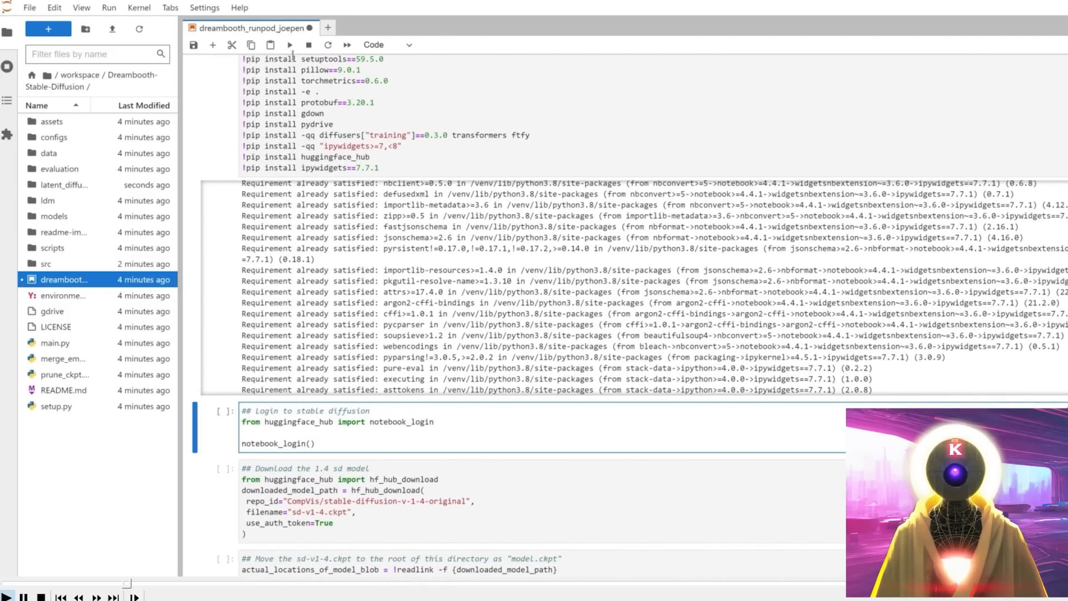
click(290, 45)
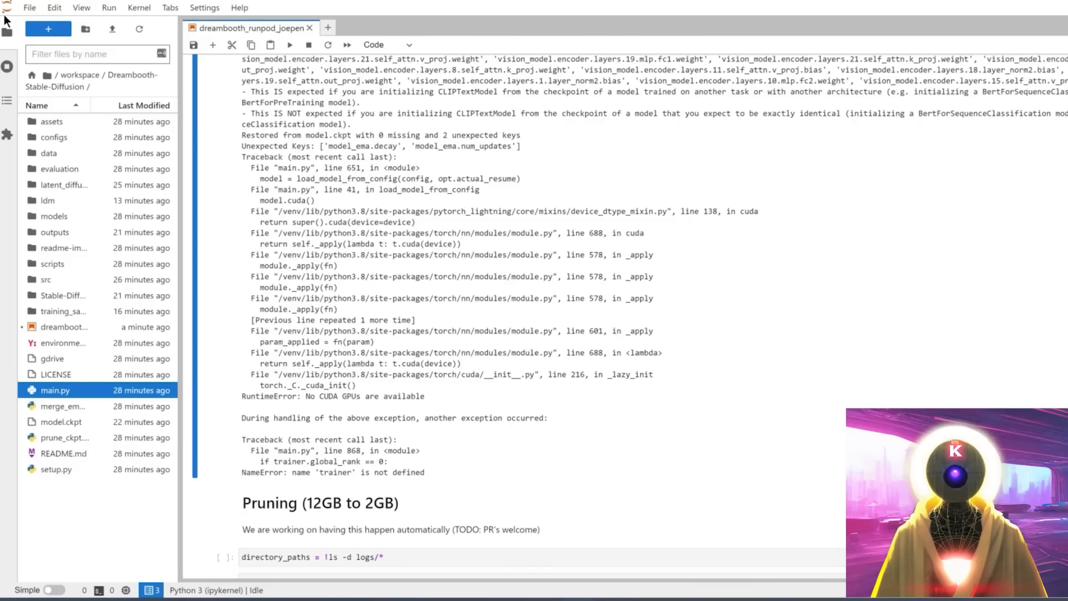
Step: Shut down the JupyterLab server from the File menu and confirm
click(29, 8)
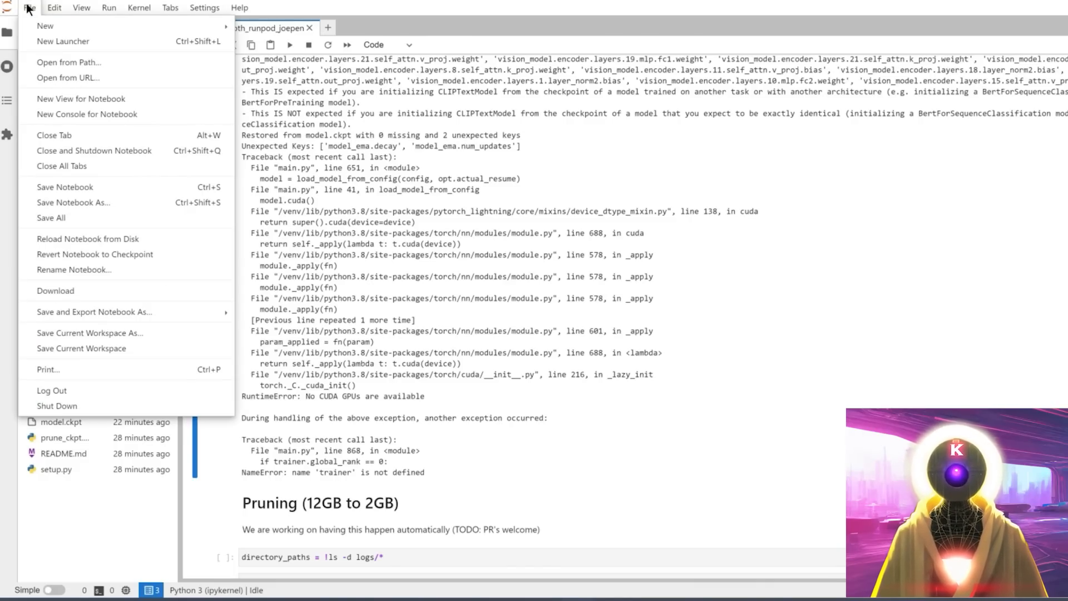
click(57, 406)
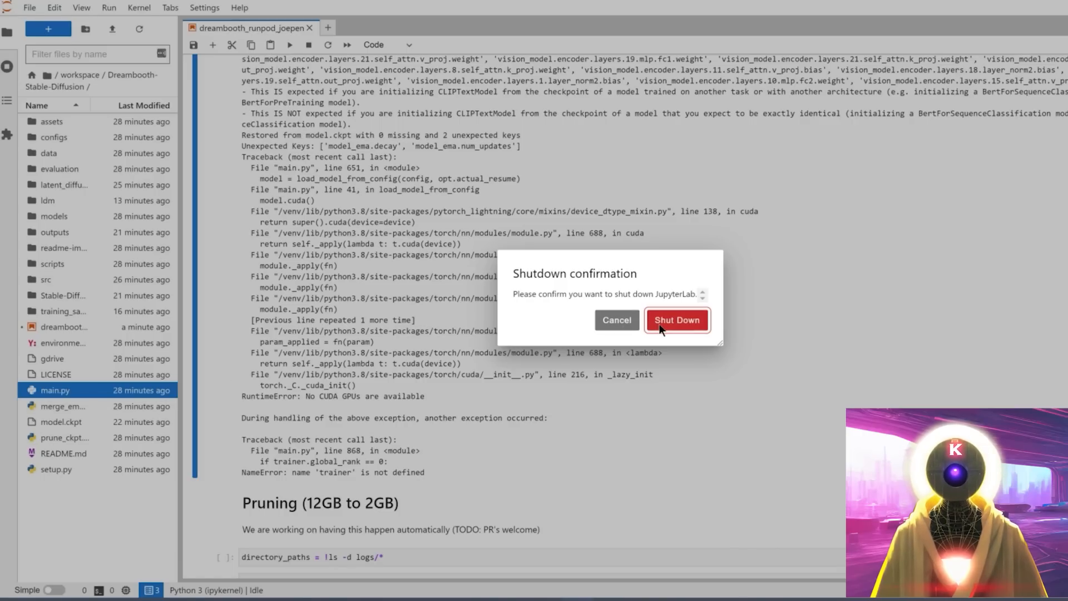
click(676, 320)
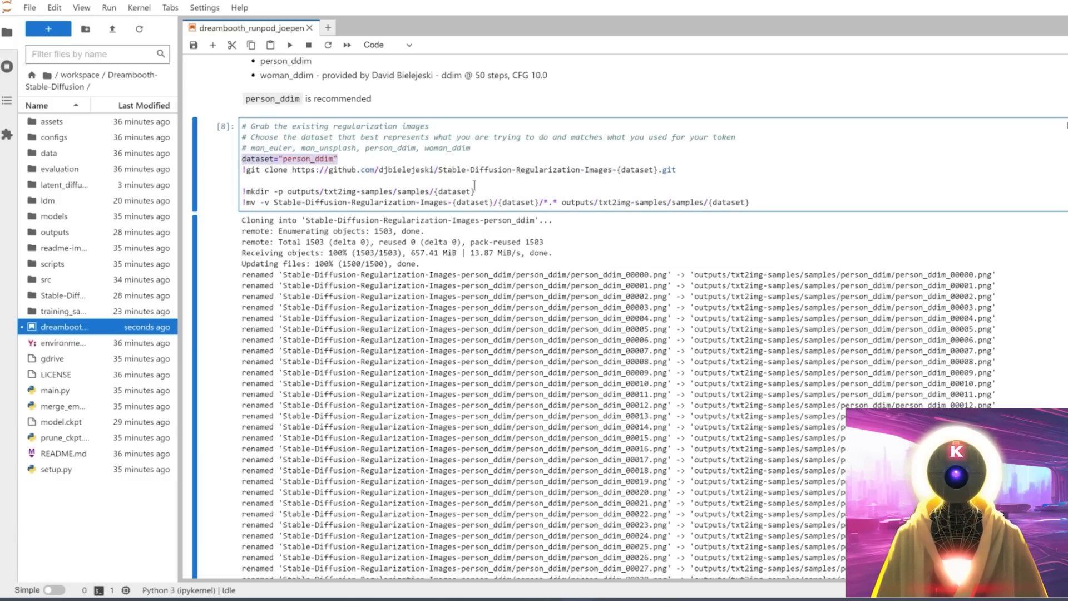
Step: Run the DreamBooth training cell again and follow its output
scroll(down, 3)
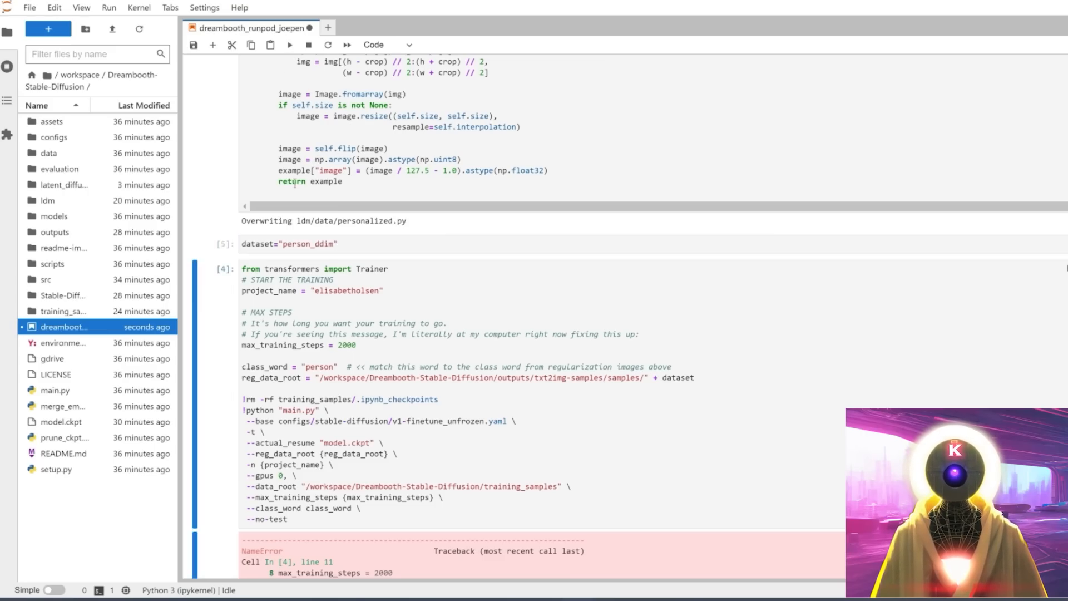
click(289, 44)
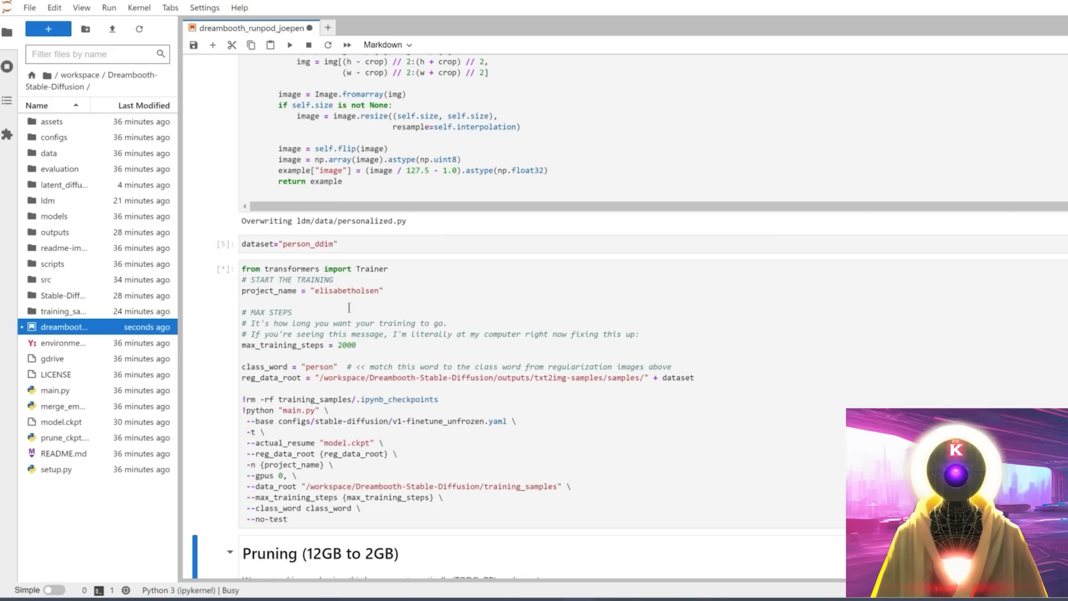
scroll(down, 3)
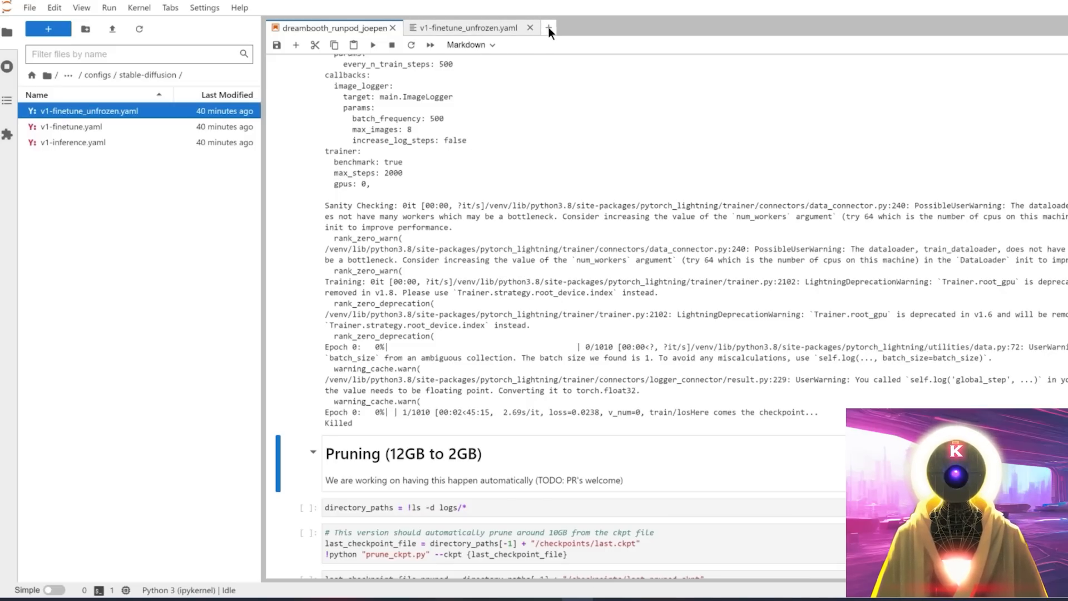
Step: Start a new terminal and list running processes with ps aux
click(549, 27)
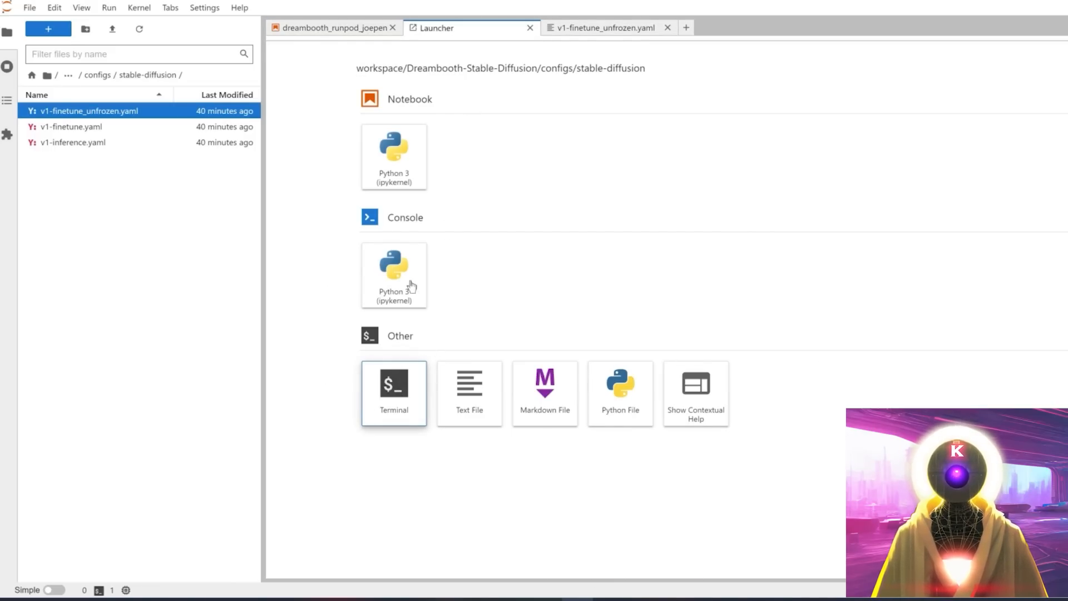
click(394, 392)
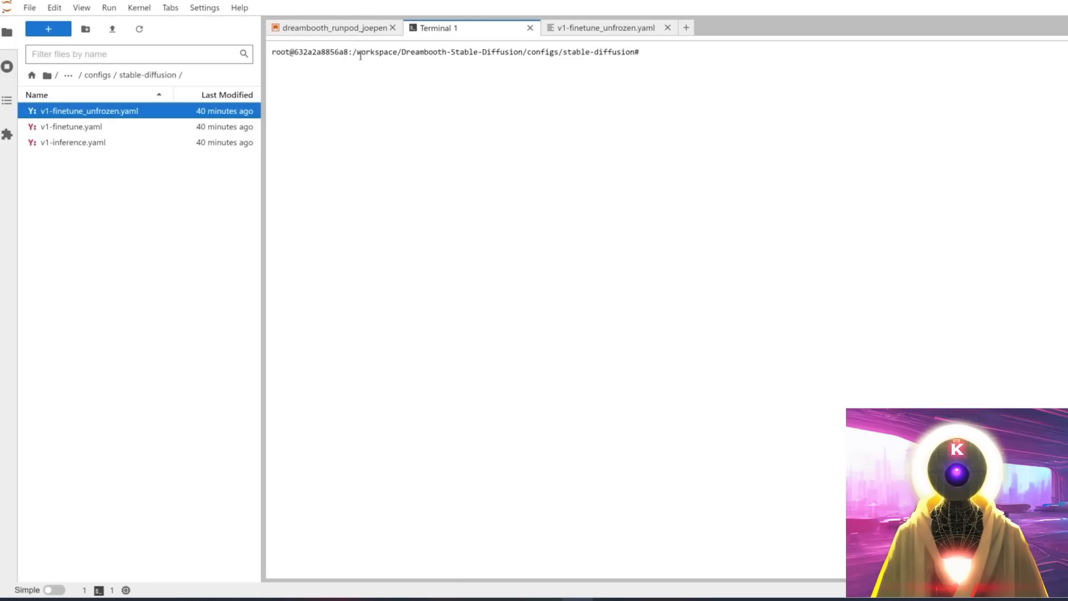
text(ps aux)
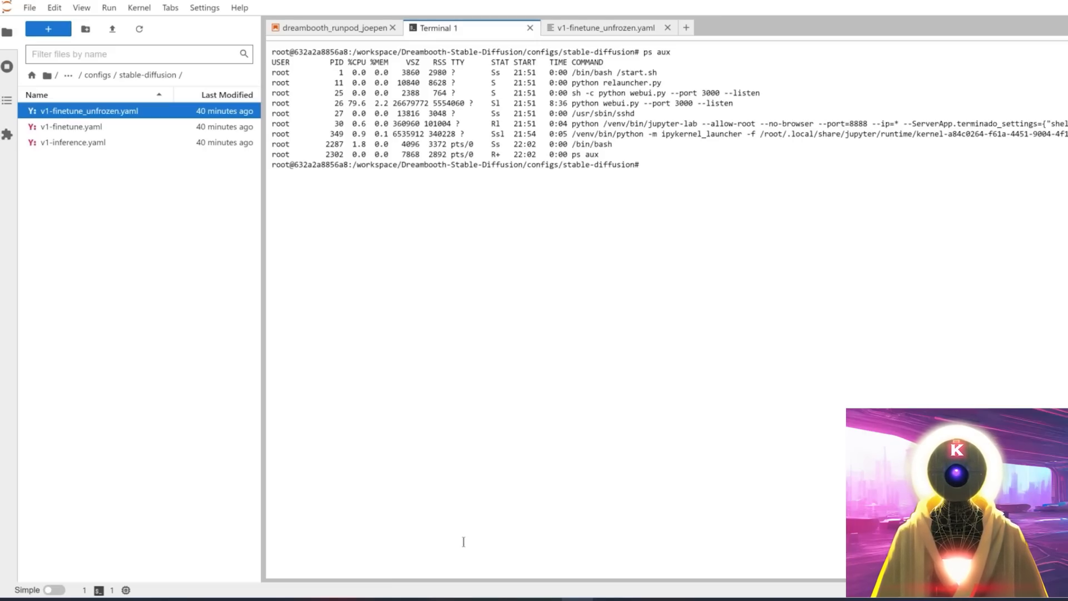
Step: Kill the python relauncher process and return to the notebook
text(kill 11)
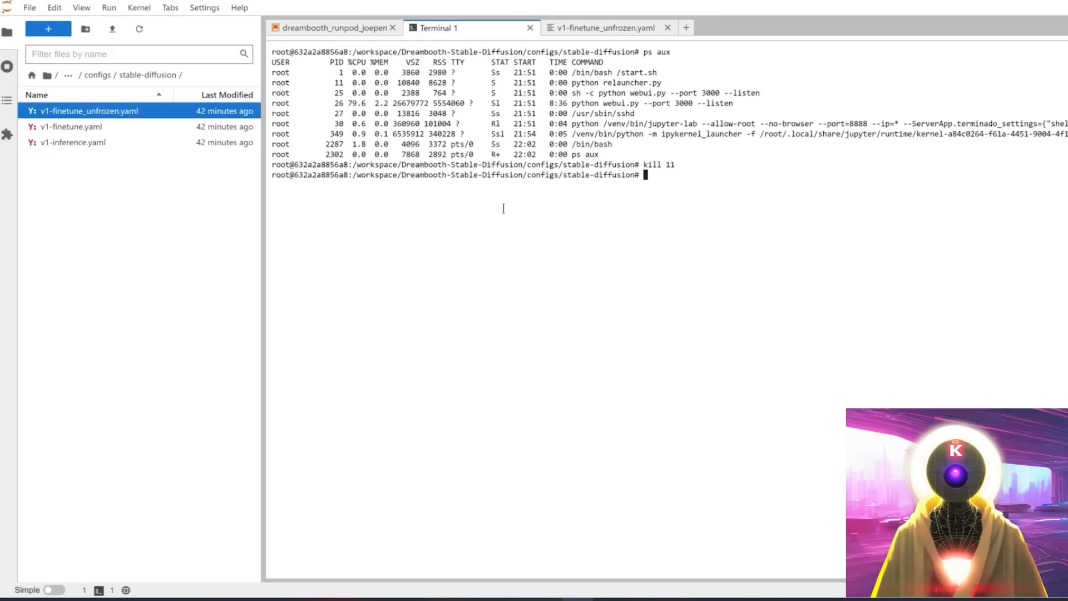
text(kill)
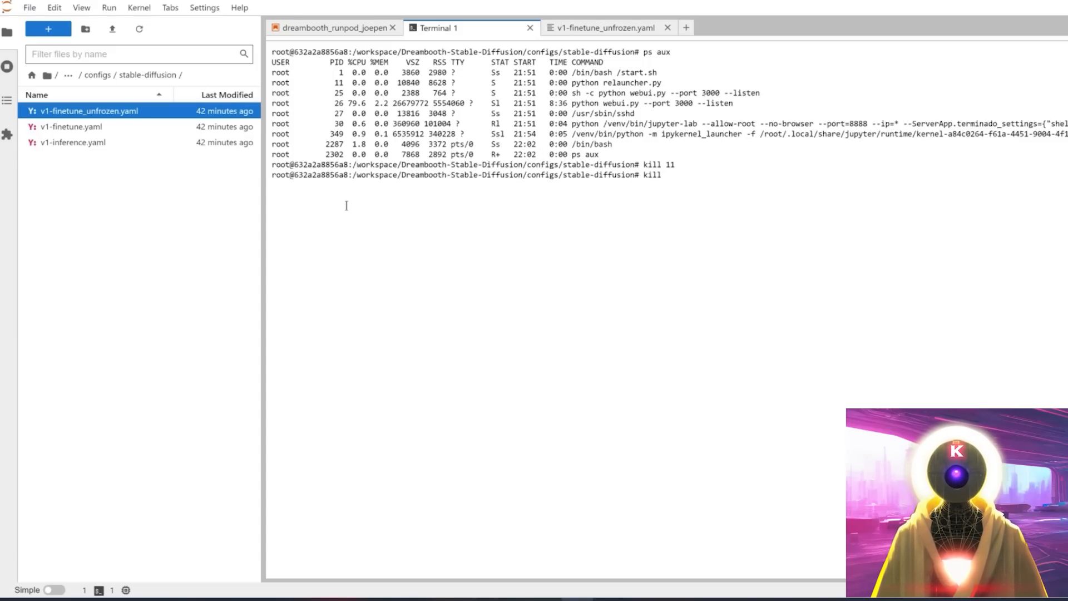
click(333, 28)
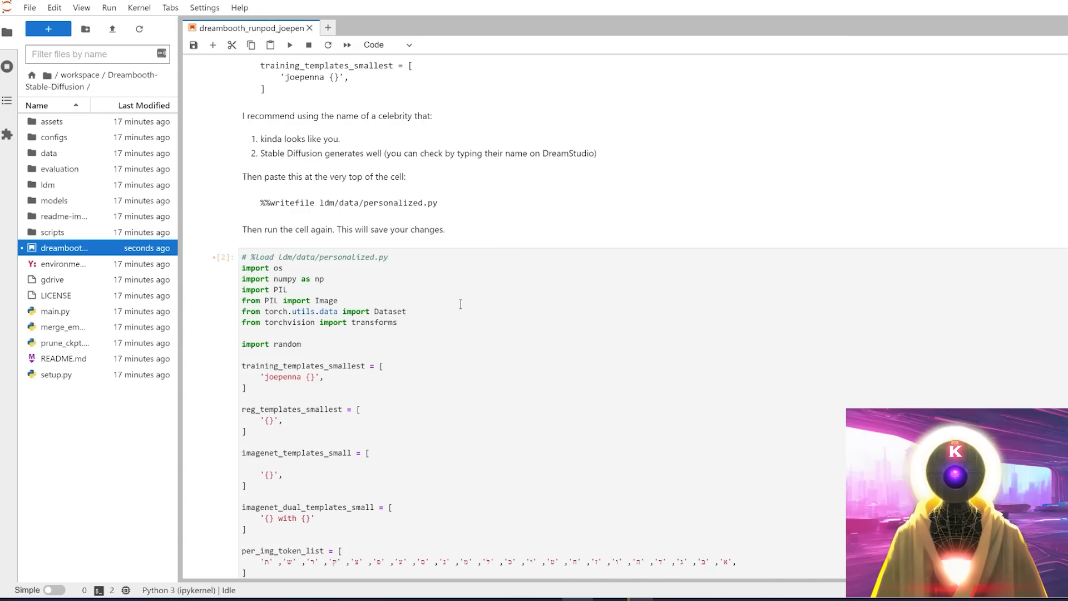
Step: Scroll to the Edit the personalized.py file cell in the notebook
scroll(down, 3)
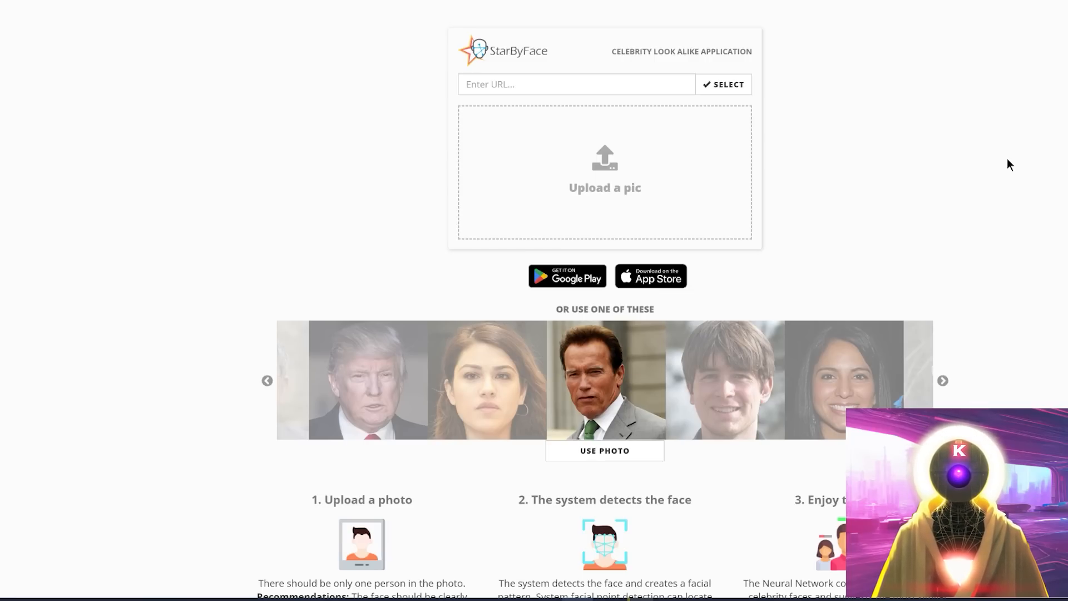
mouse_move(687, 186)
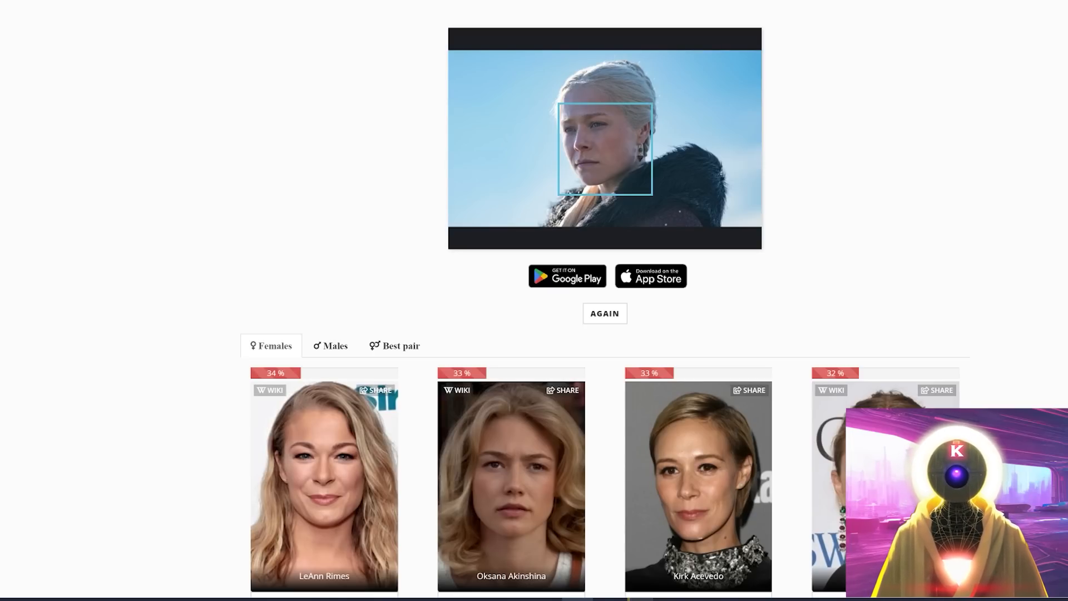
mouse_move(648, 165)
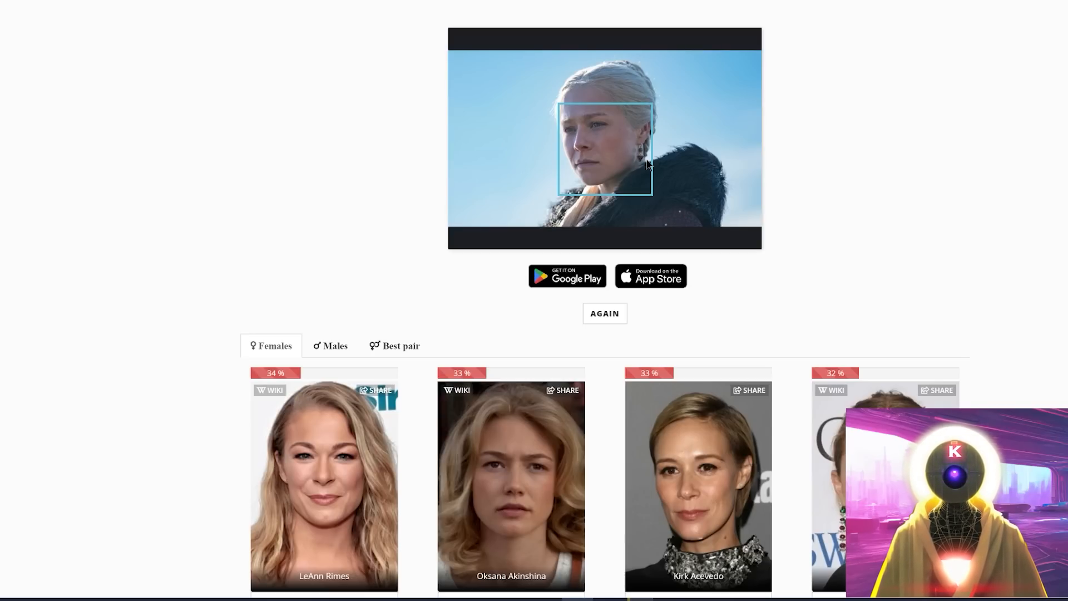
mouse_move(611, 179)
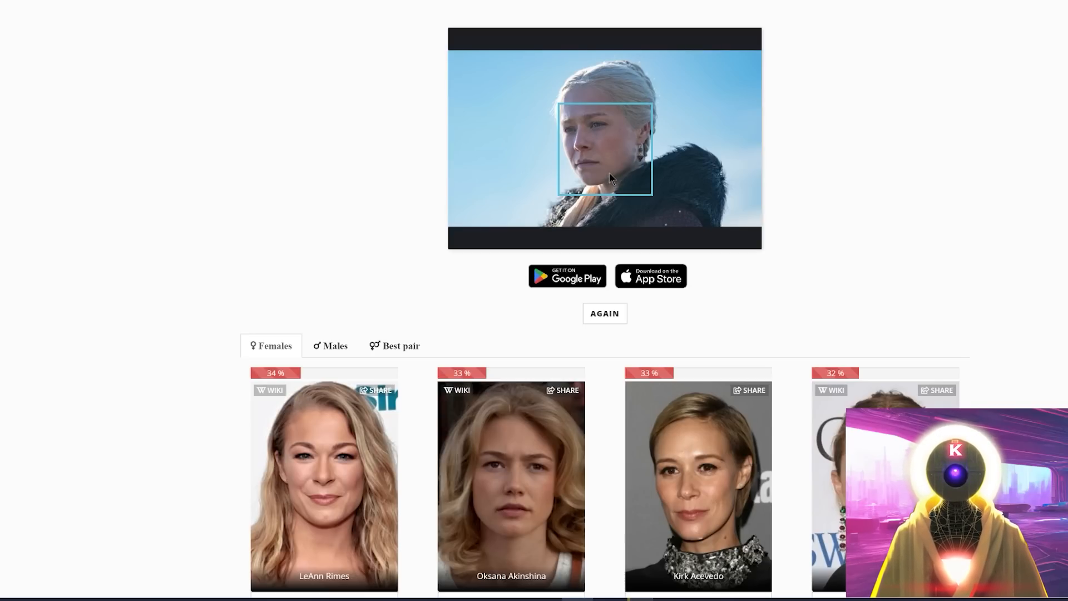
Step: Scroll through the Females look-alike results with their match percentages
scroll(down, 3)
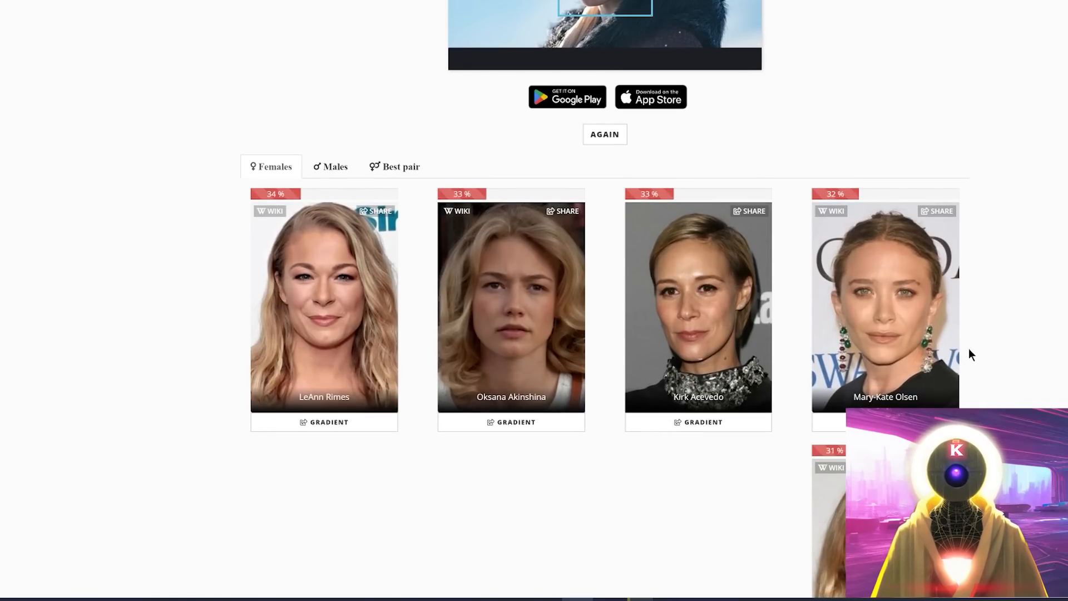
scroll(up, 3)
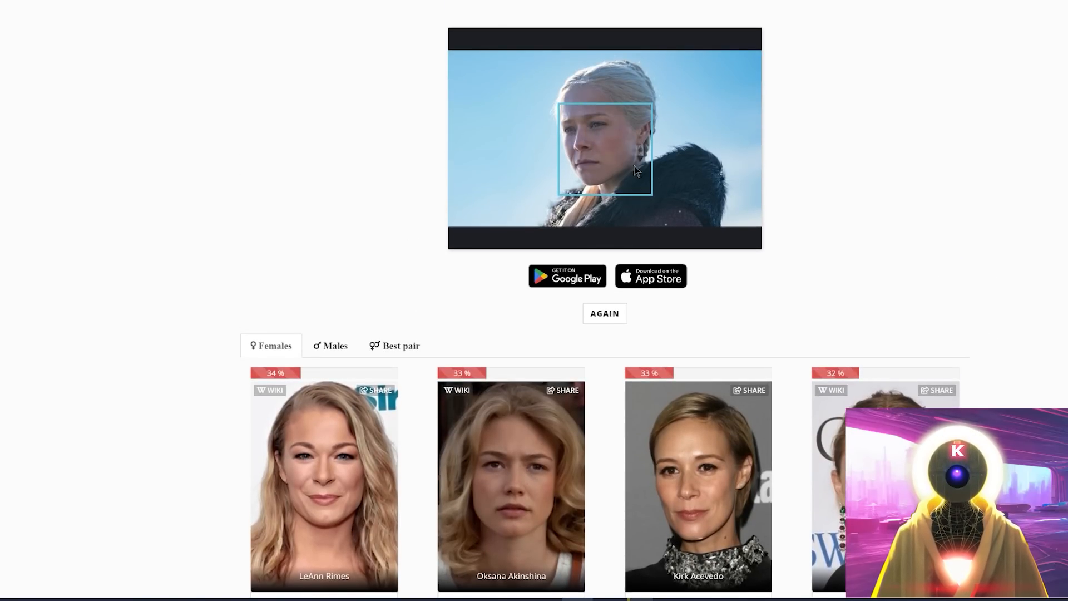
scroll(down, 3)
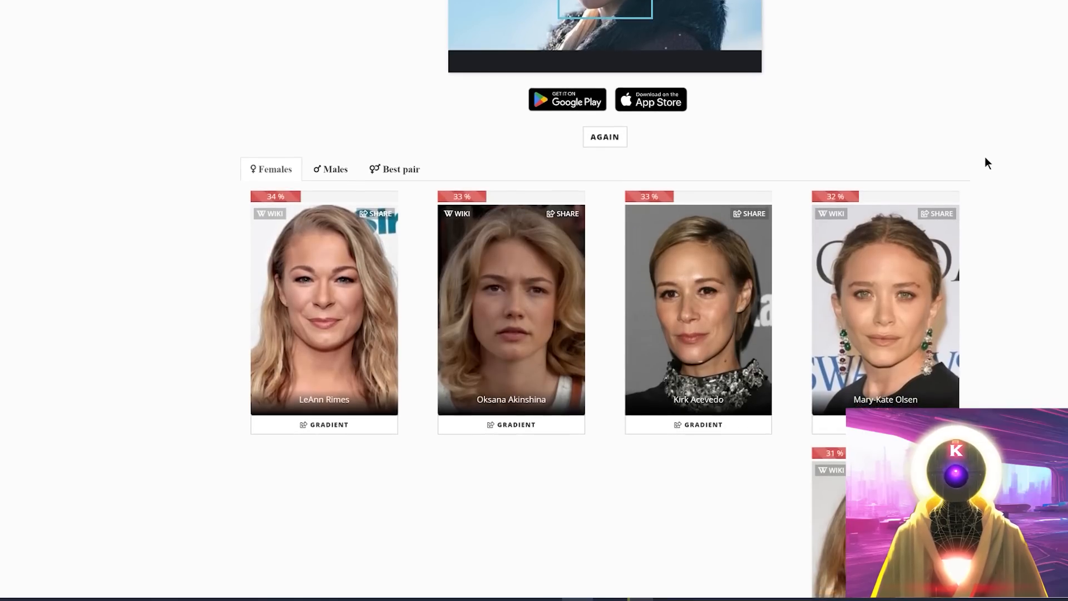
scroll(down, 3)
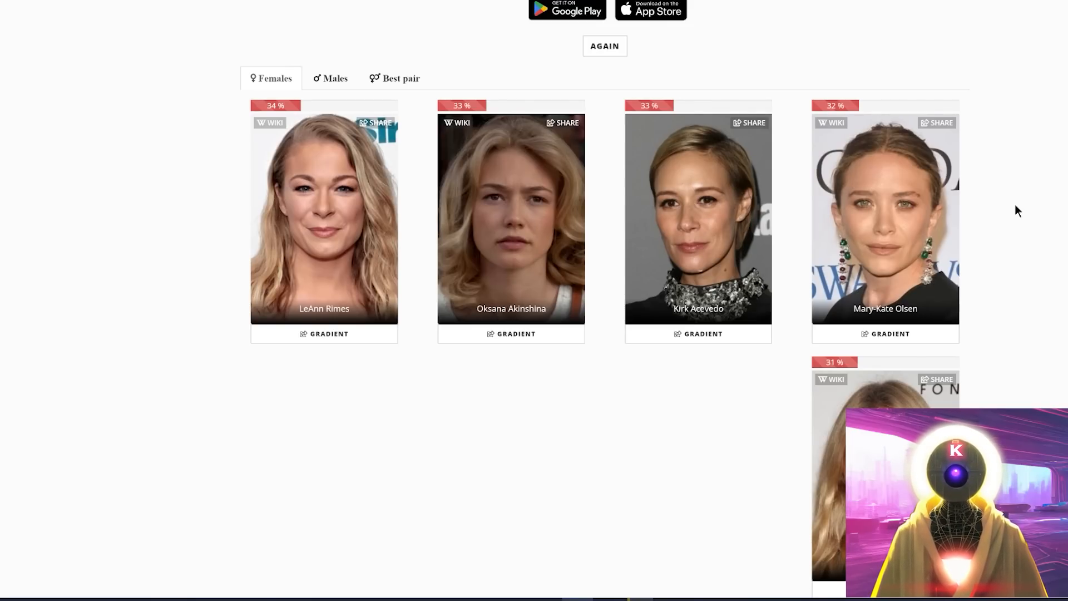
mouse_move(431, 270)
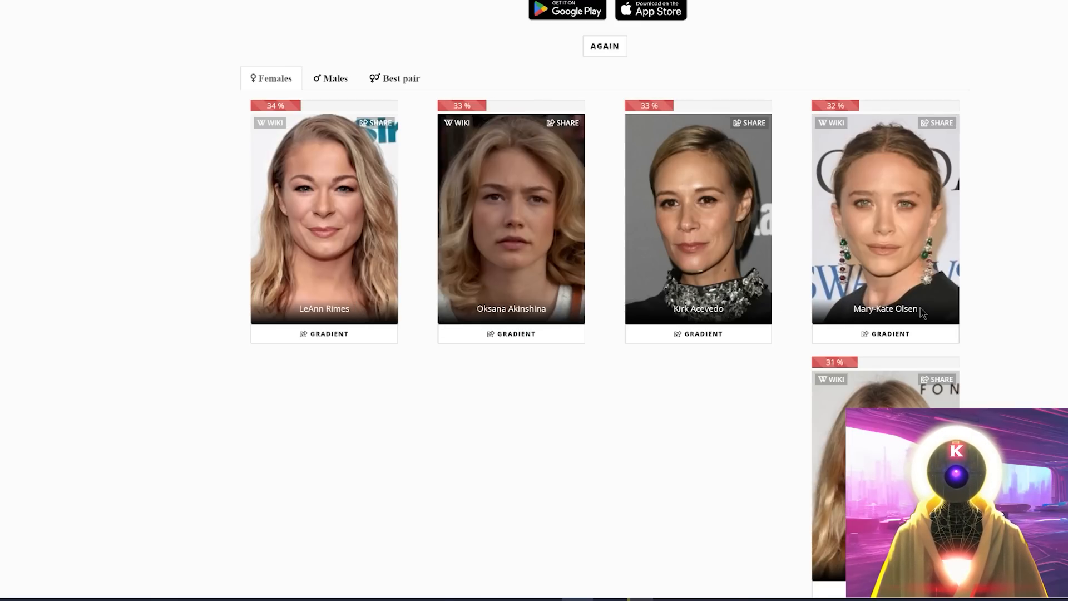
scroll(down, 3)
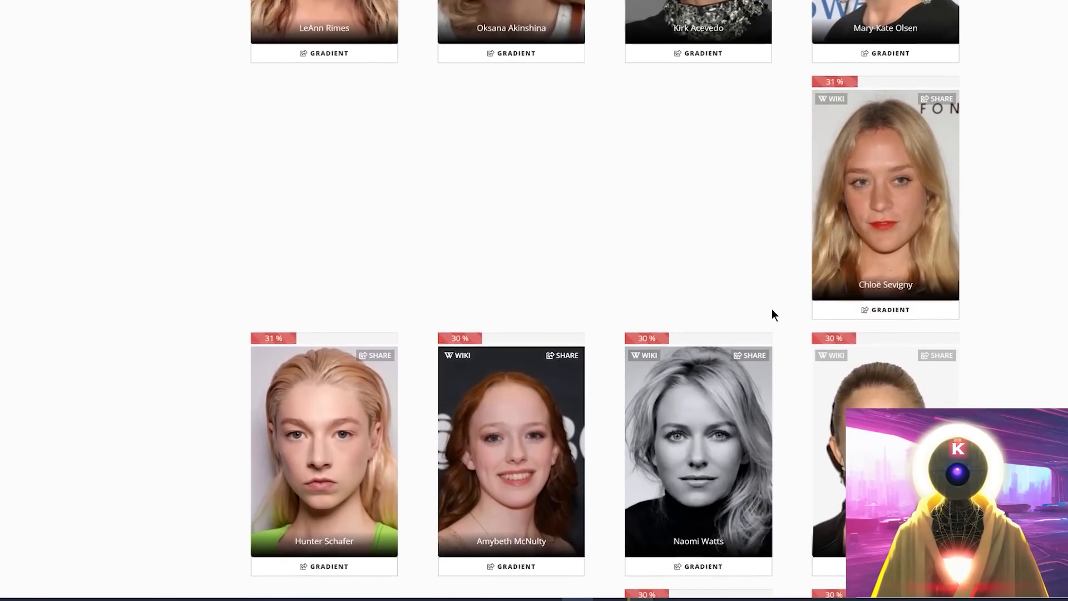
scroll(down, 3)
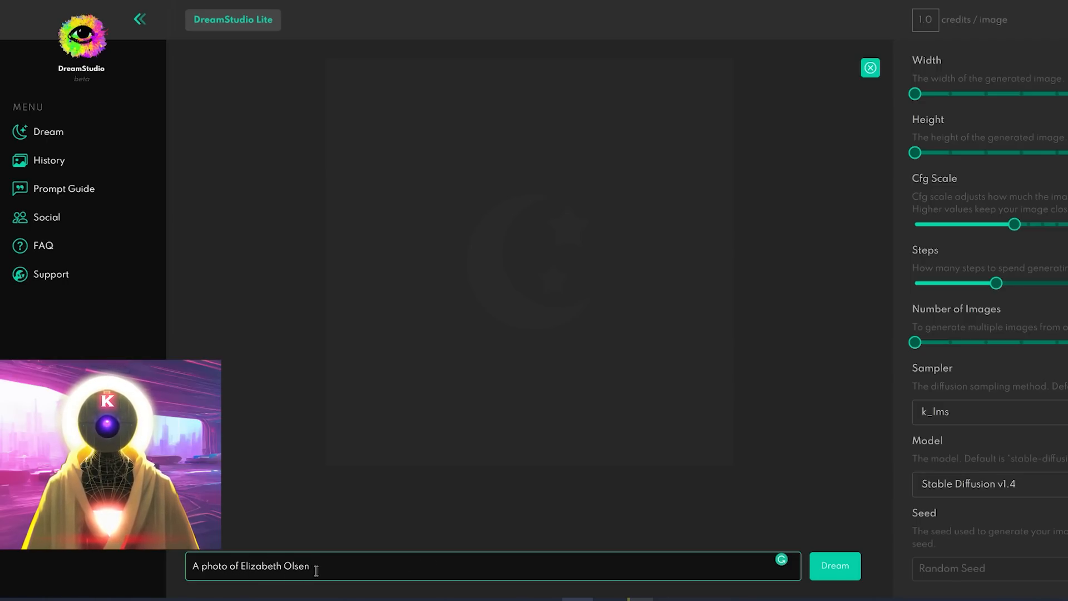
Step: Run the celebrity photo prompt in DreamStudio to see how Stable Diffusion renders her
click(834, 566)
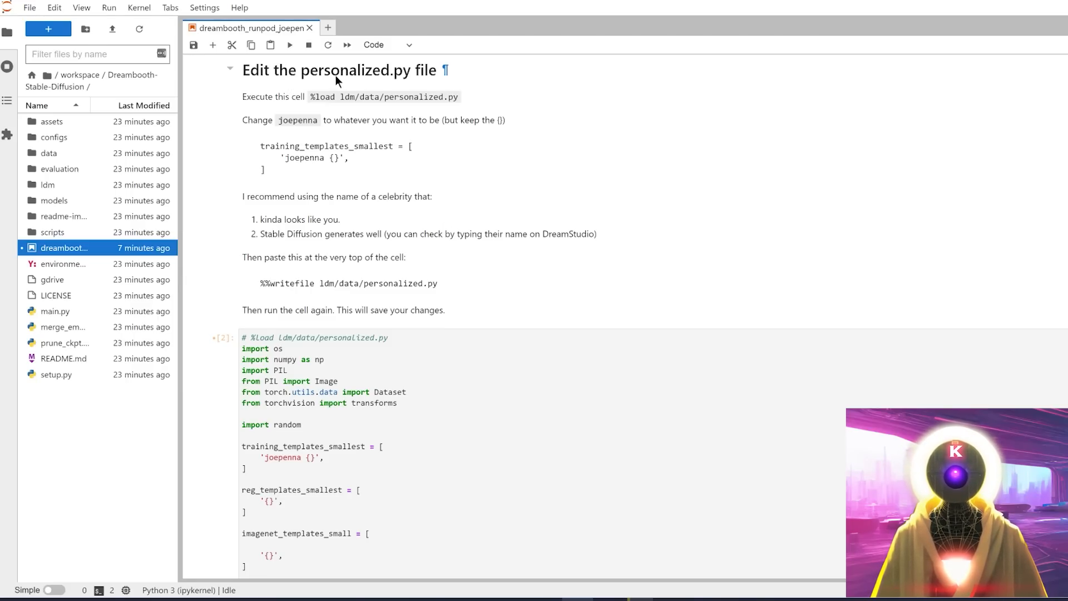
mouse_move(460, 259)
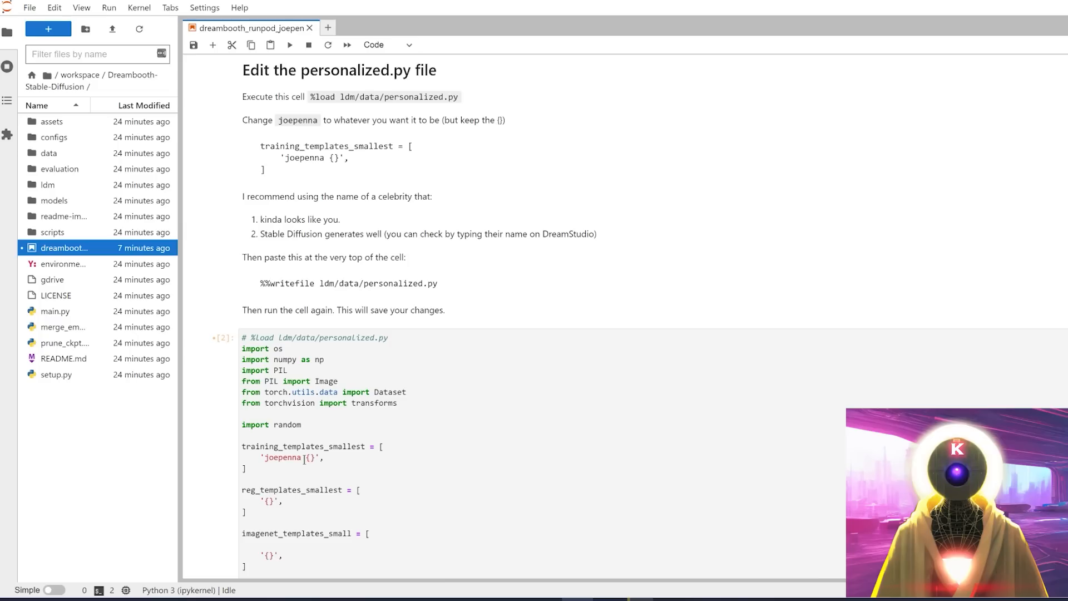
Step: Replace the joepenna token in personalized.py's training template with 'elizabetholsen'
double_click(281, 457)
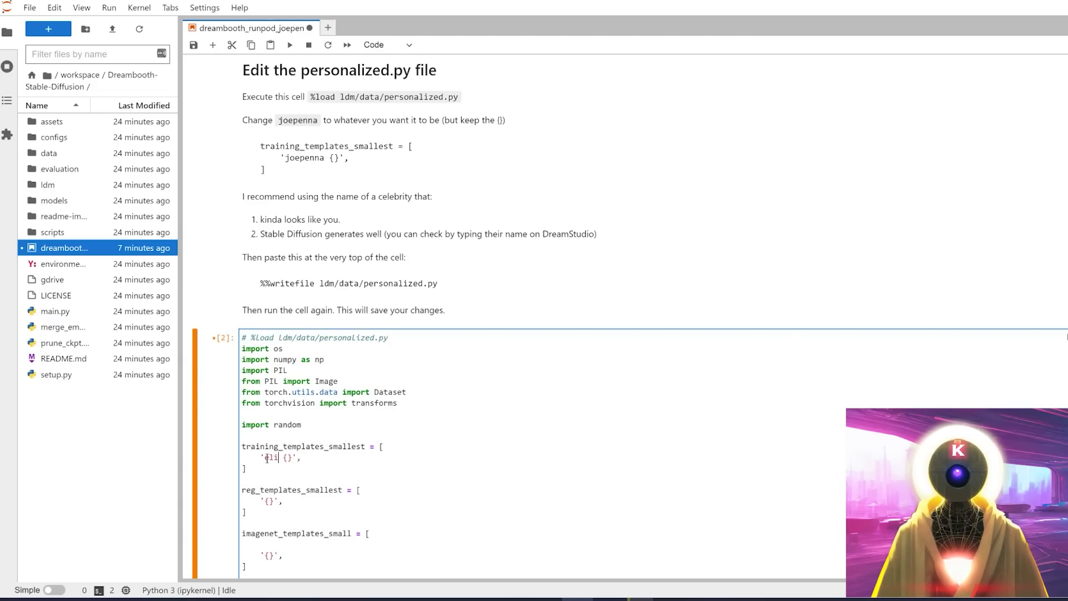
text(elizabetholsen)
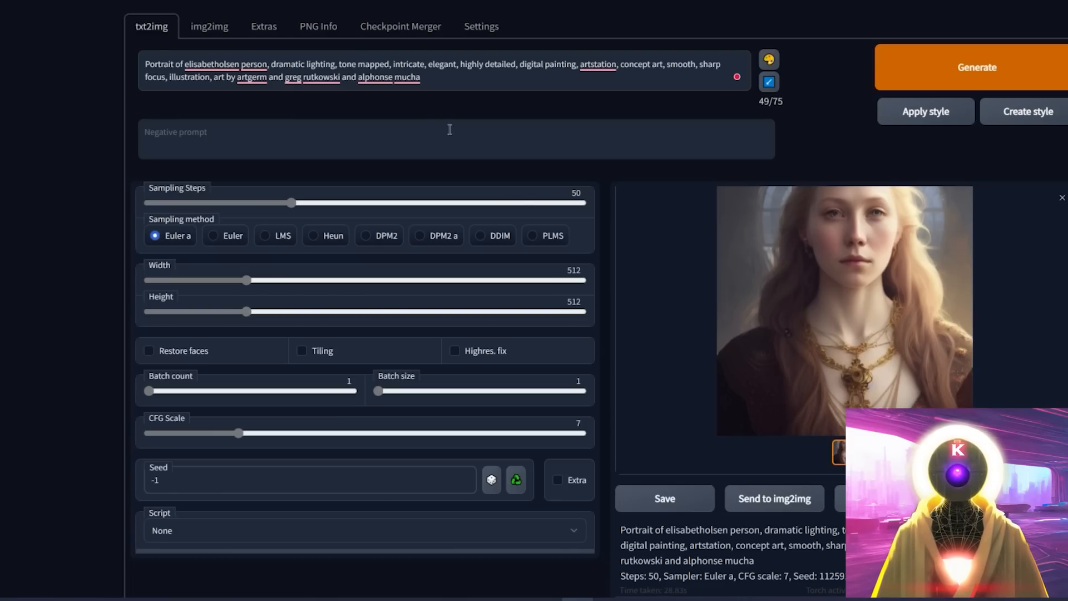
Step: Split the prompt token into 'elisabeth olsen' and generate a new portrait
click(212, 64)
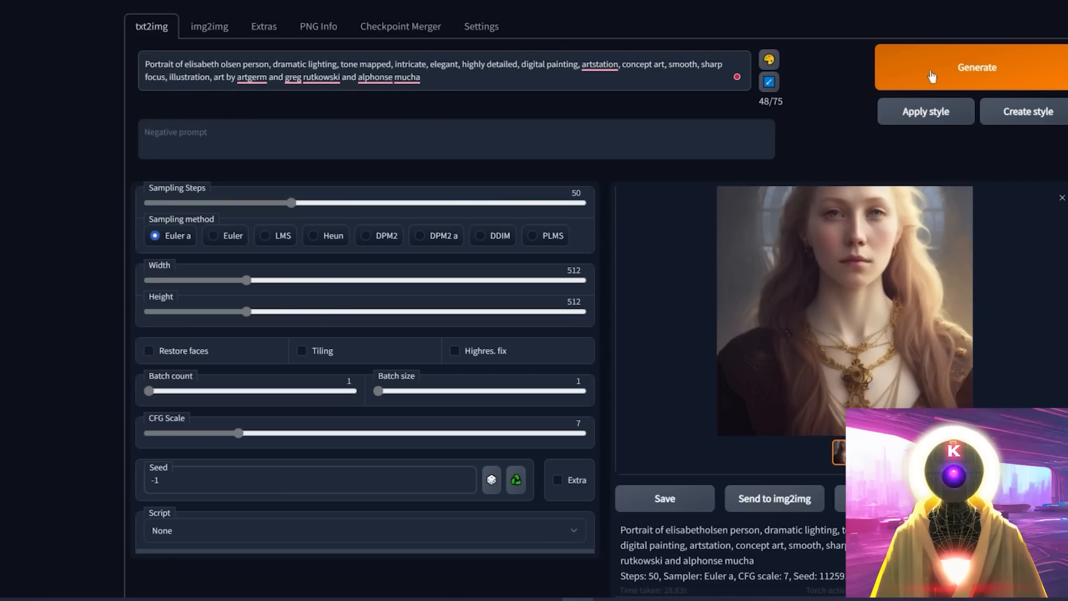
click(976, 67)
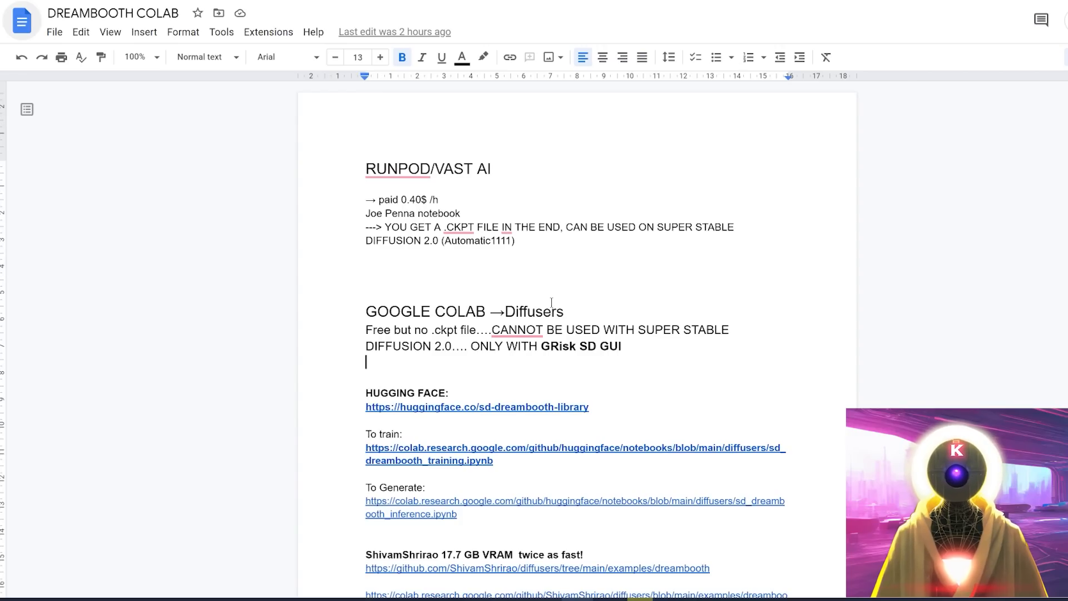
click(399, 168)
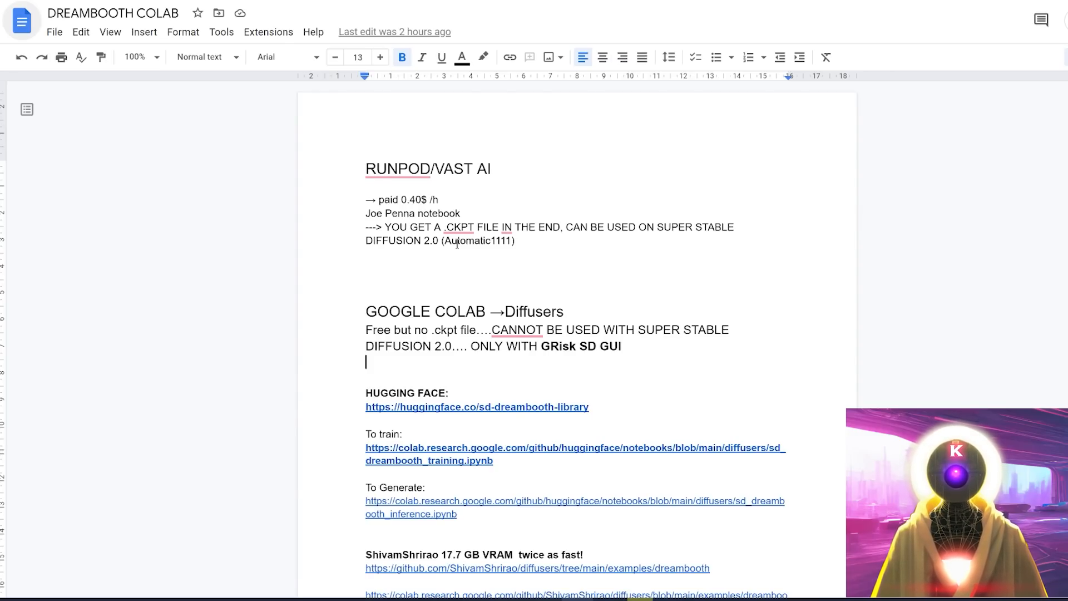
mouse_move(608, 246)
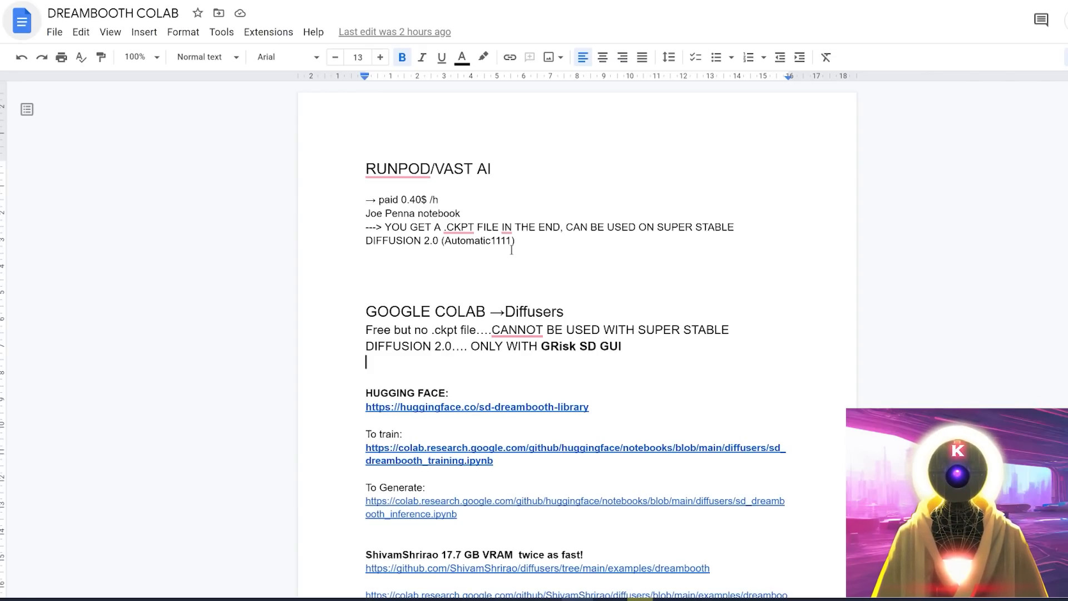
scroll(down, 3)
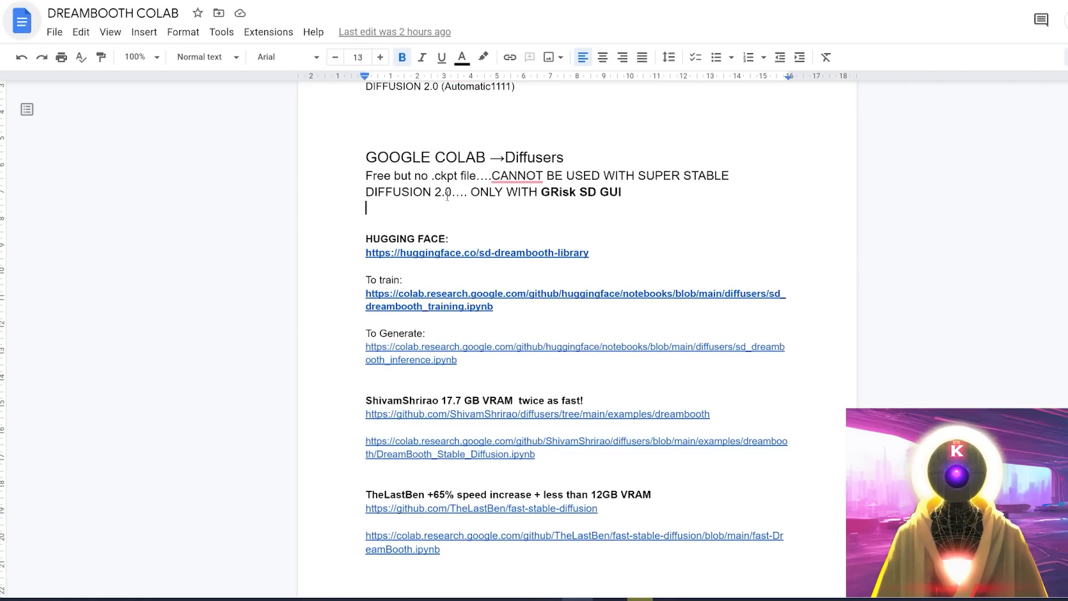
mouse_move(582, 208)
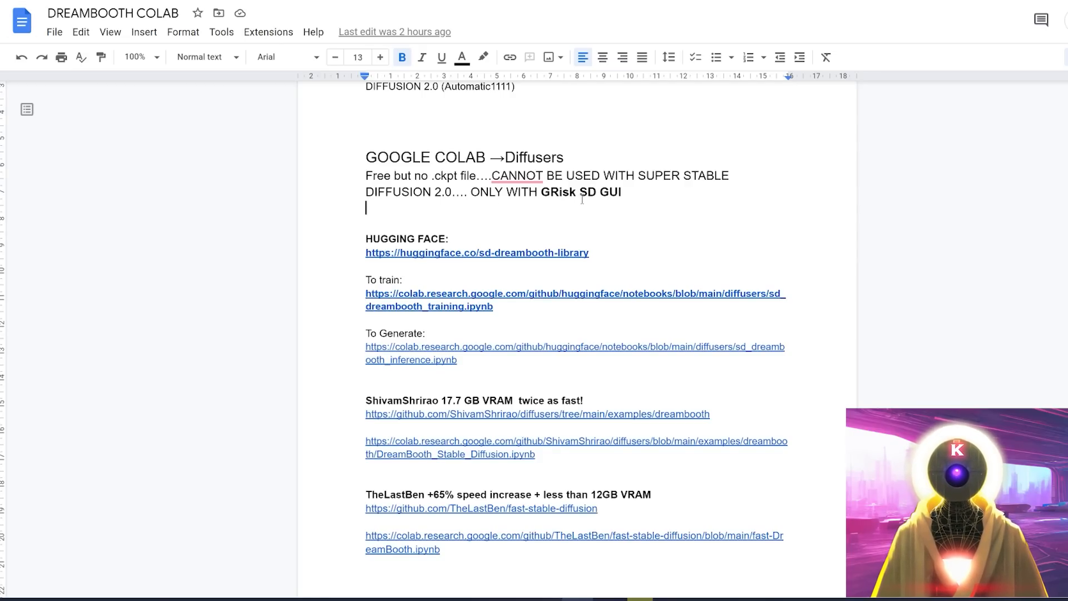
drag(472, 191, 623, 191)
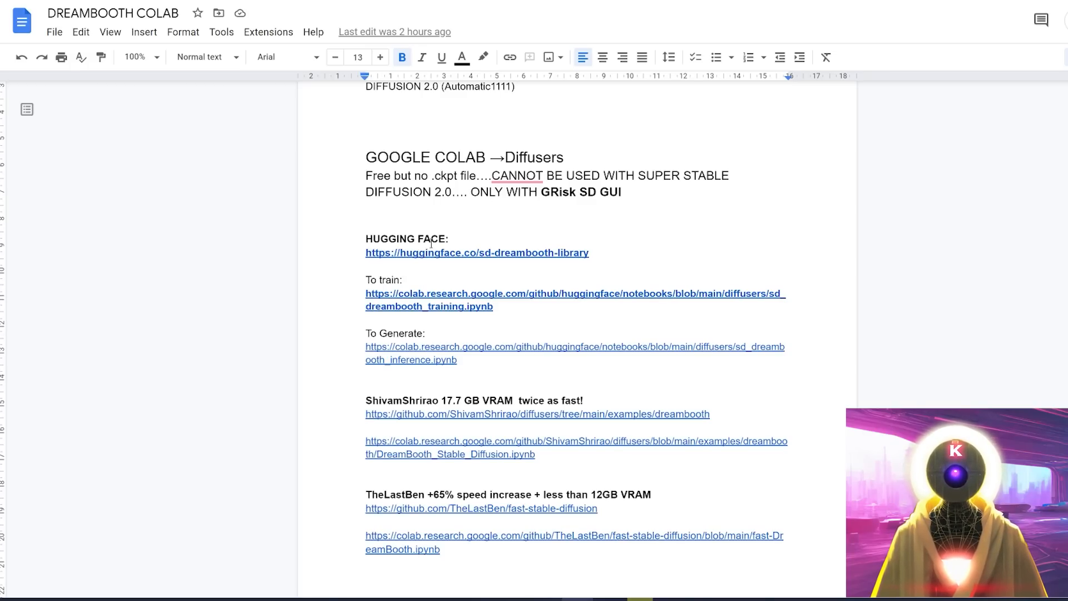
mouse_move(360, 406)
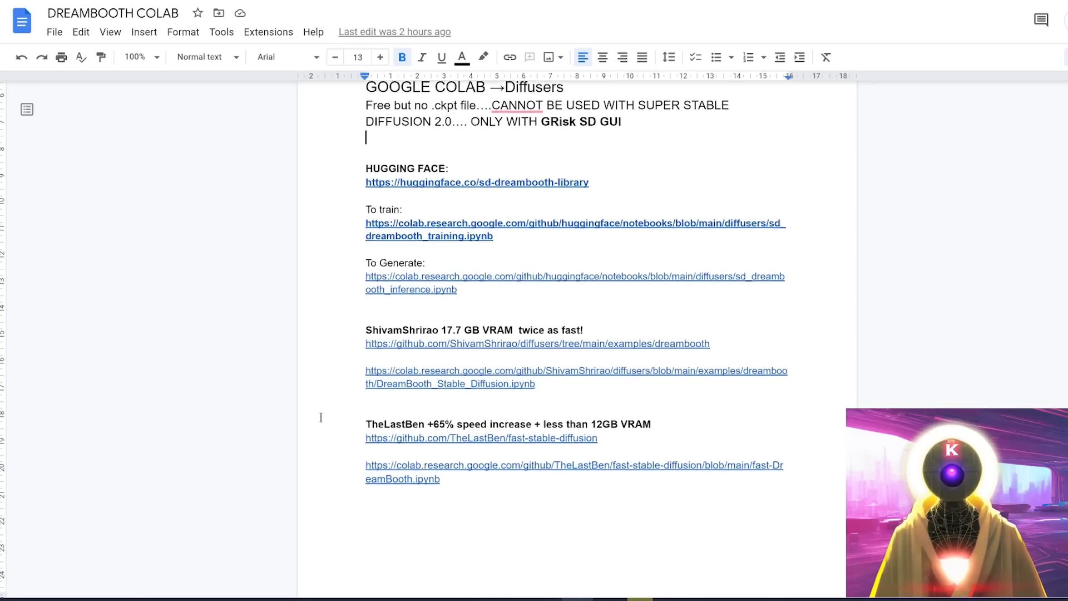
scroll(down, 3)
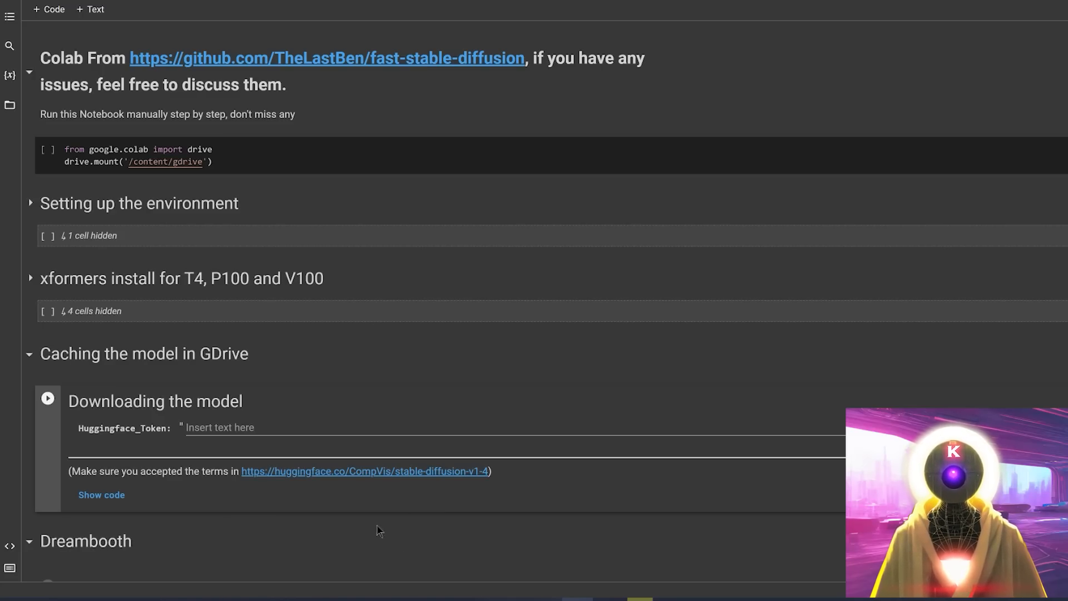
mouse_move(364, 470)
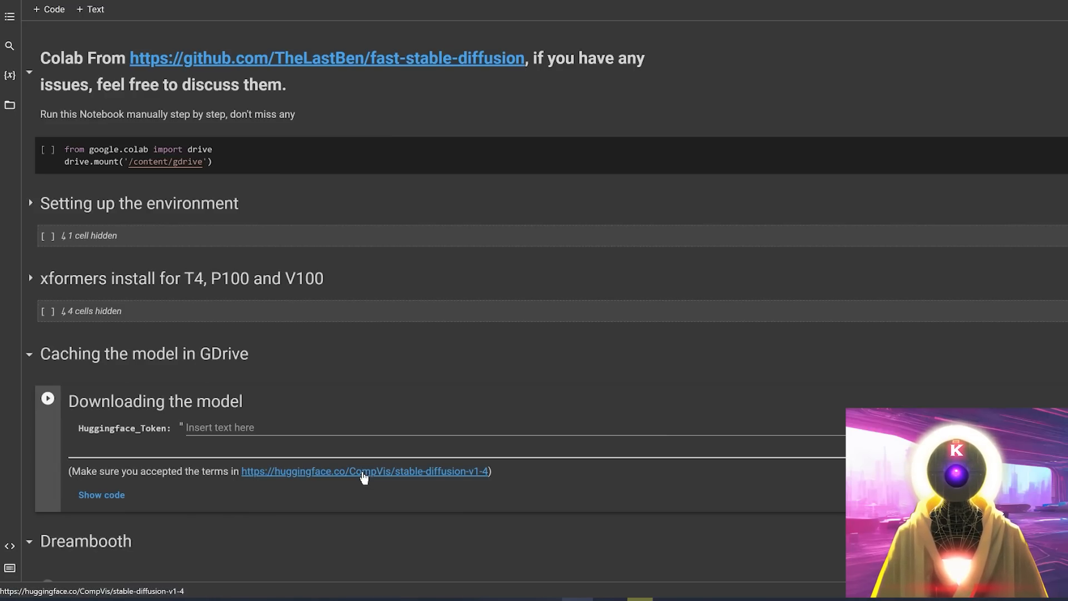
Step: Follow the huggingface.co/CompVis/stable-diffusion-v1-4 link from the model download step
click(363, 471)
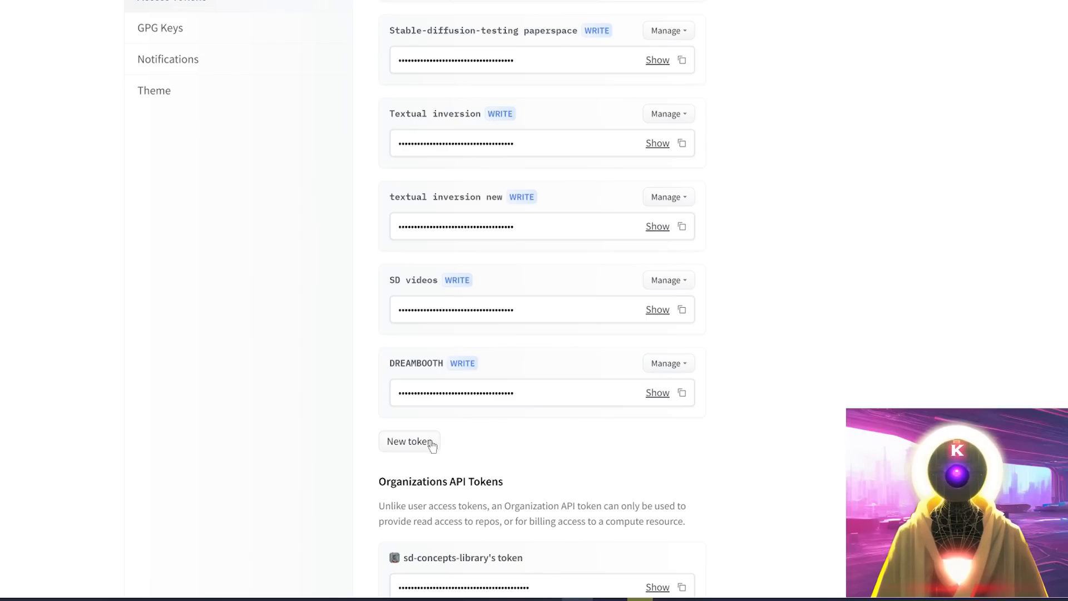
Step: Generate a new Hugging Face access token 'Dreambooth Colab' with write role
click(409, 441)
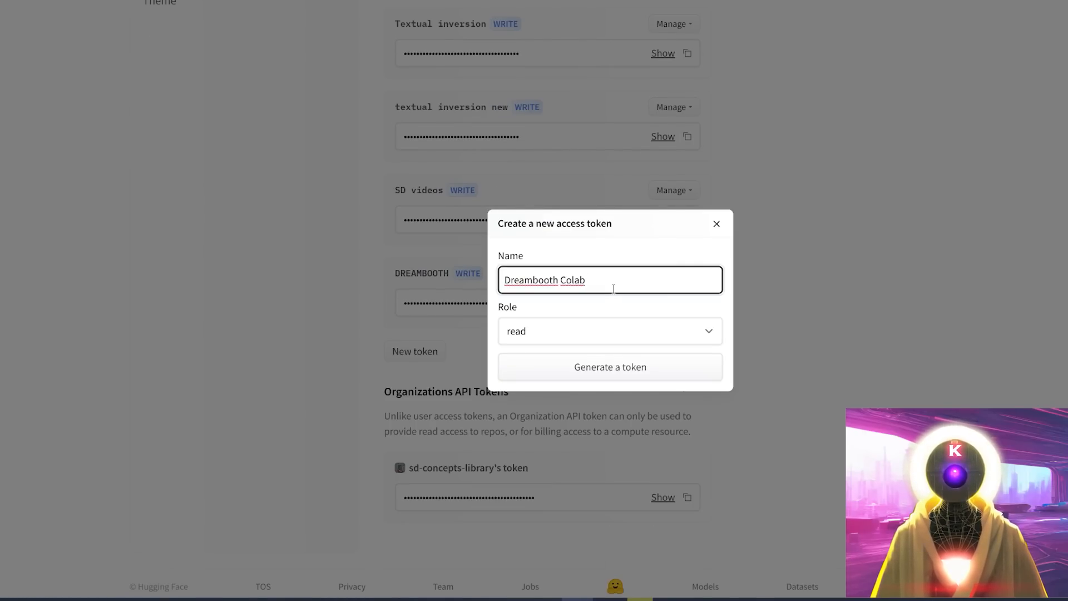
click(609, 331)
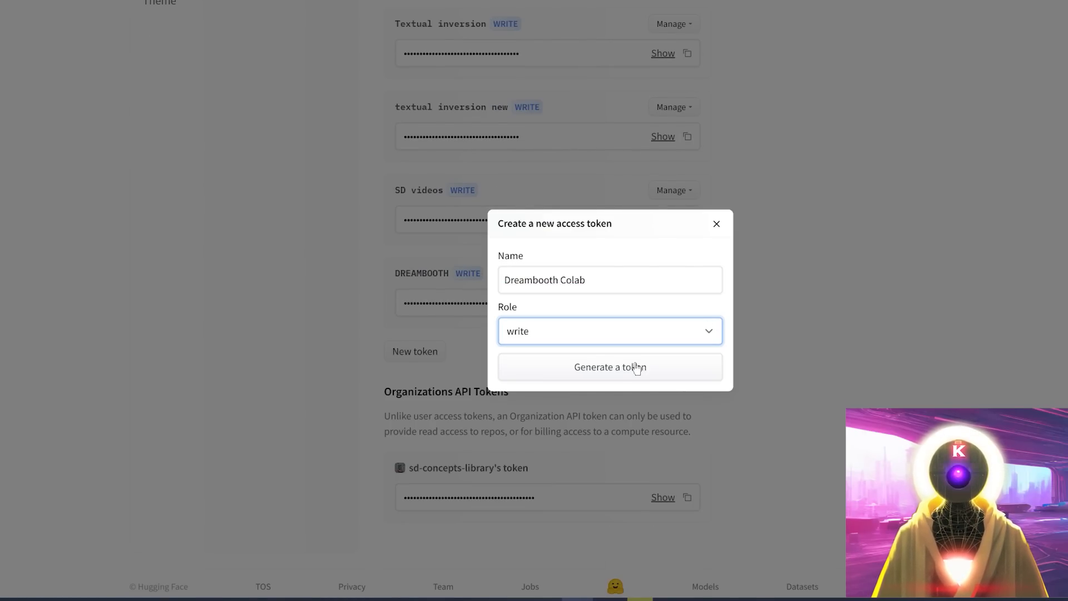
click(610, 367)
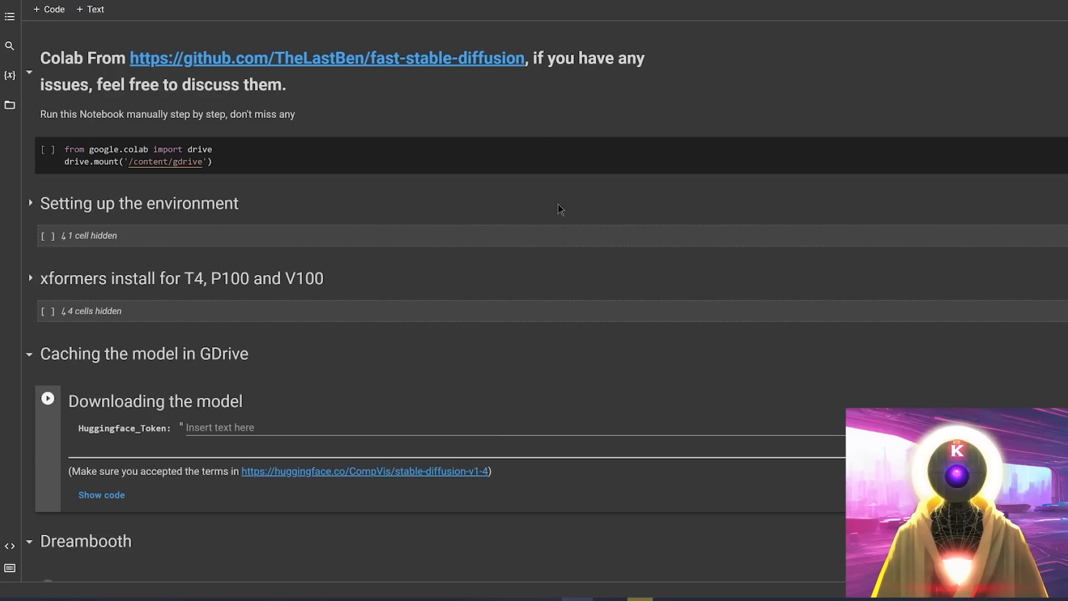
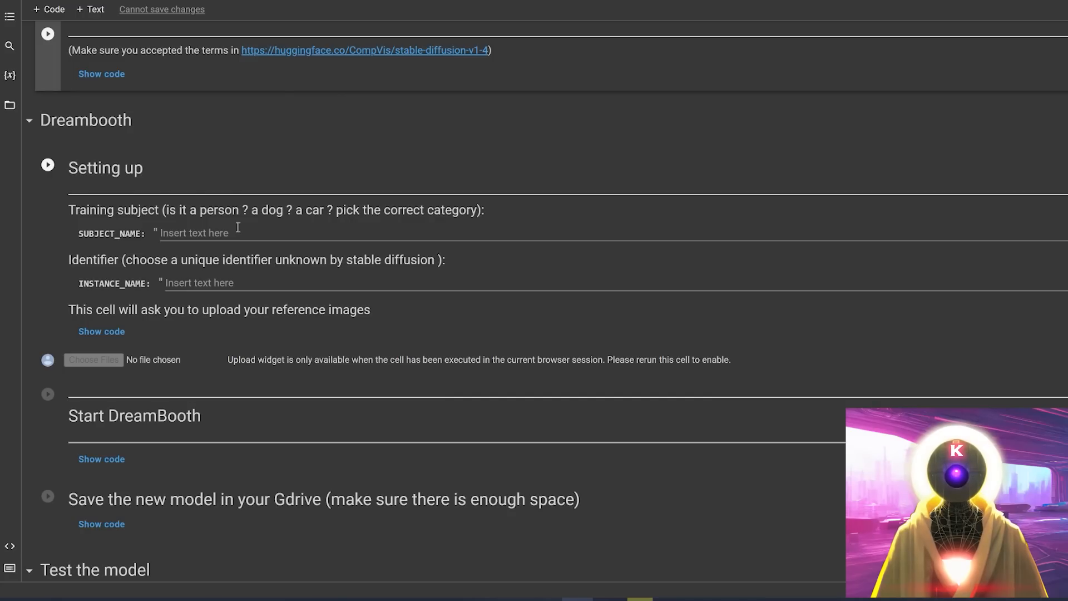
Step: Paste the hf_ token into Colab's Huggingface_Token field and move down to the Dreambooth section
scroll(down, 3)
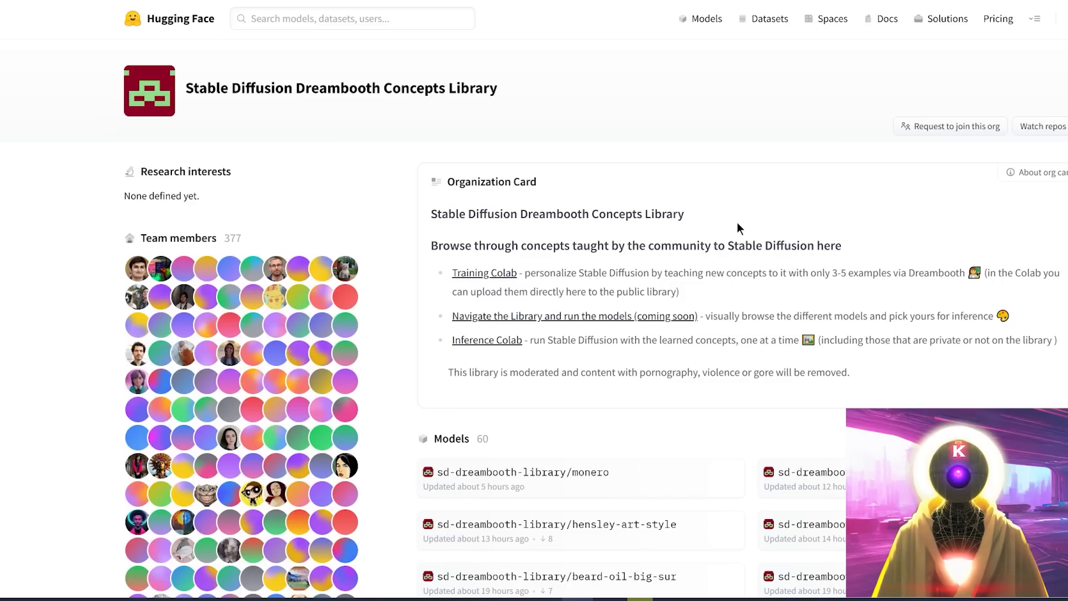
mouse_move(391, 138)
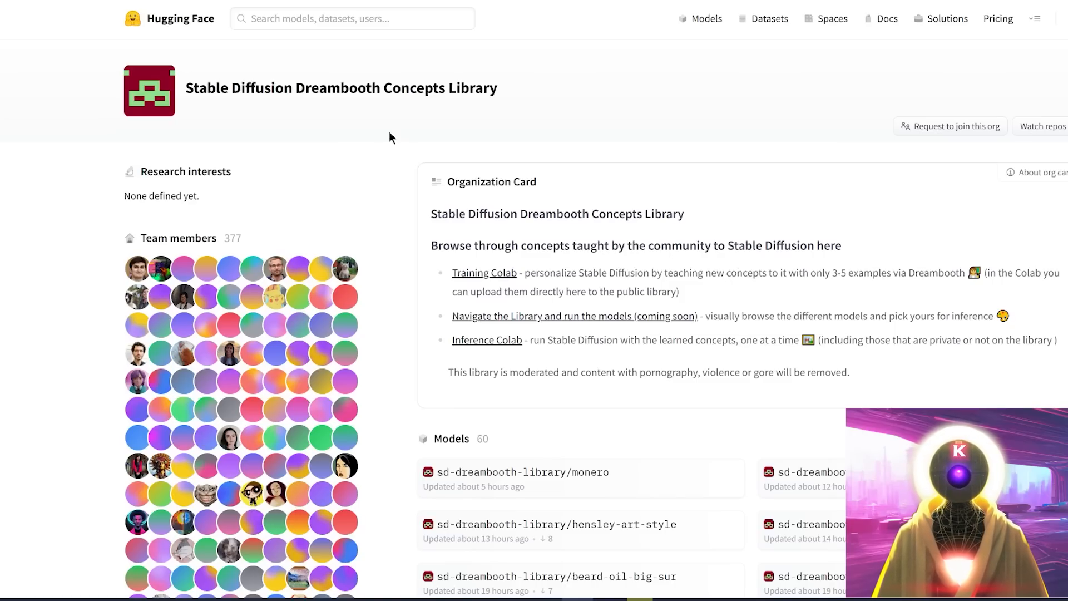
mouse_move(335, 110)
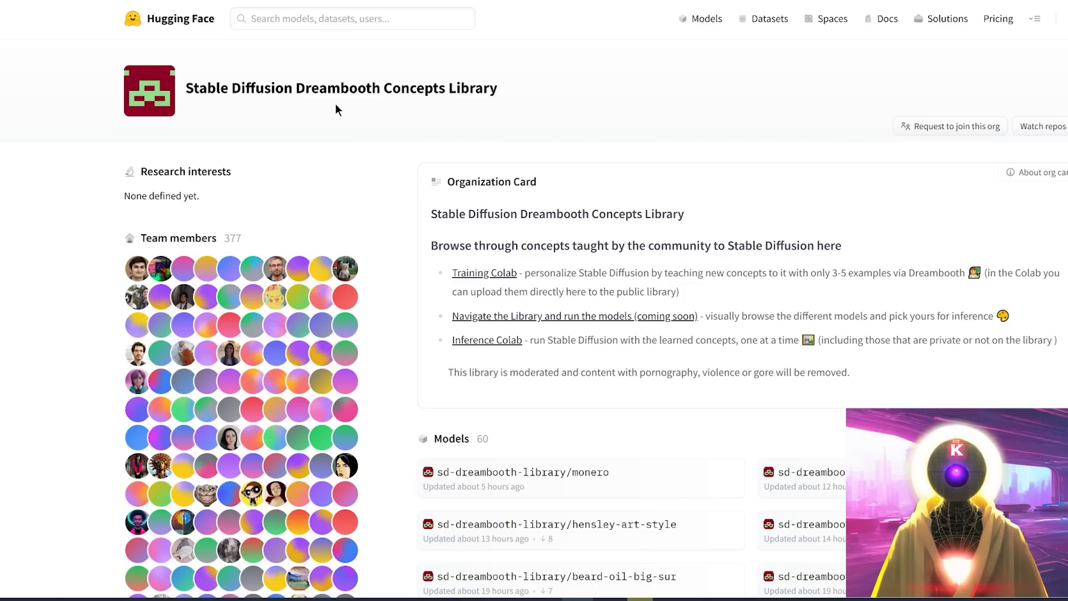
Step: Expand all 60 Concepts Library models and open sd-dreambooth-library/scarlet-witch-two
scroll(down, 3)
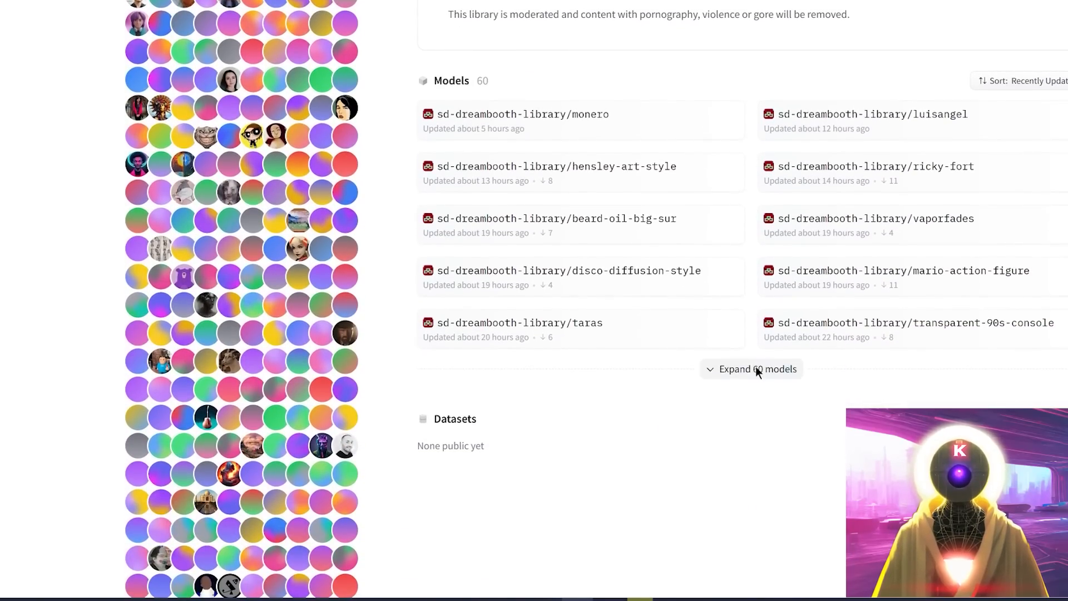
click(751, 369)
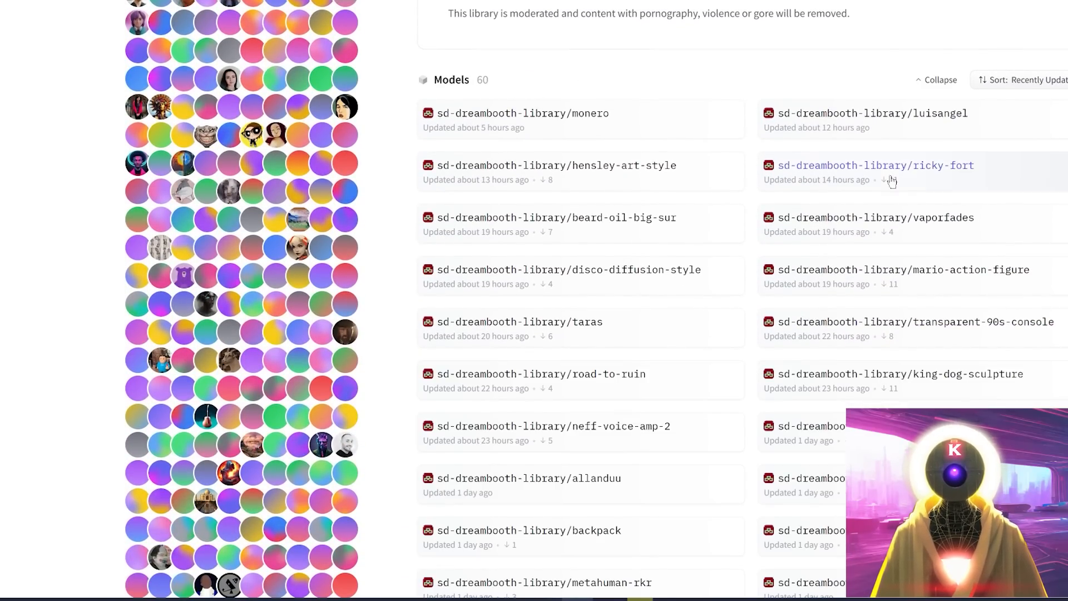
scroll(down, 3)
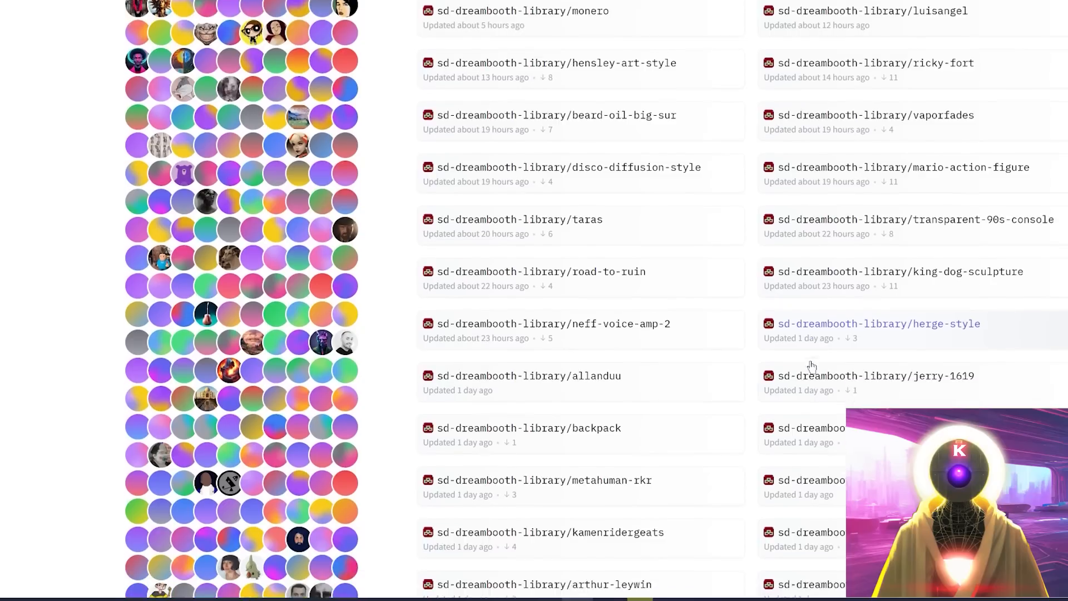
scroll(down, 3)
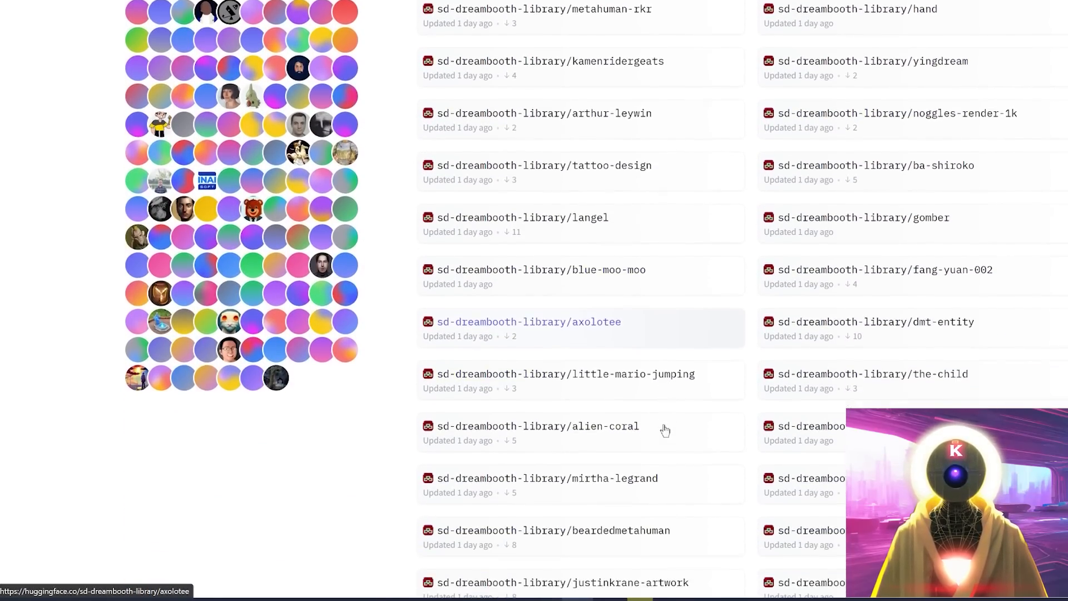
scroll(down, 3)
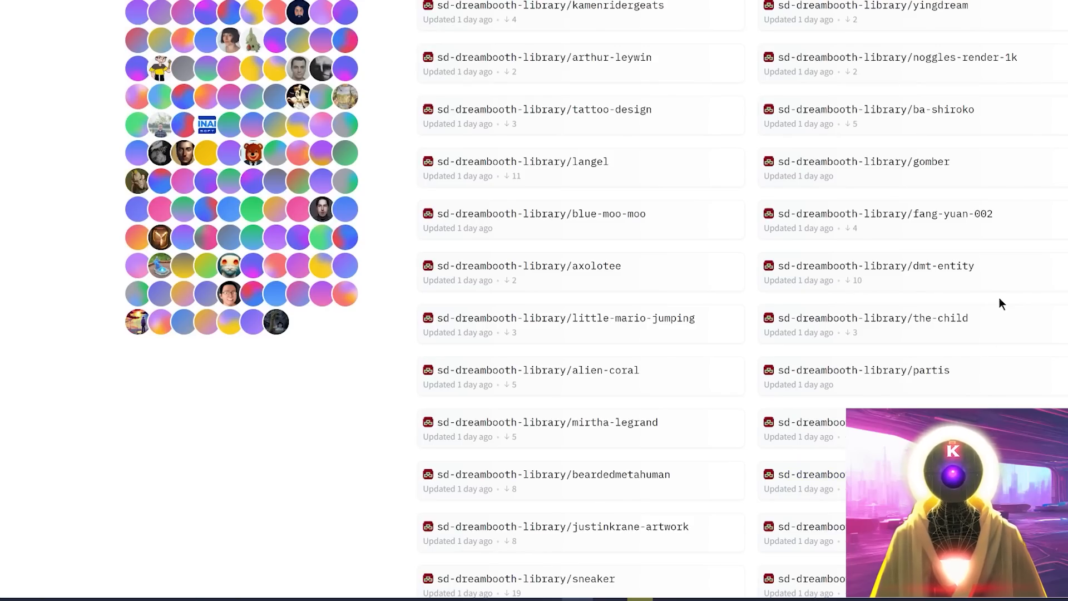
mouse_move(876, 266)
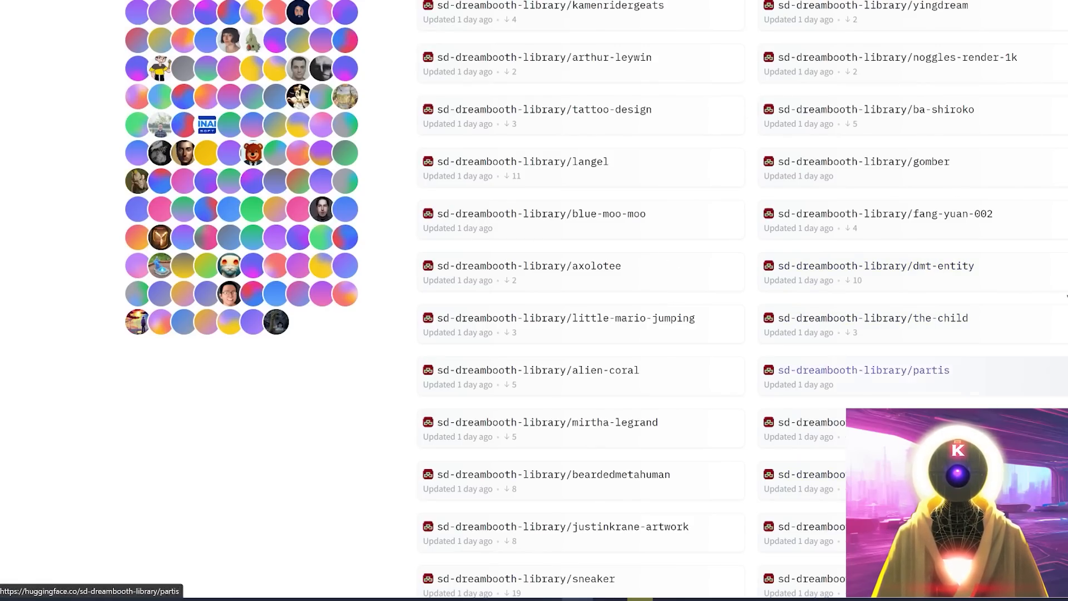
scroll(down, 3)
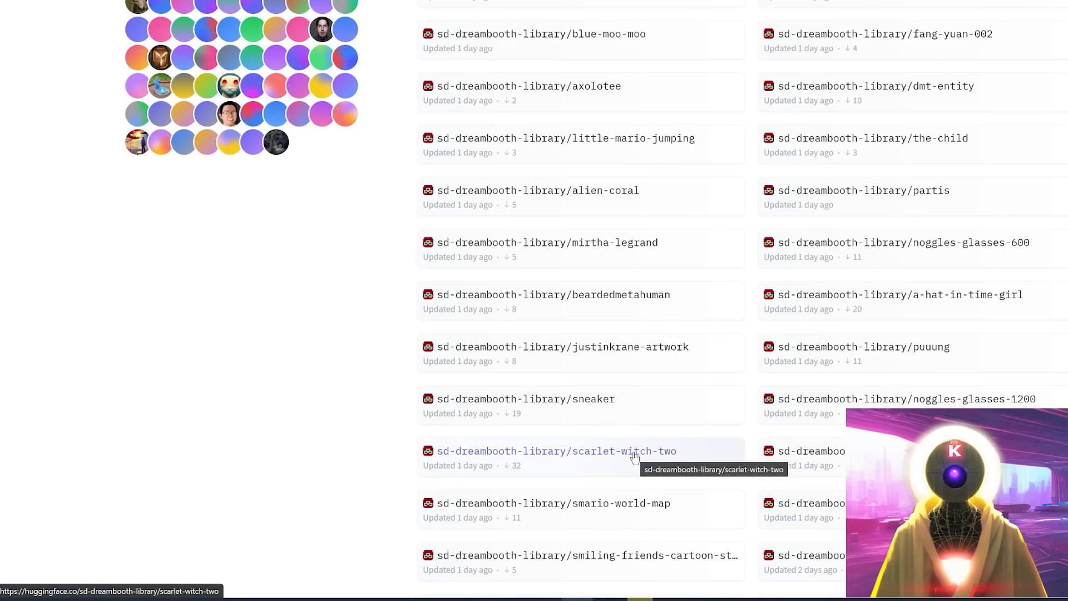
click(556, 451)
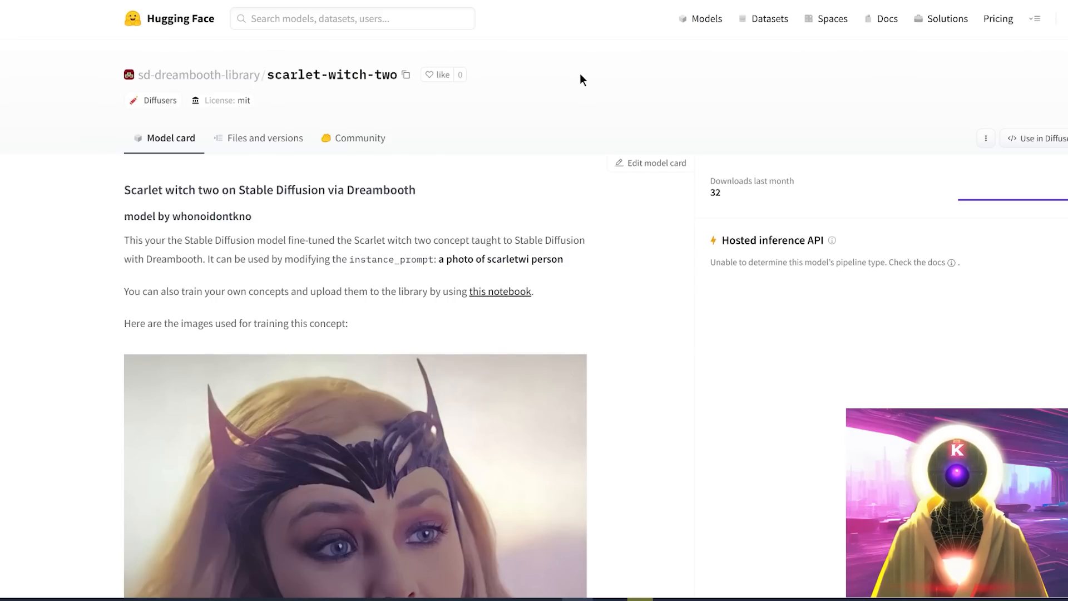
mouse_move(1021, 148)
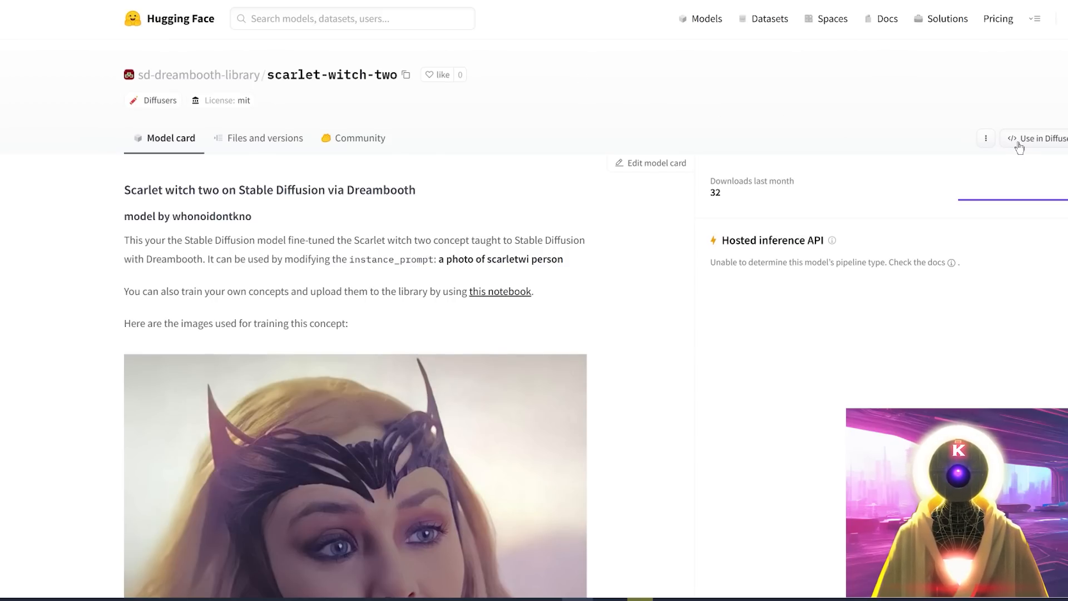
Step: Show Use in Diffusers for scarlet-witch-two and select its git clone command line
click(1043, 138)
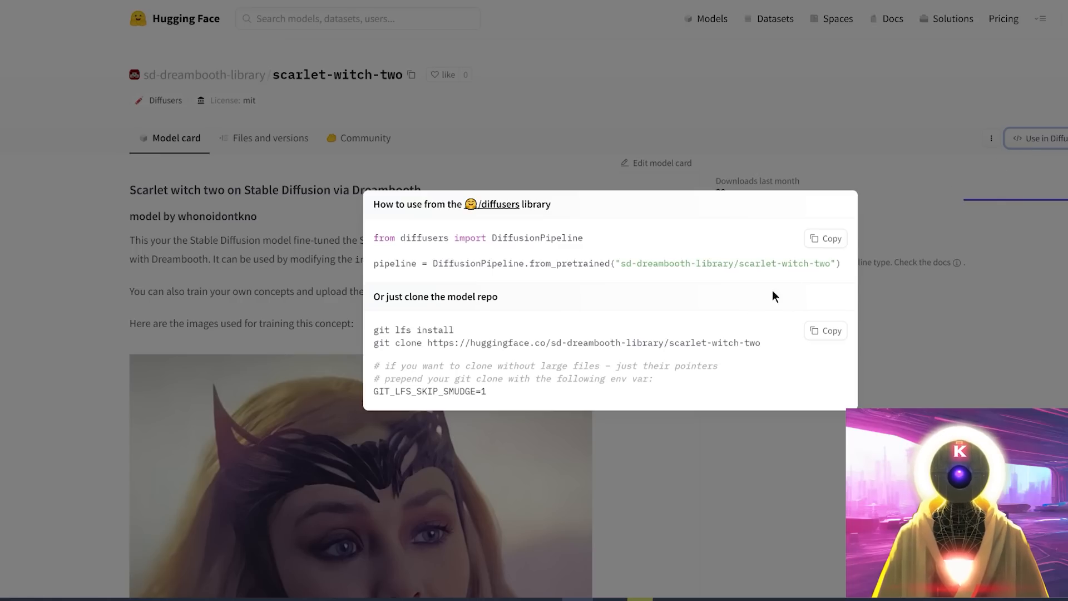
double_click(380, 342)
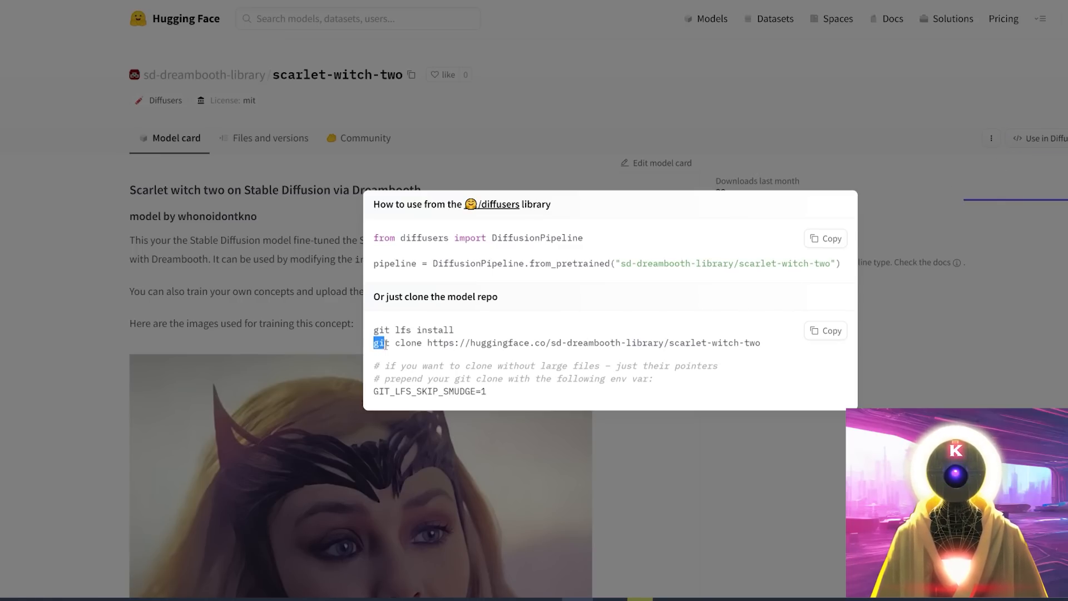
triple_click(566, 342)
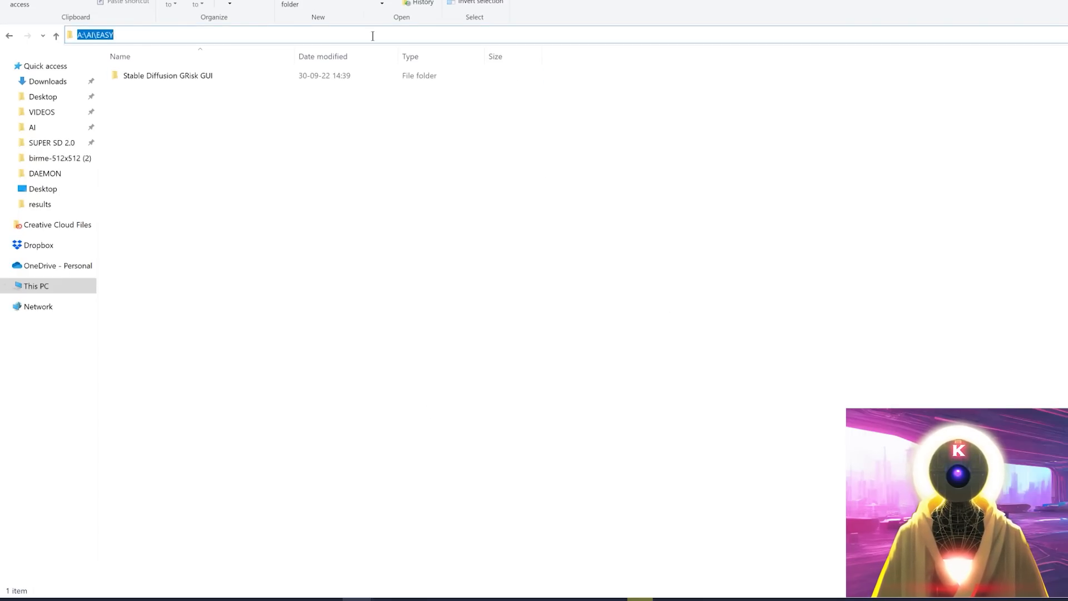
Step: Launch cmd from the EASY folder and git clone huggingface.co/sd-dreambooth-library/scarlet-witch-two into it
text(C:\Windows\System32\cmd.exe)
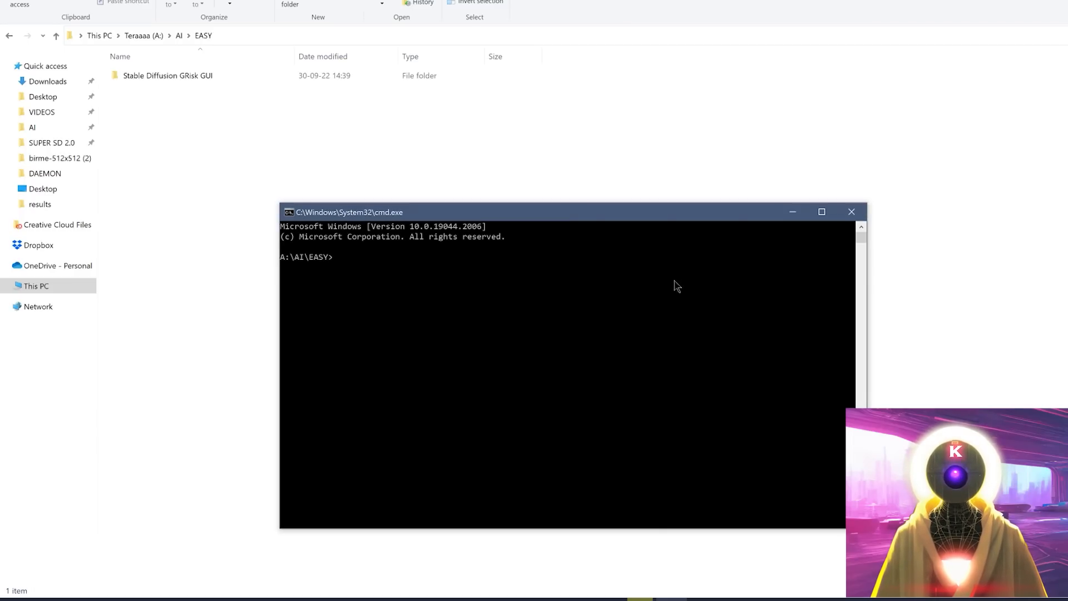
text(git clone https://huggingface.co/sd-dreambooth-library/scarlet-witch-two)
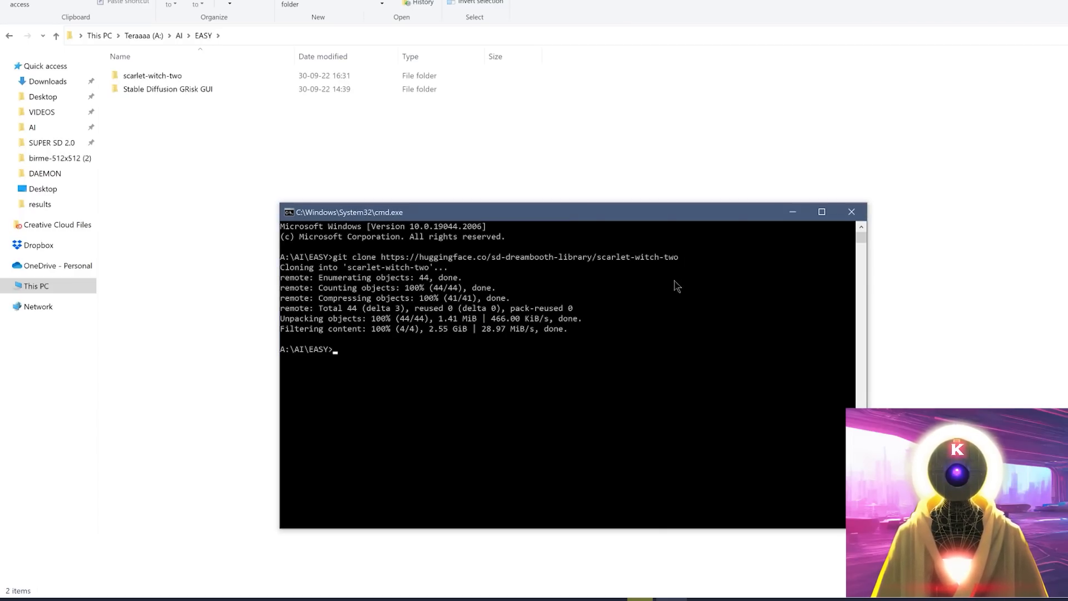
mouse_move(423, 382)
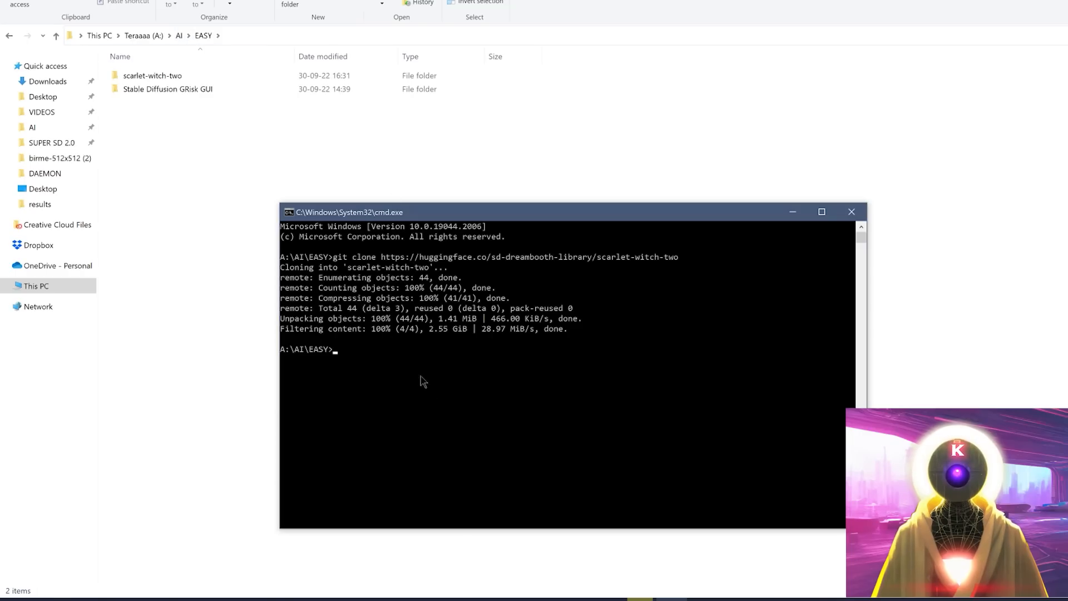
click(152, 75)
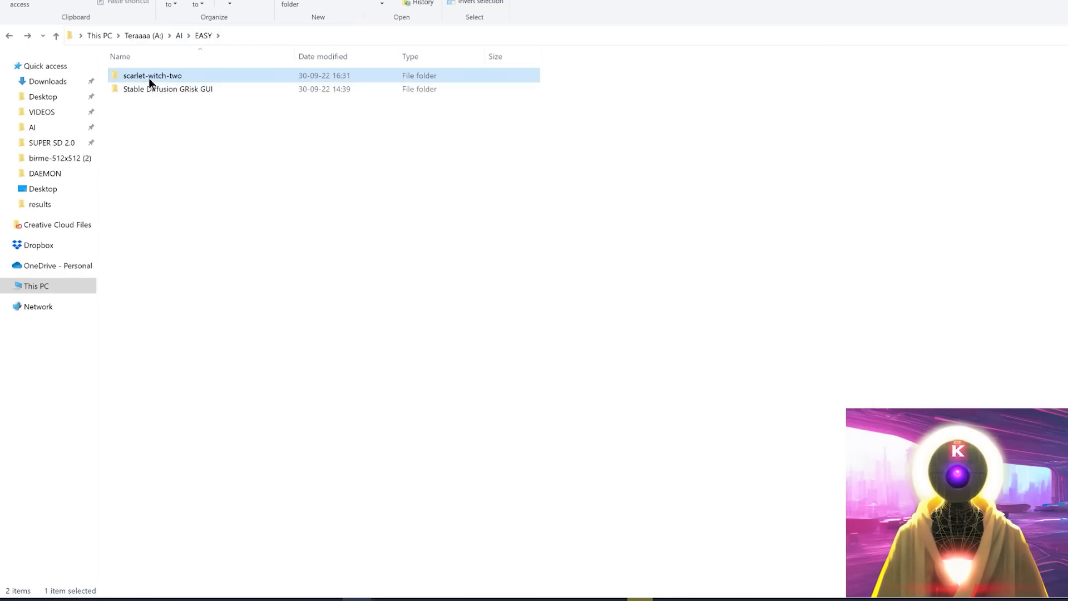
Step: Enter the scarlet-witch-two folder and select all 13 cloned model files
double_click(153, 75)
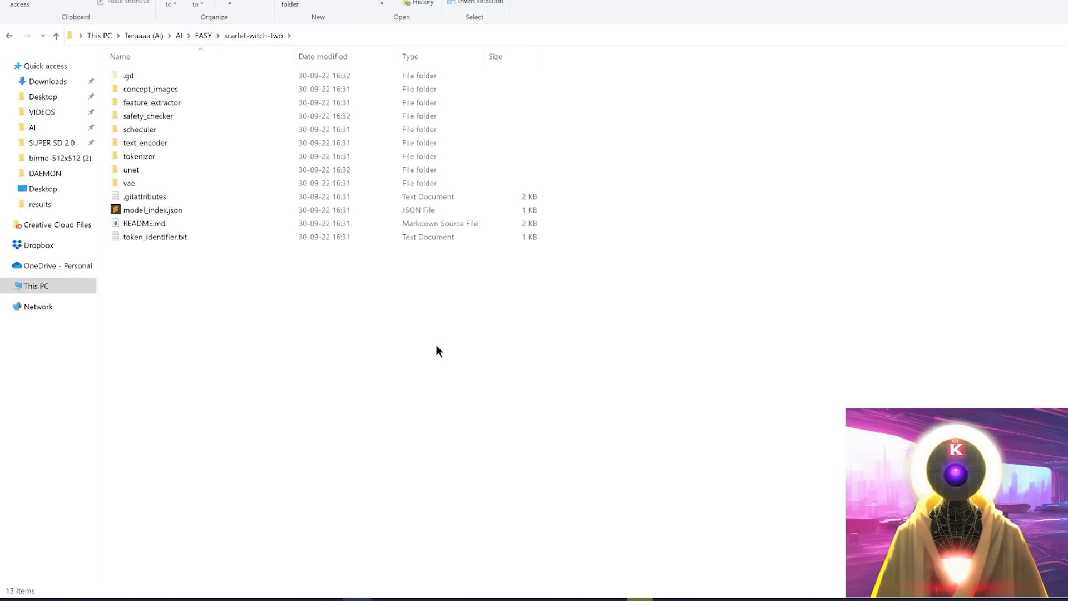
key(ctrl+a)
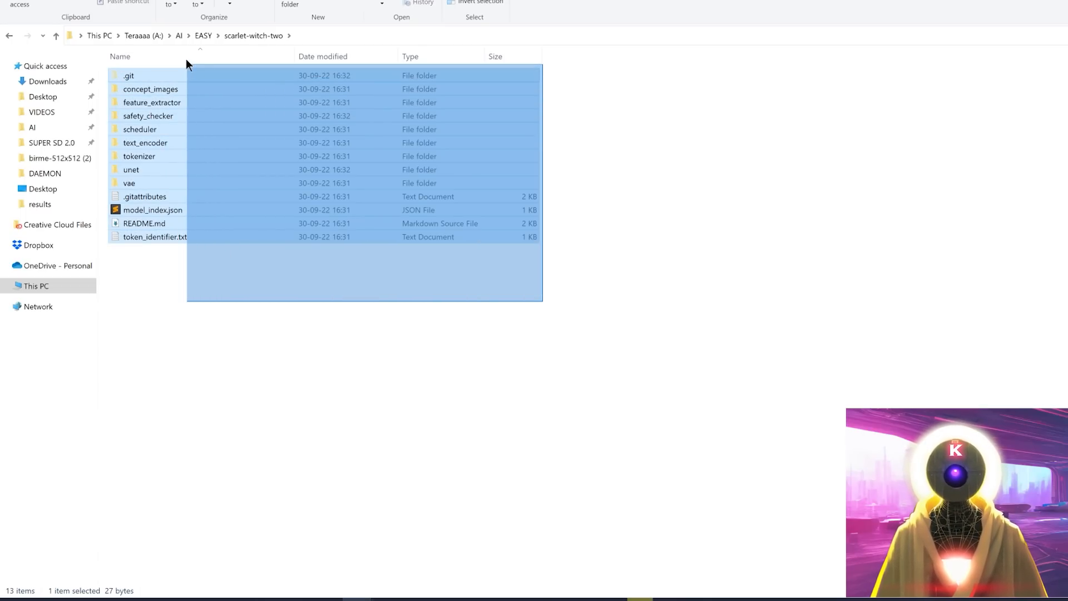
click(308, 288)
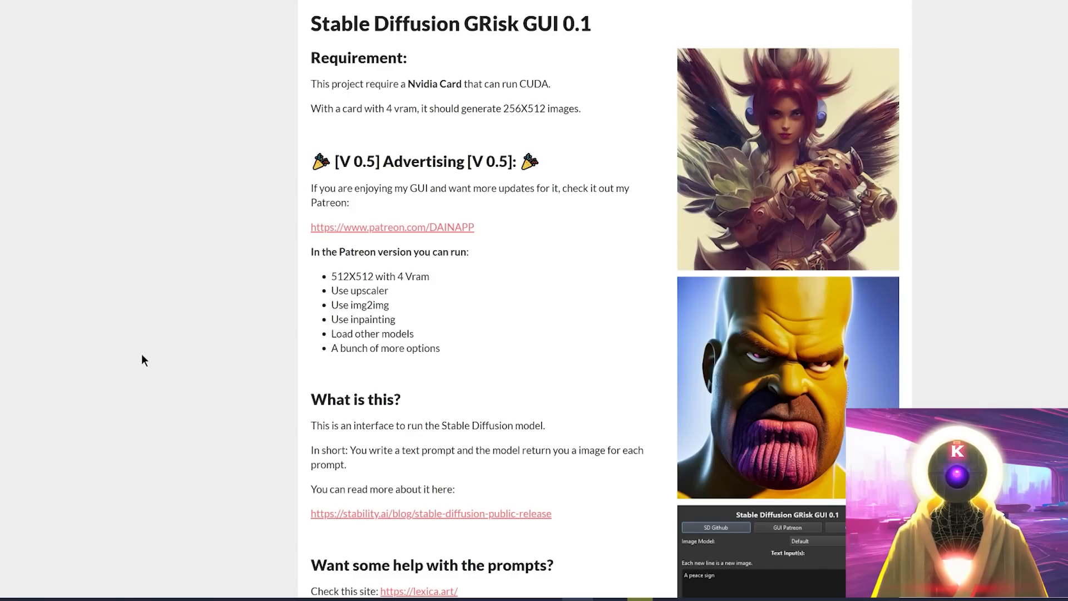
mouse_move(282, 65)
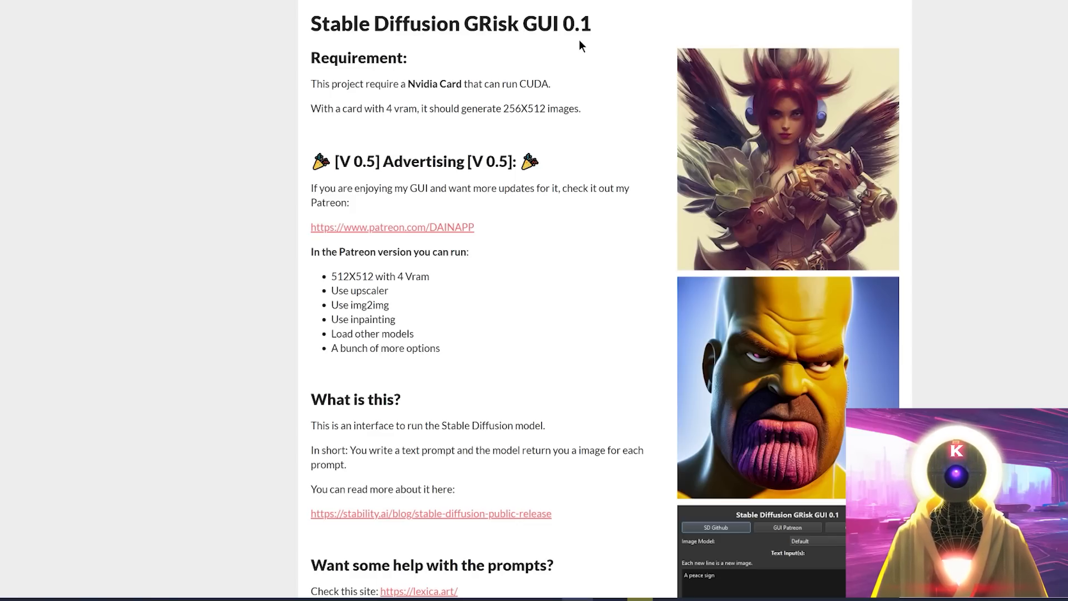
mouse_move(609, 108)
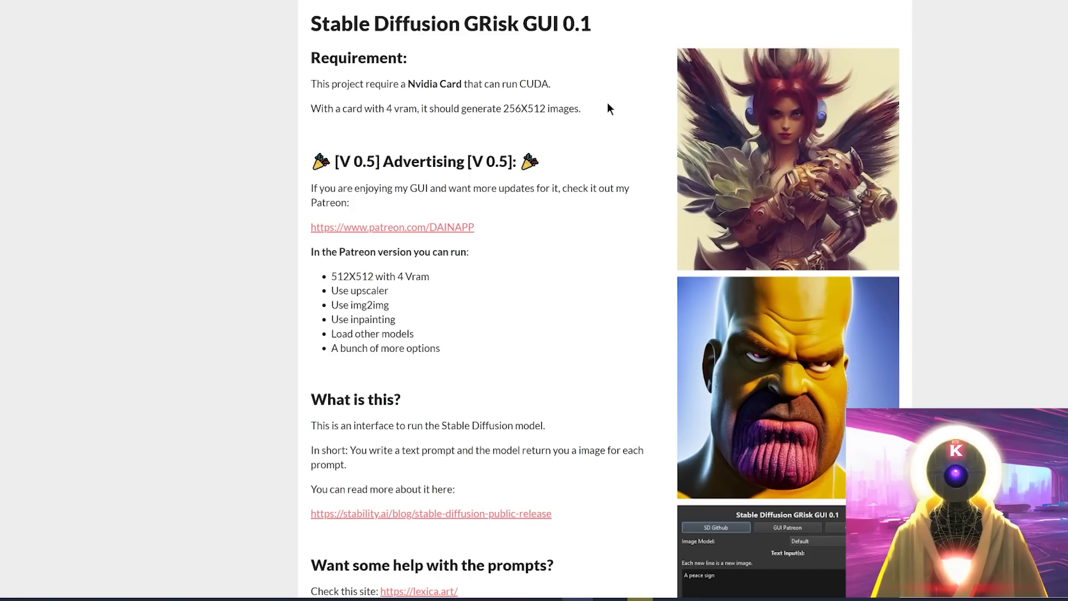
Step: Scroll down the Stable Diffusion GRisk GUI download page to review it
scroll(down, 3)
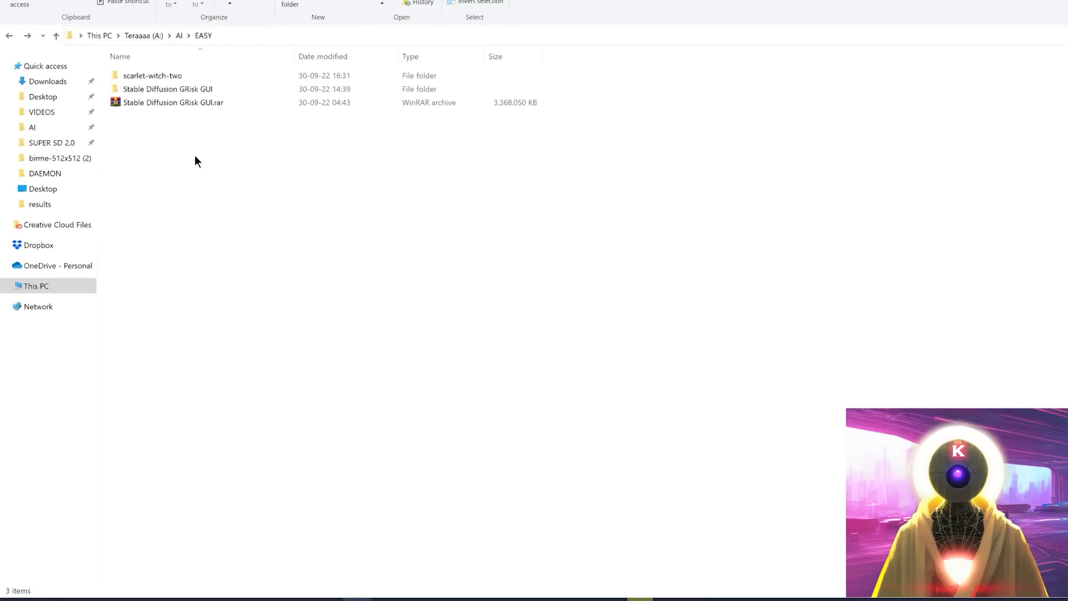
Step: Extract the GRisk GUI archive and navigate into diffusion16 > stable-diffusion-v1-4
click(174, 103)
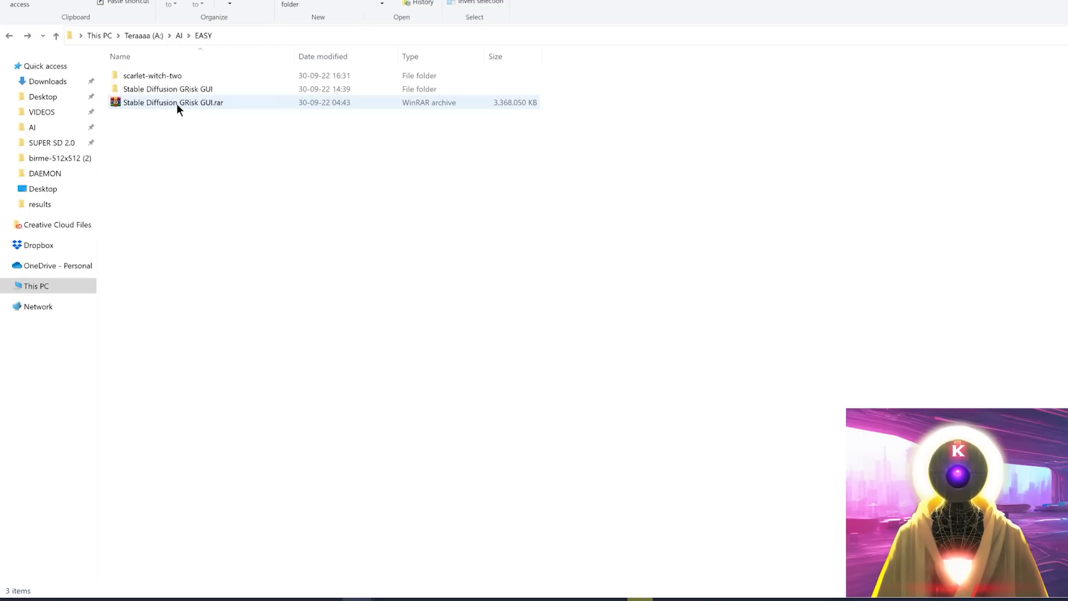
right_click(173, 103)
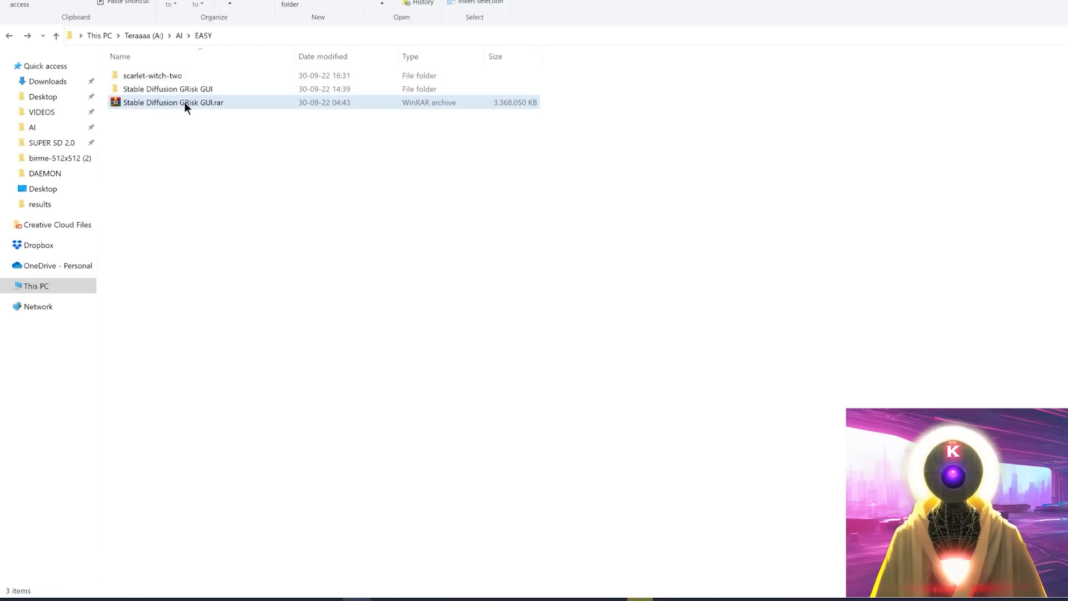
mouse_move(168, 89)
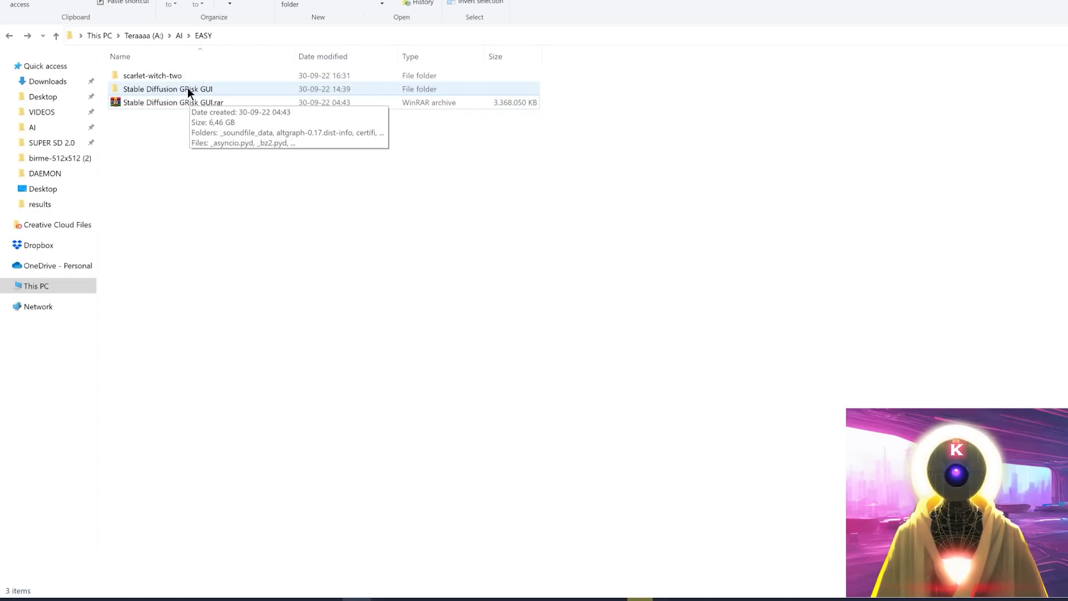
double_click(168, 89)
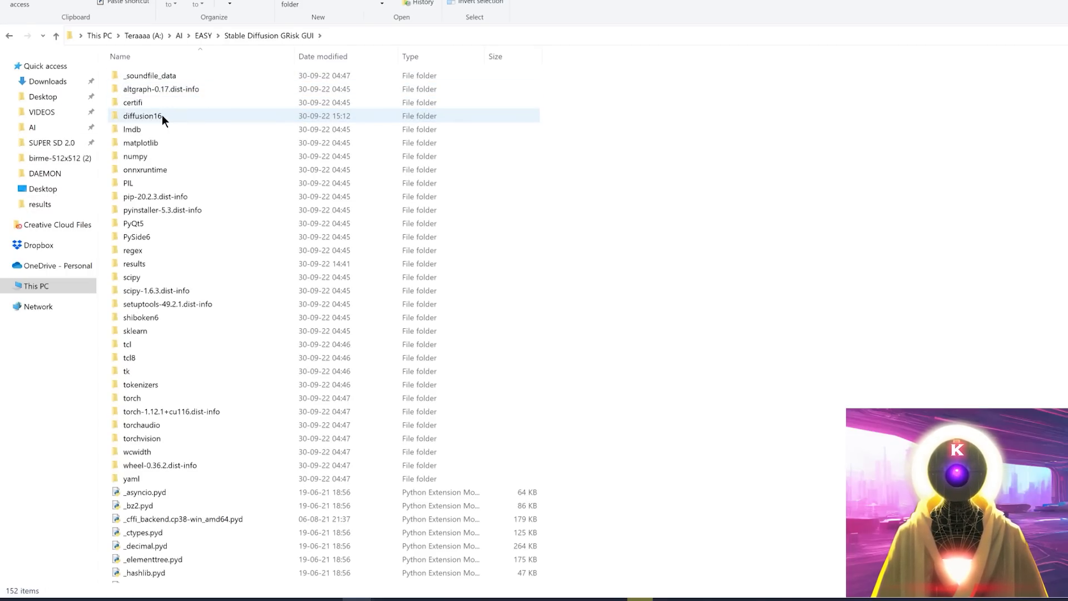
double_click(144, 116)
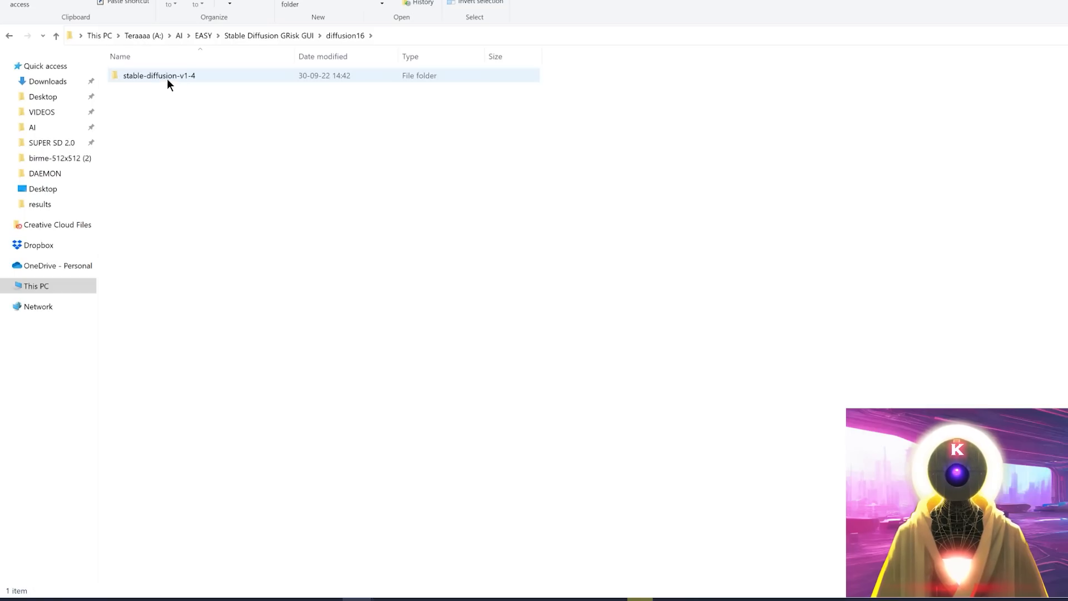
double_click(160, 74)
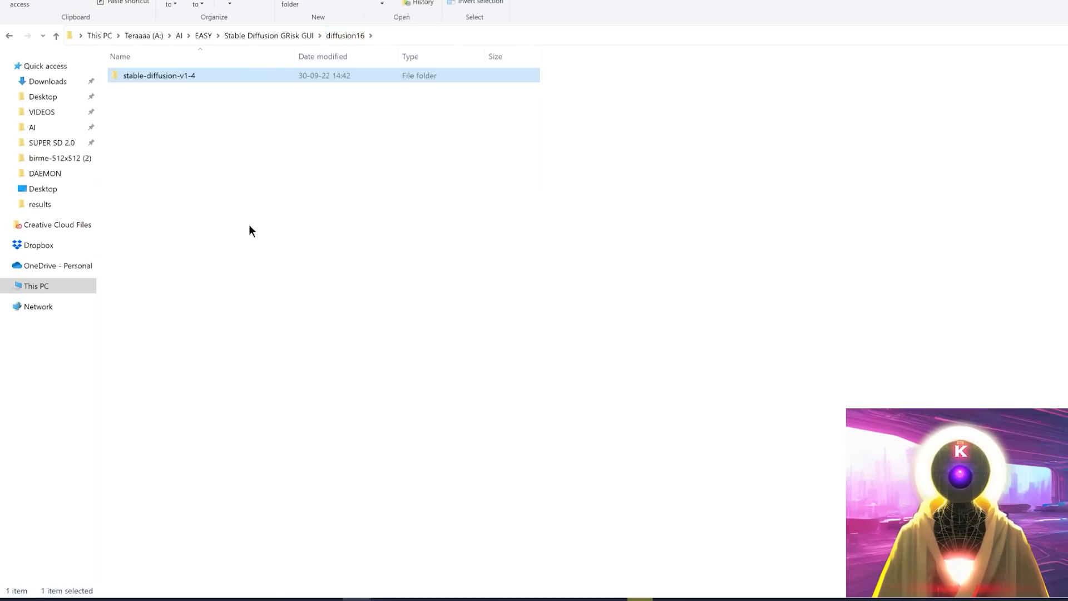
Step: Back up the original stable-diffusion-v1-4 model files into a Copy folder and return to EASY
right_click(249, 231)
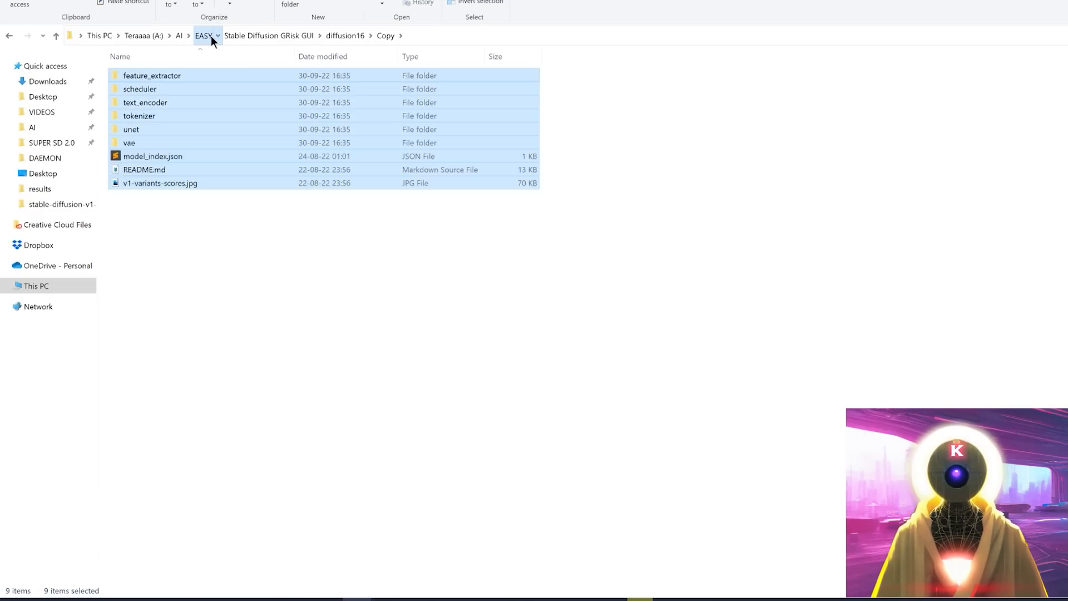
click(203, 36)
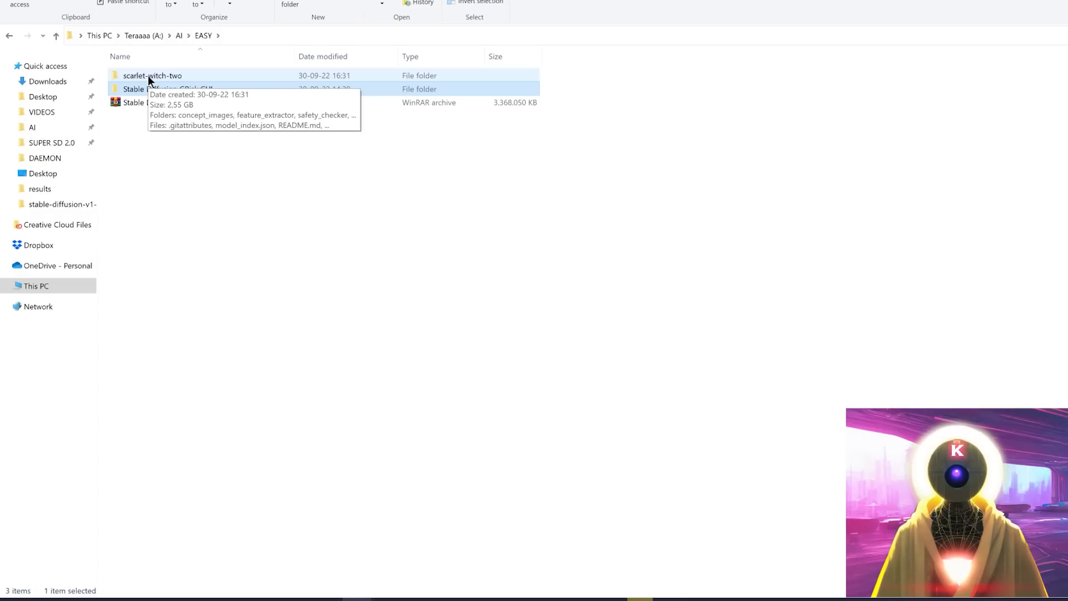
Step: Paste scarlet-witch-two's files into stable-diffusion-v1-4, replacing the files in the destination
double_click(153, 74)
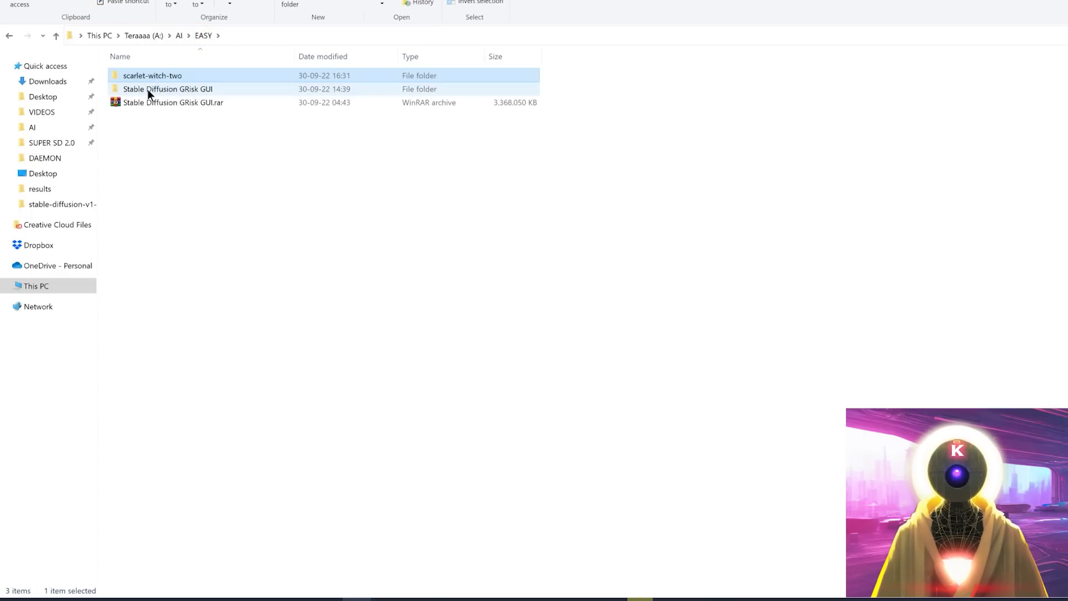
double_click(168, 90)
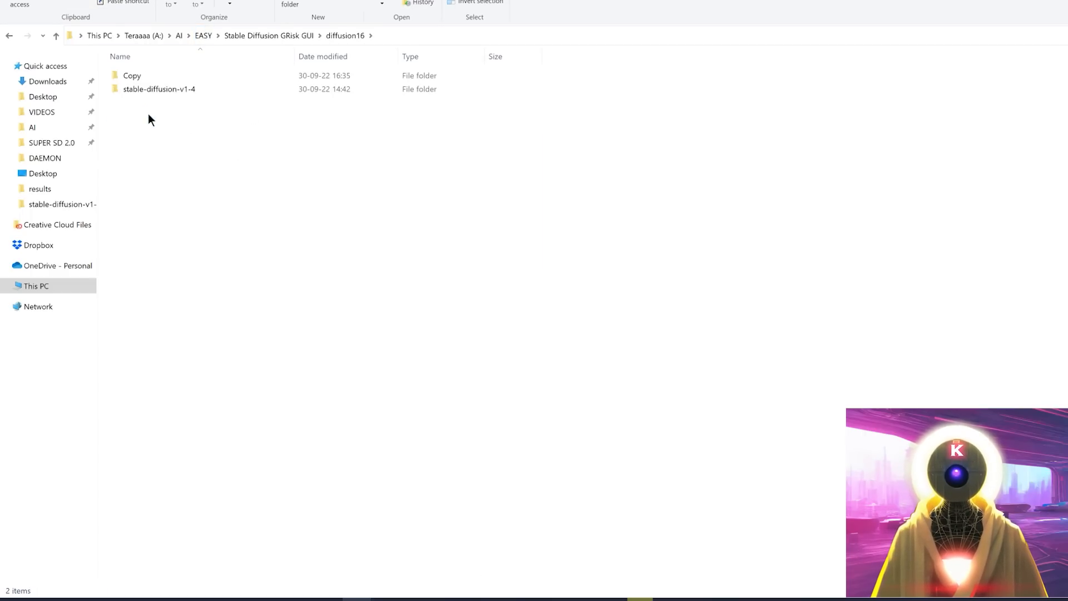
double_click(159, 89)
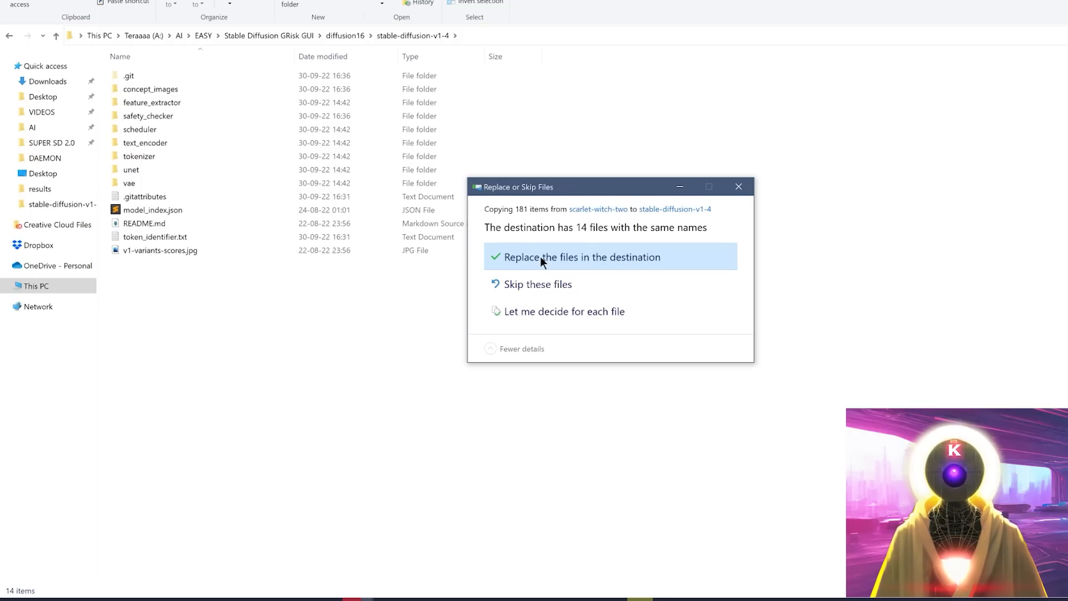
click(583, 257)
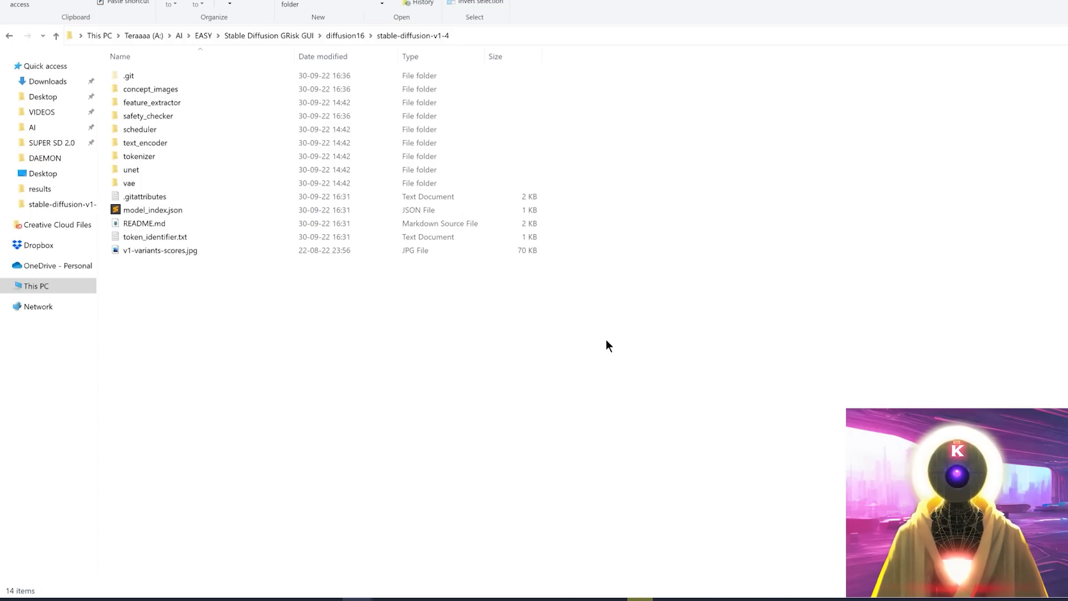
mouse_move(274, 45)
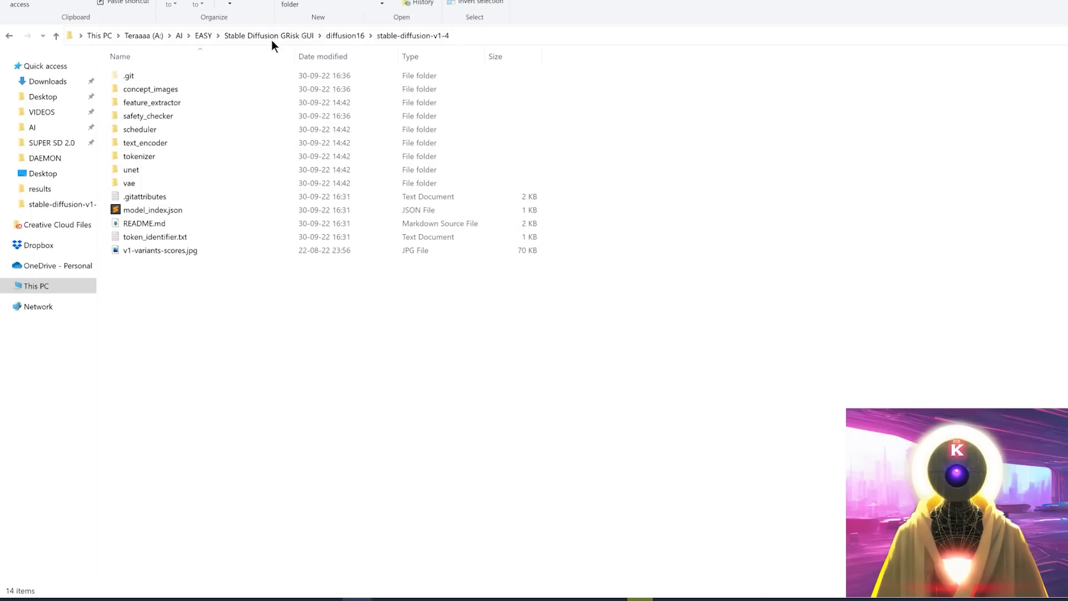
Step: Launch Stable Diffusion GRisk GUI.exe and select the scarletwi token in its portrait prompt
click(268, 35)
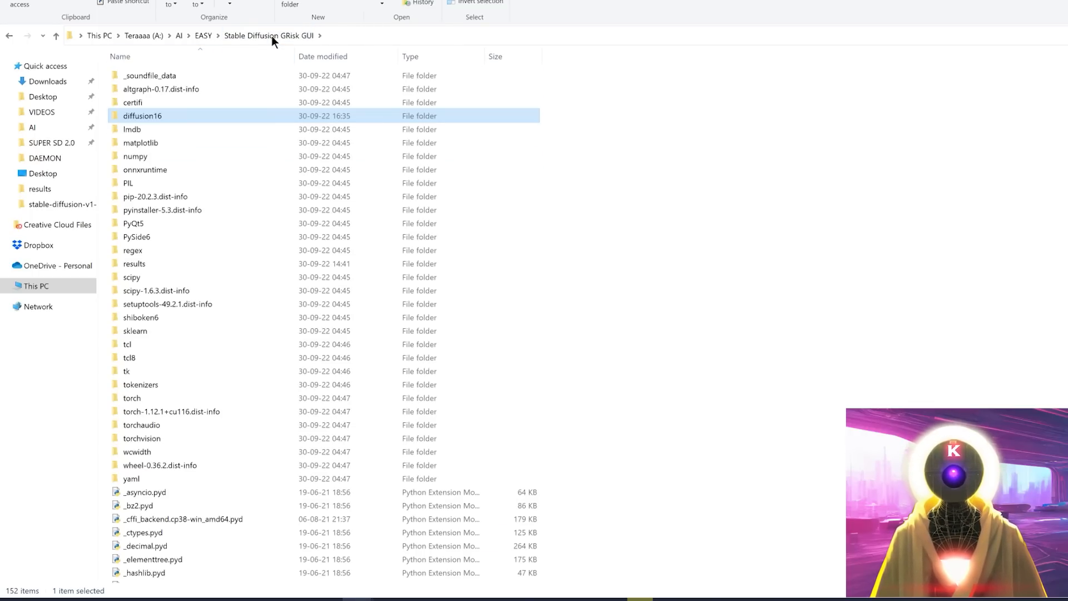
scroll(down, 3)
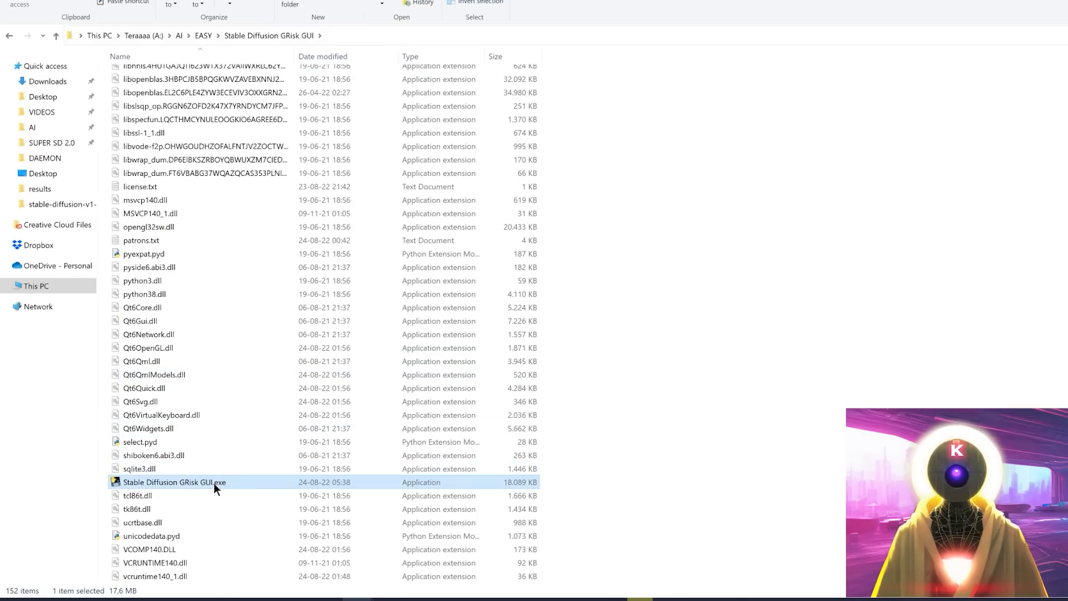
double_click(174, 481)
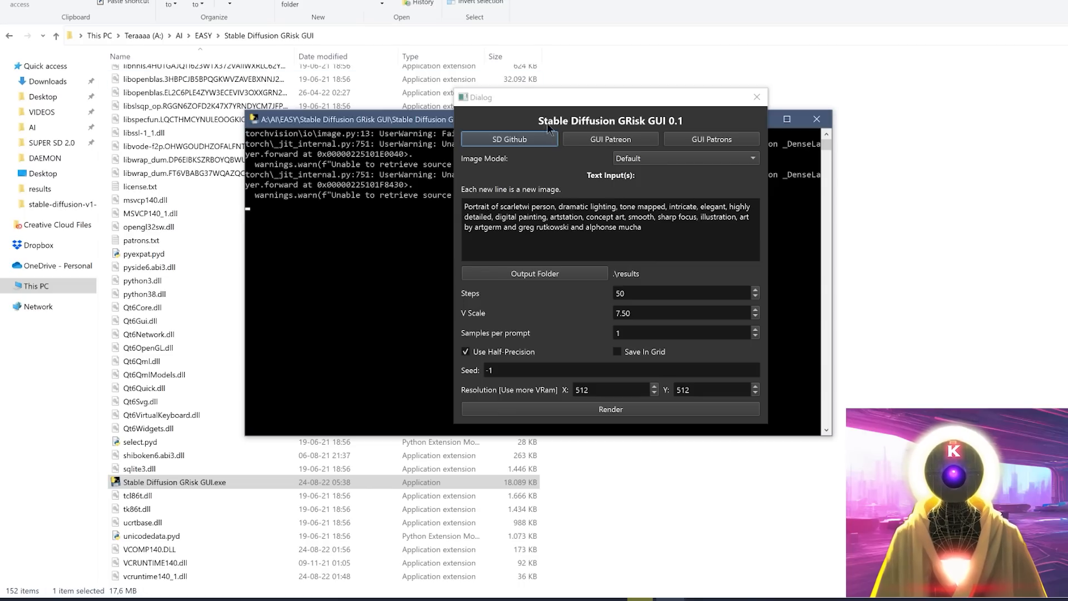
mouse_move(449, 210)
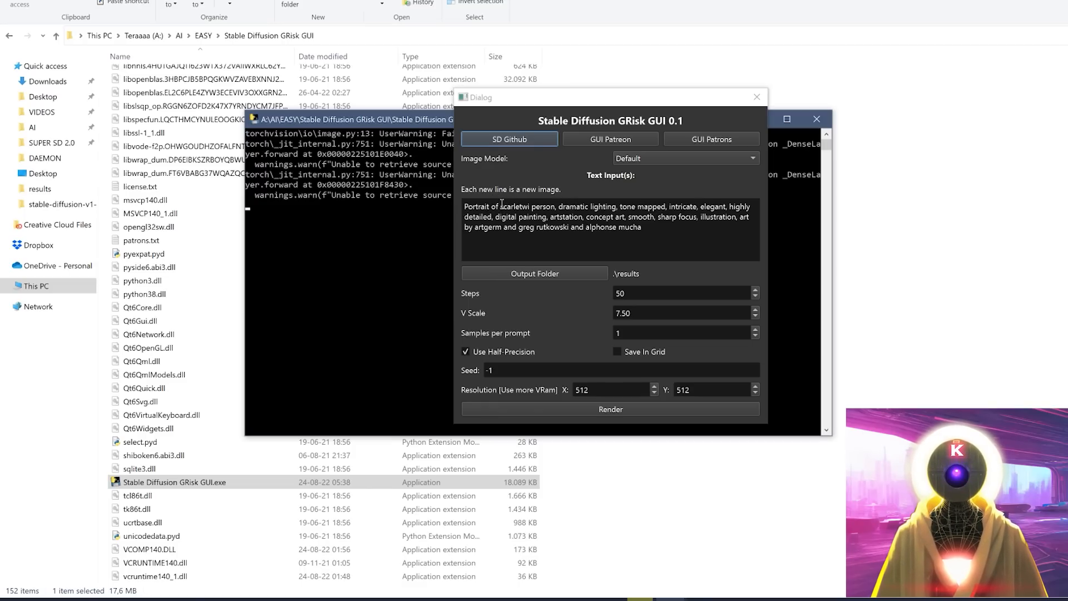
double_click(526, 207)
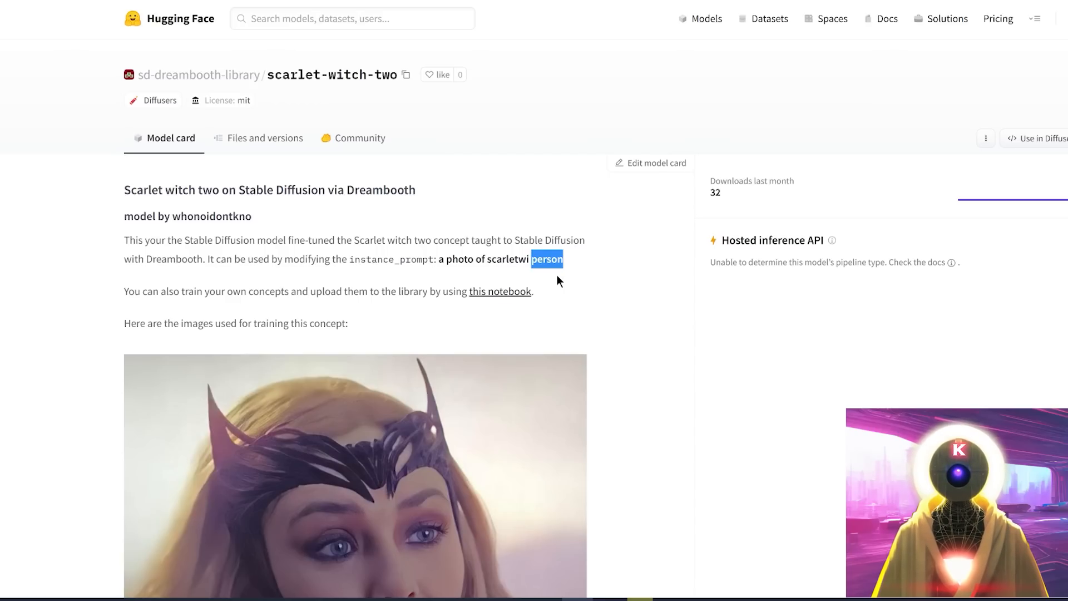
Step: Highlight a word of the instance prompt 'a photo of scarletwi person' on the model card
click(559, 272)
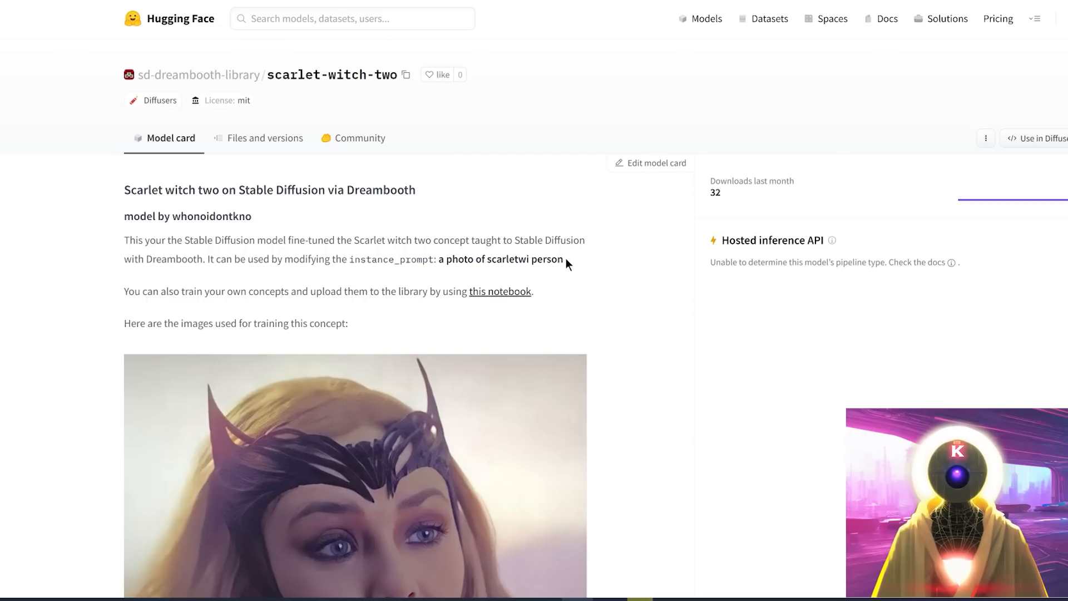
double_click(524, 259)
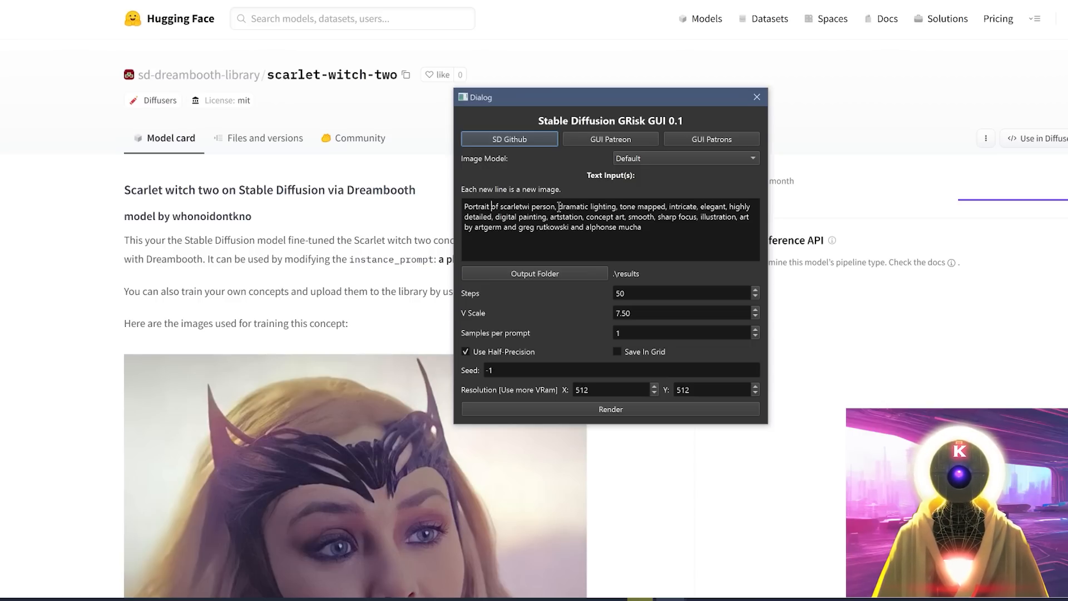
Step: Render 'Portrait of scarletwi person' and return to the GRisk GUI folder listing
drag(557, 206, 649, 227)
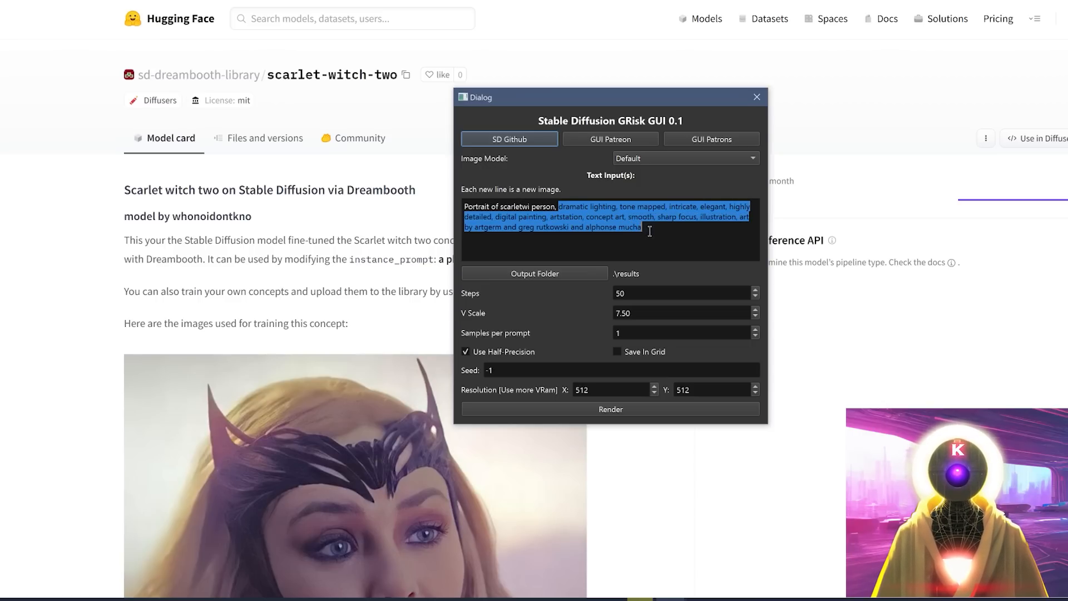
mouse_move(654, 233)
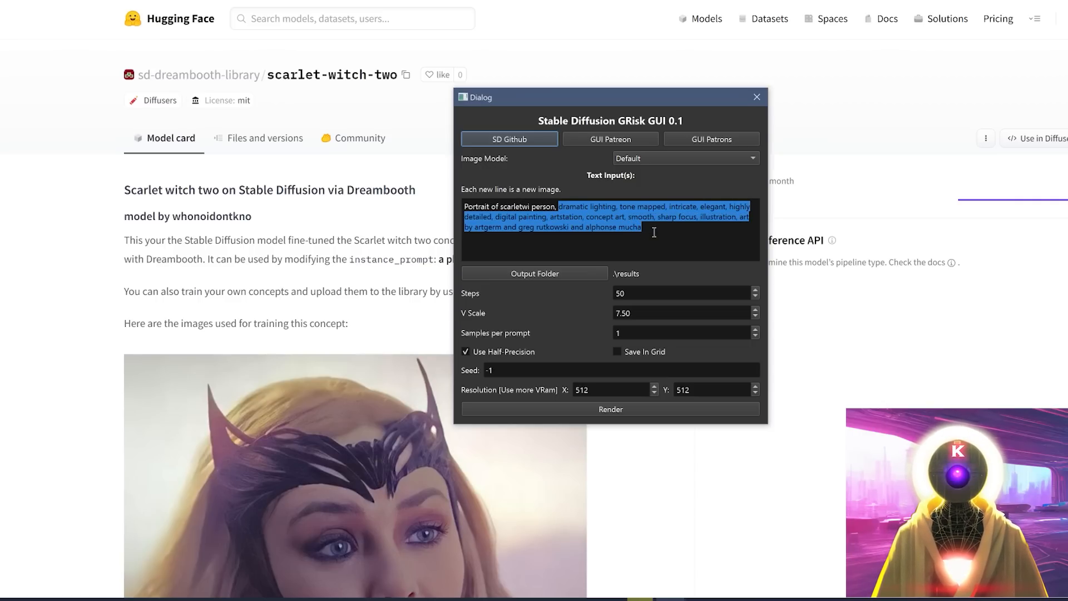
click(609, 409)
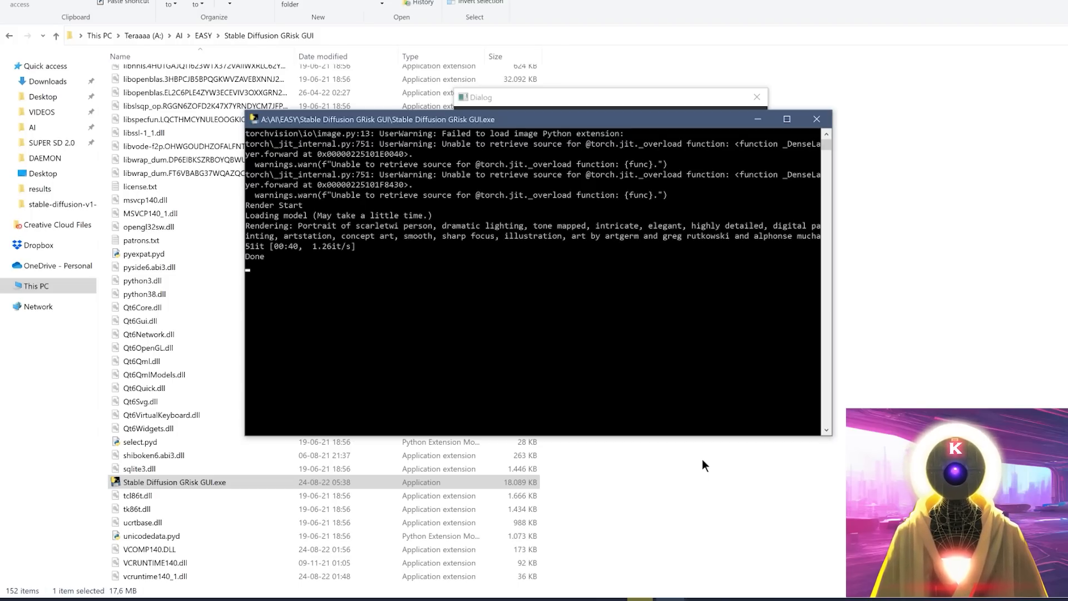
click(817, 119)
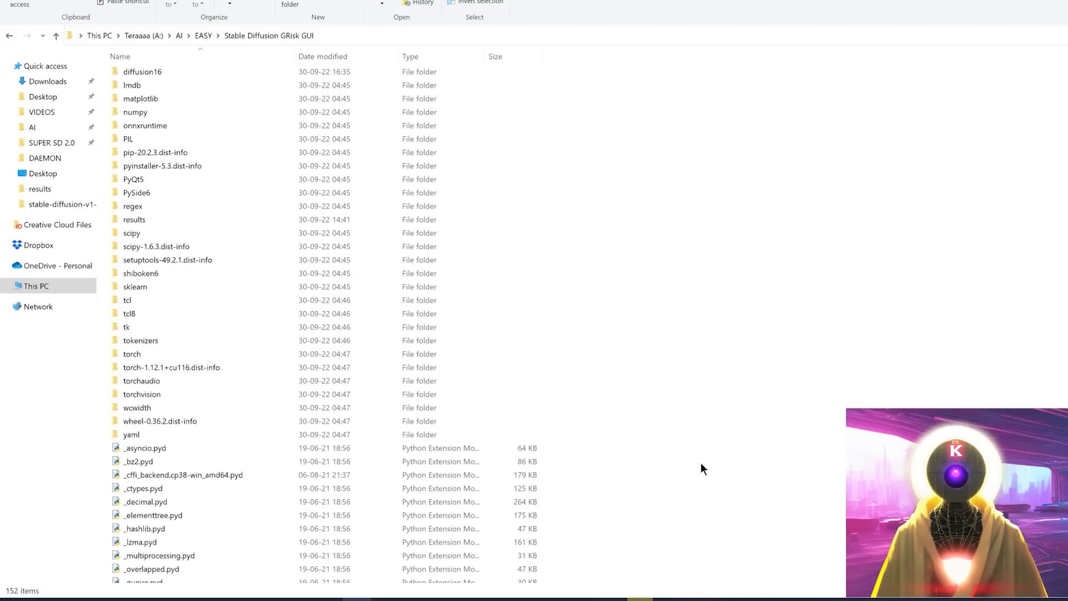
Step: Open the results folder and view a rendered Scarlet Witch portrait PNG
click(134, 220)
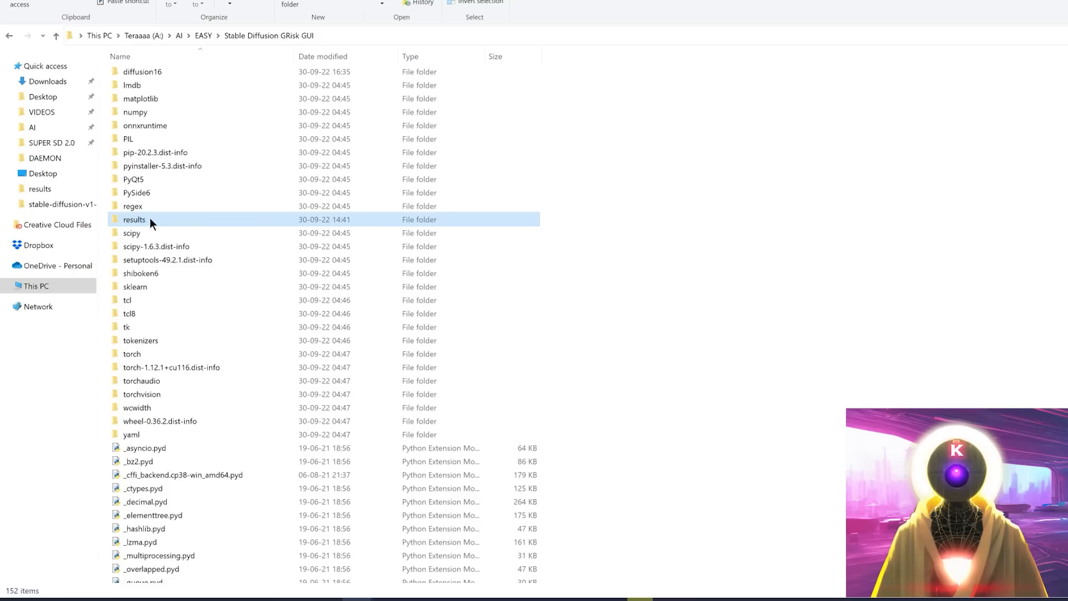
double_click(134, 219)
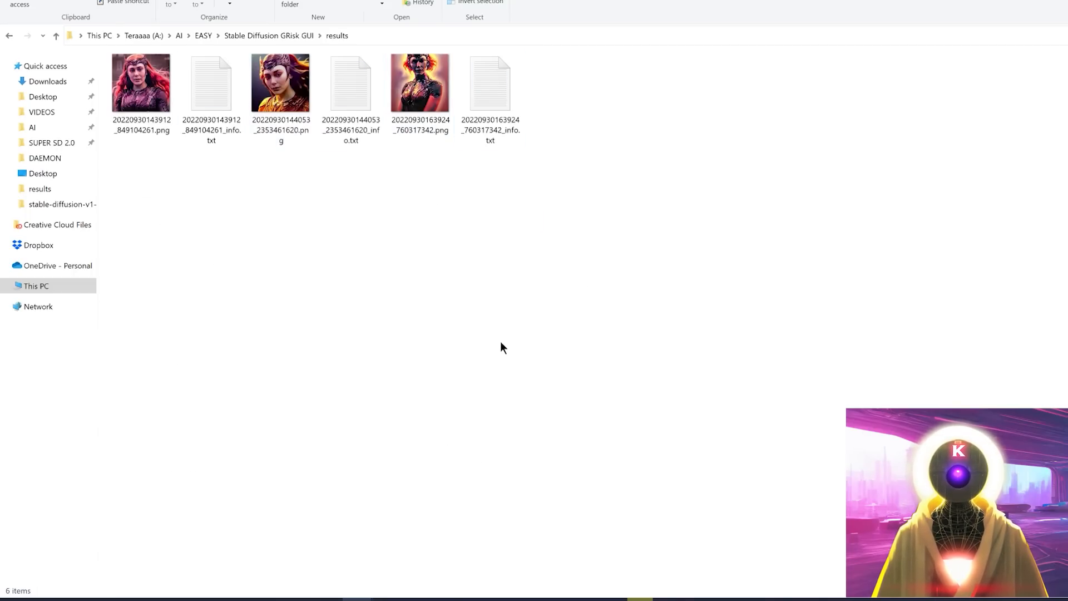
double_click(280, 82)
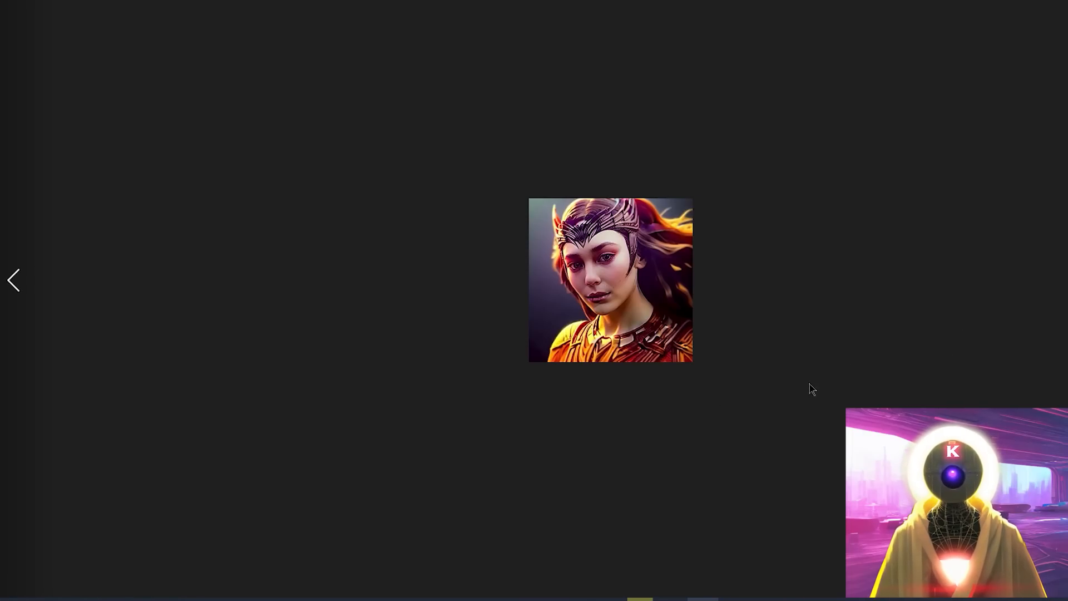